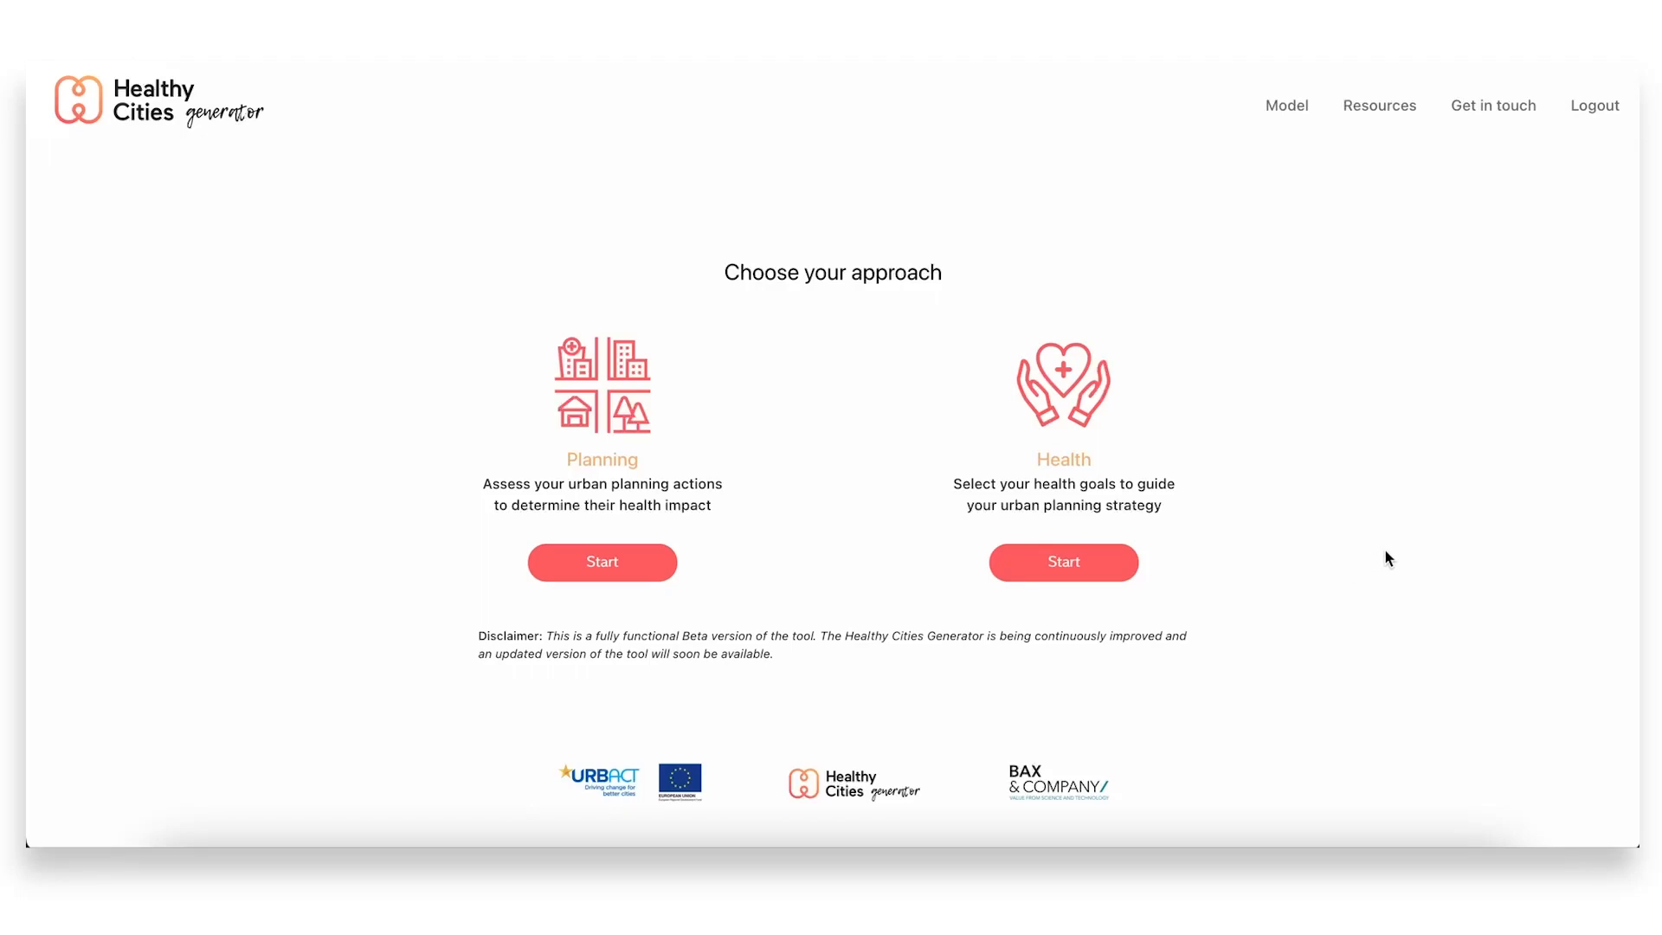
mouse_move(1415, 556)
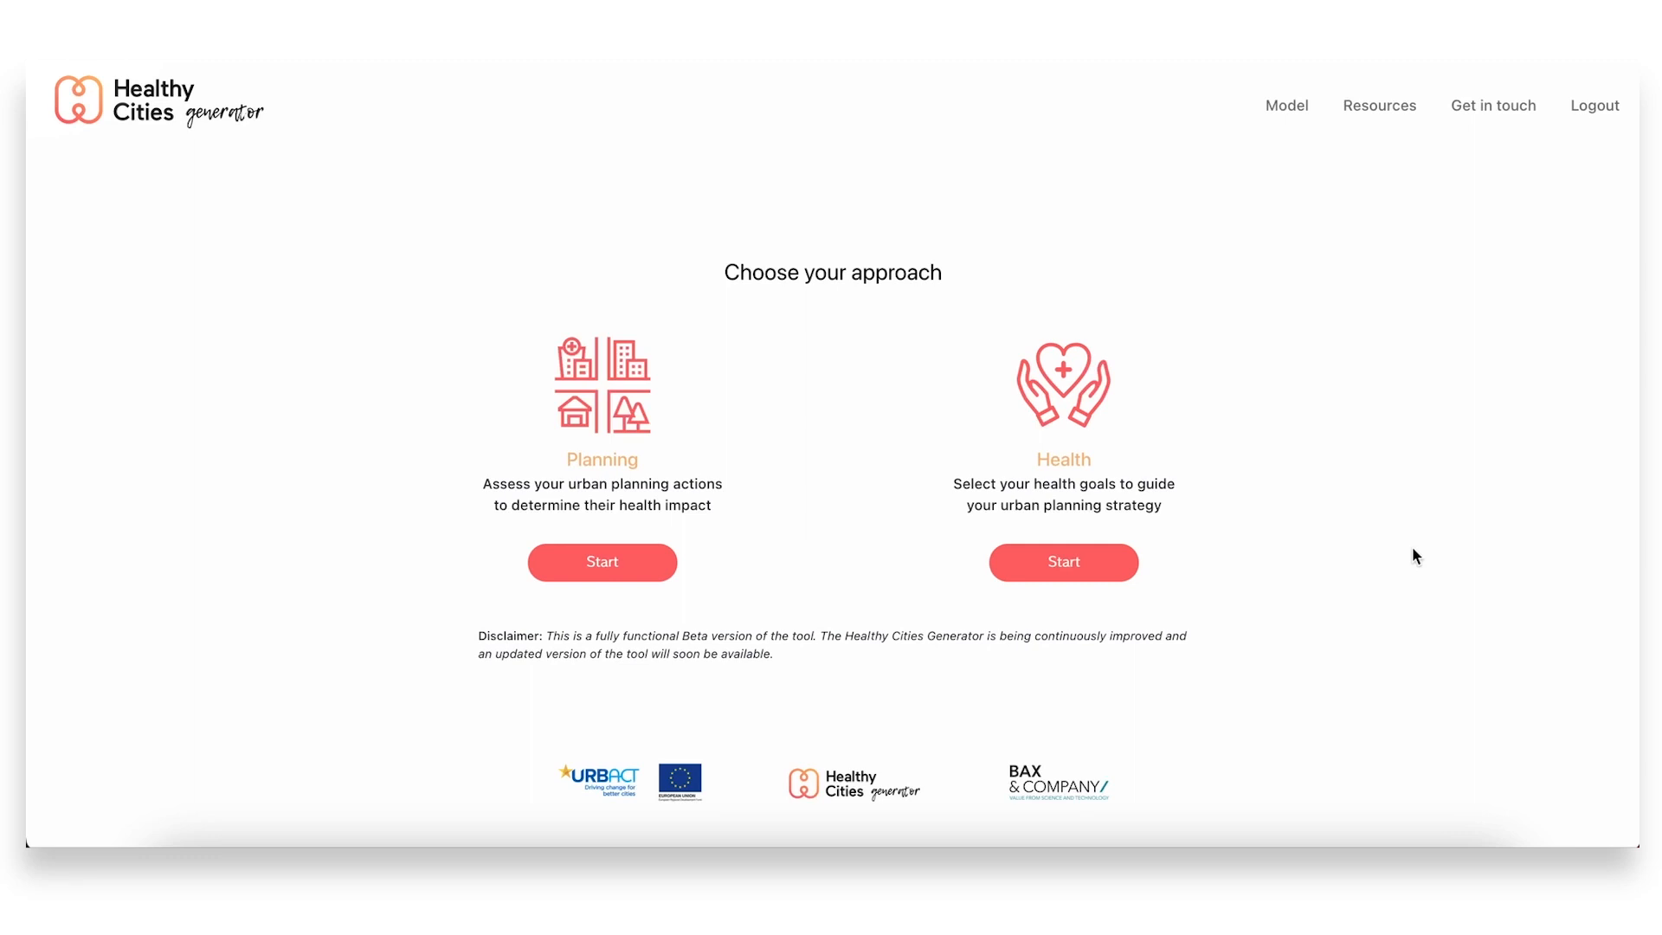
mouse_move(1399, 531)
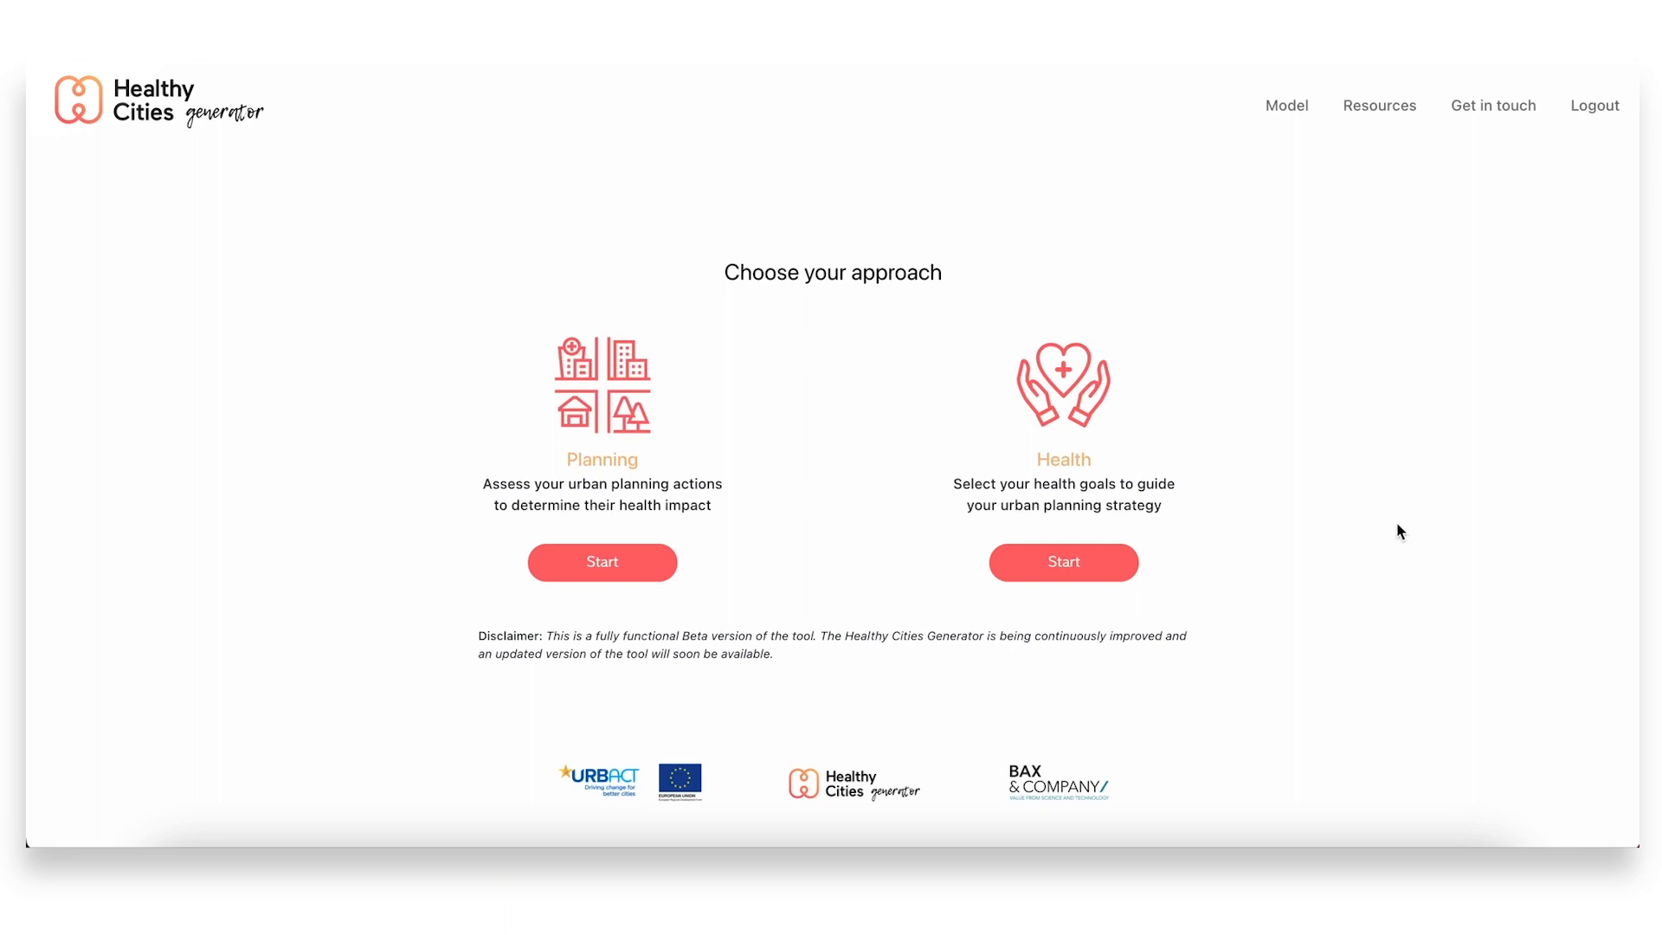
mouse_move(1395, 530)
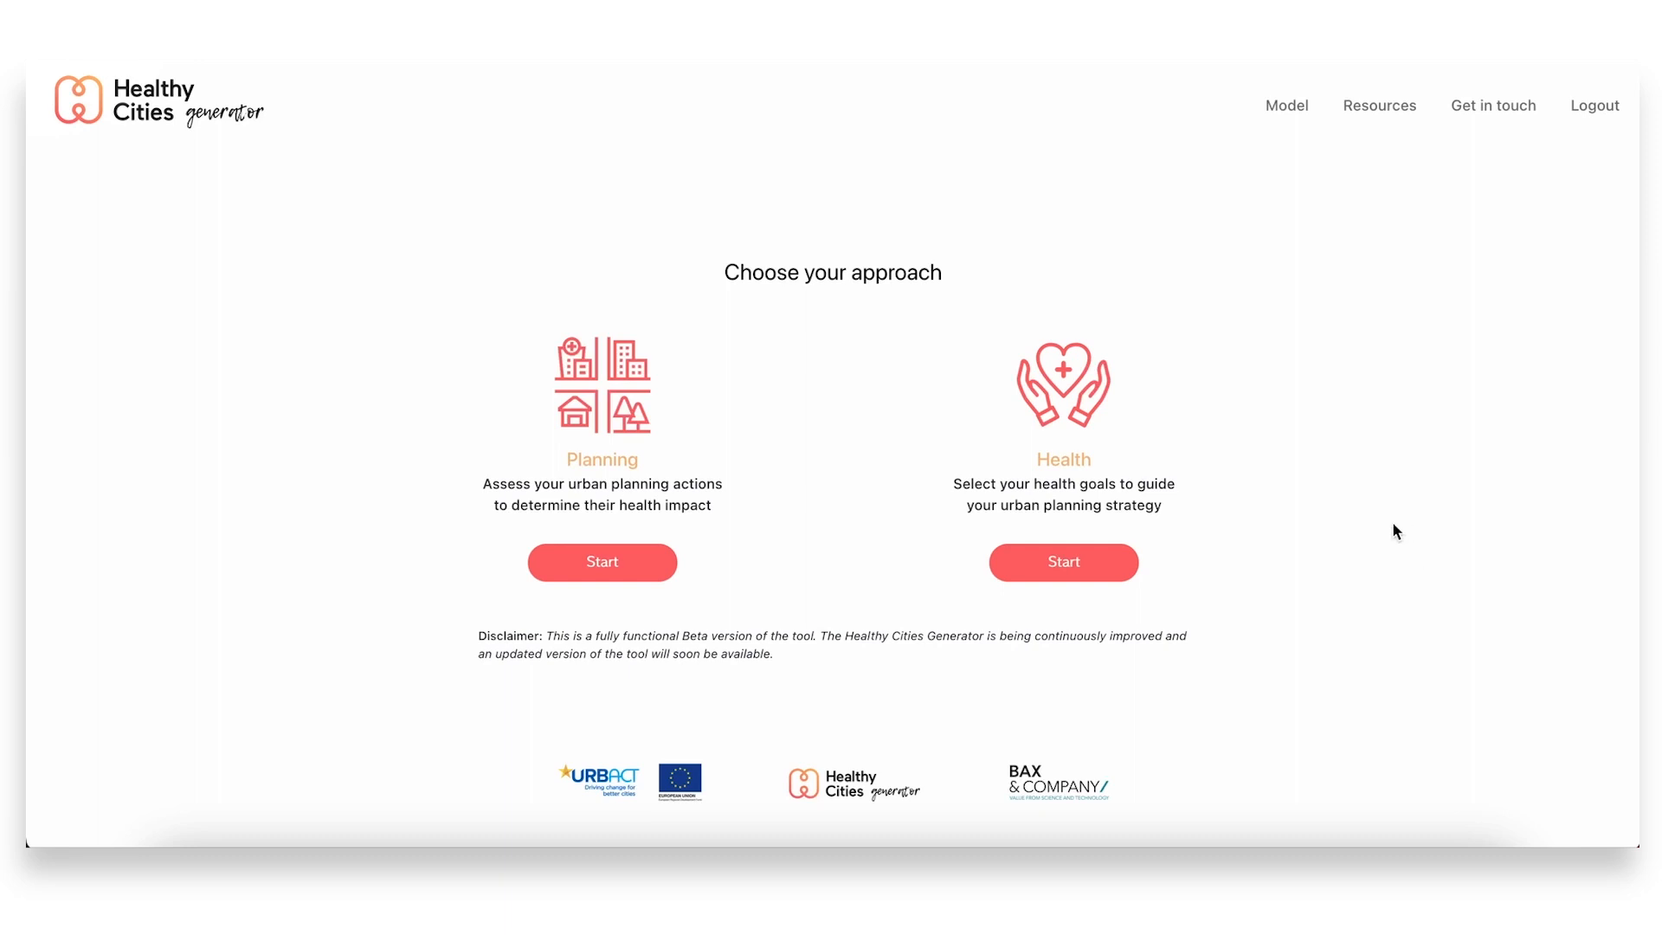
mouse_move(1365, 534)
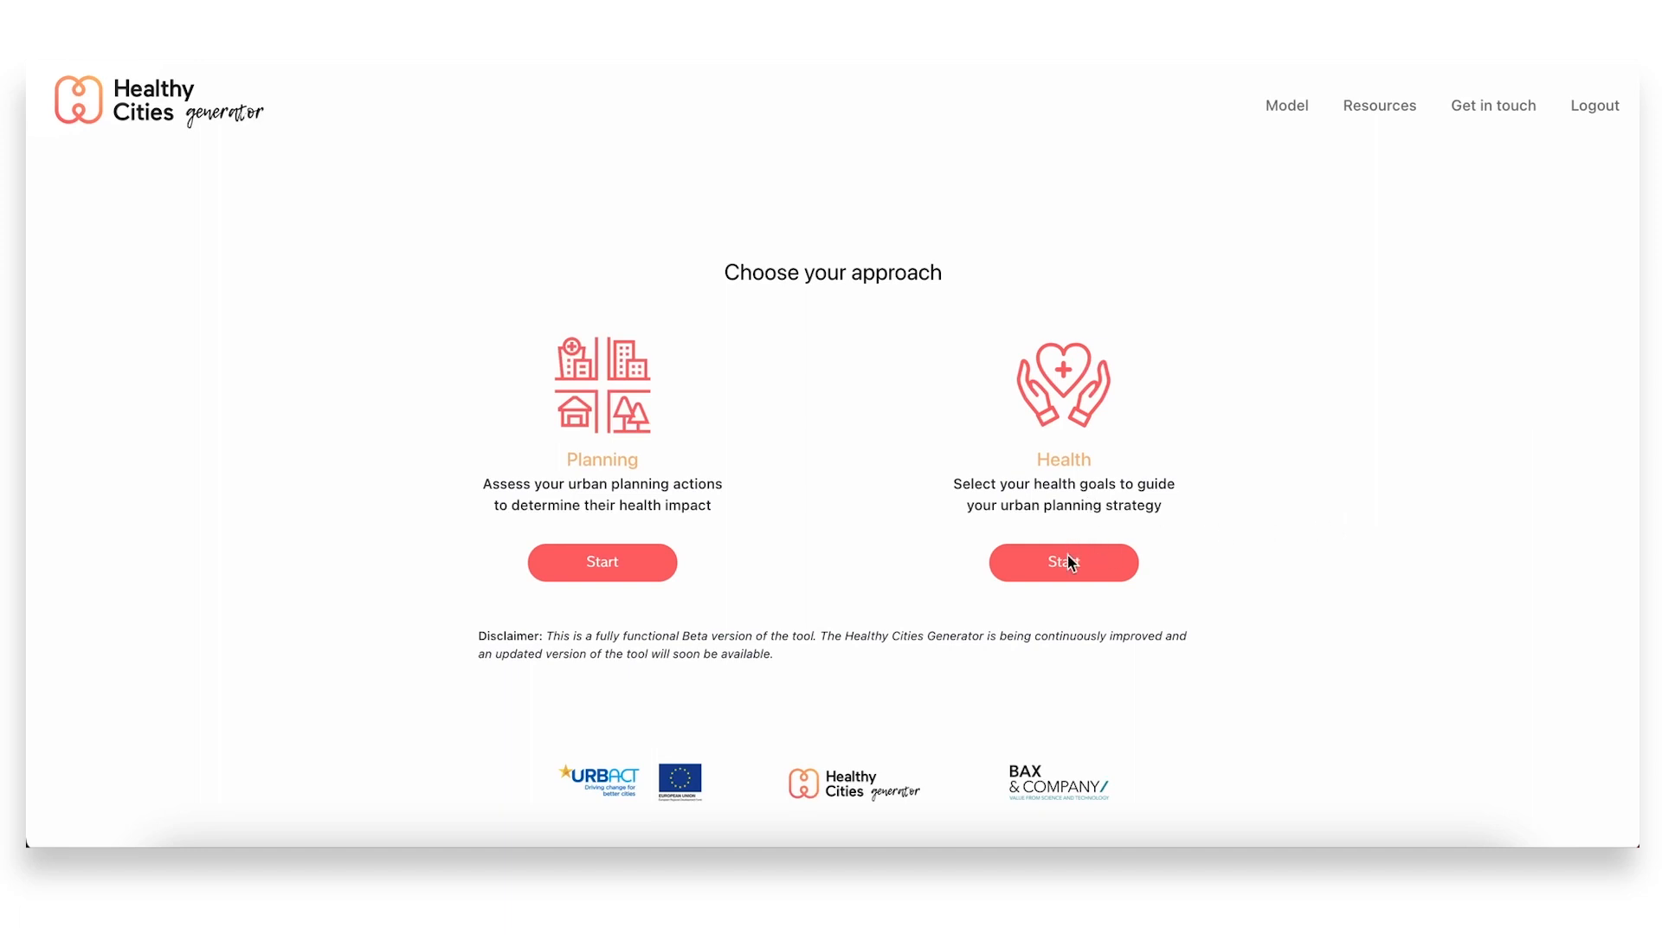
Start the health-goals approach and tick Air quality and Noise pollution as targets
click(1063, 562)
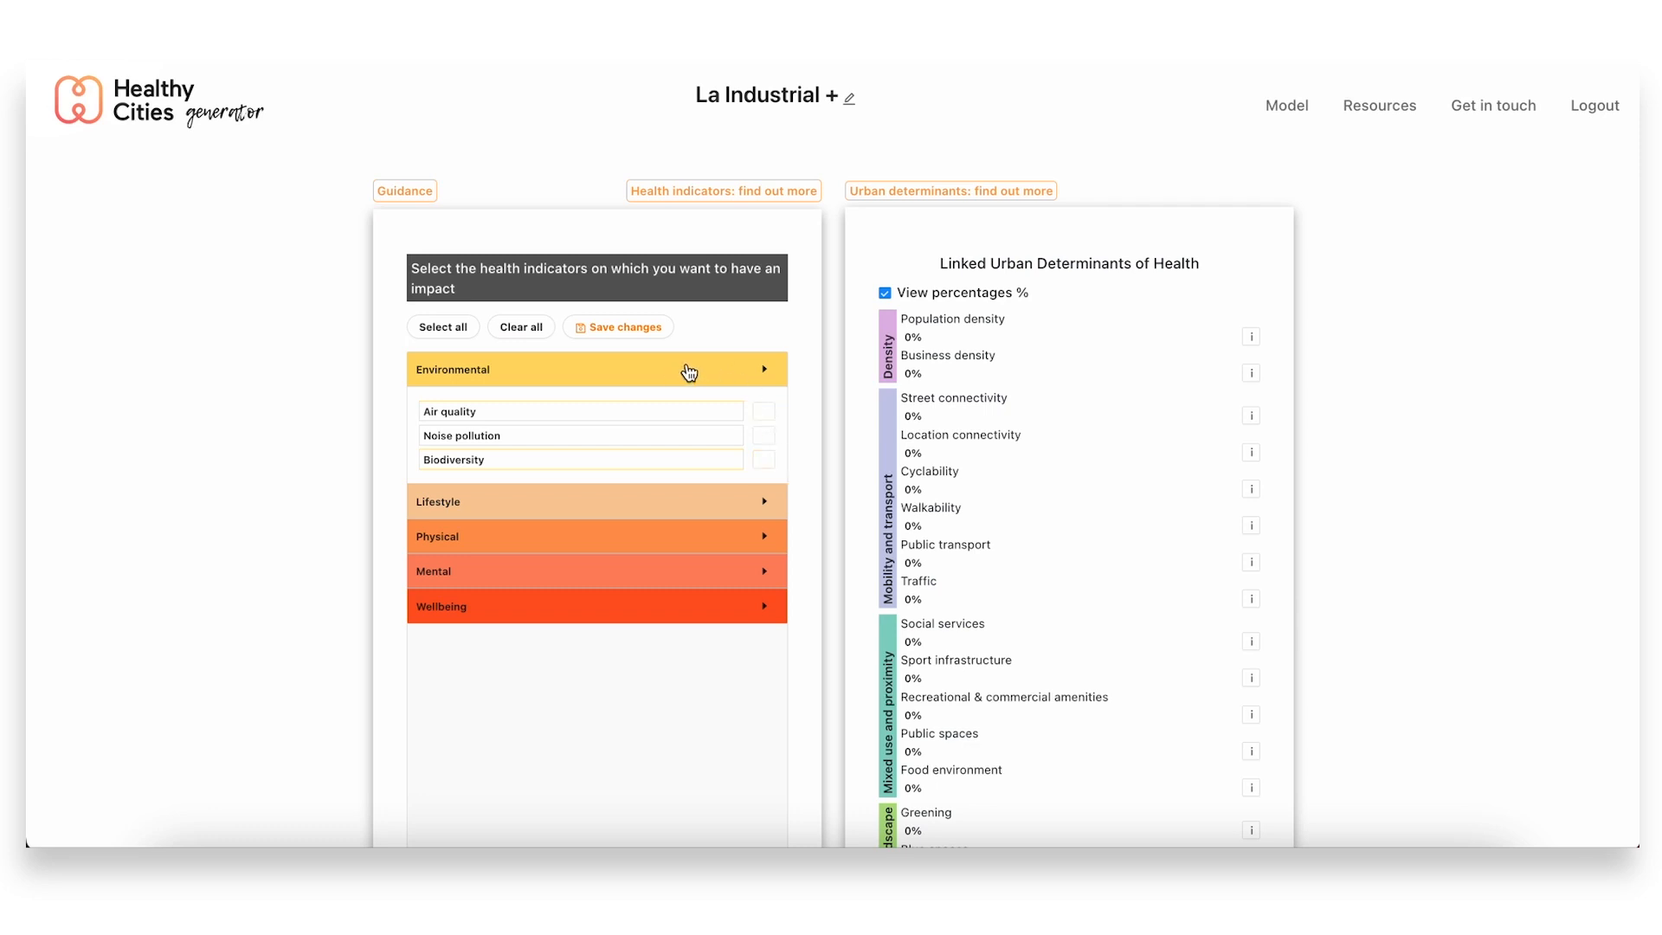
mouse_move(778, 406)
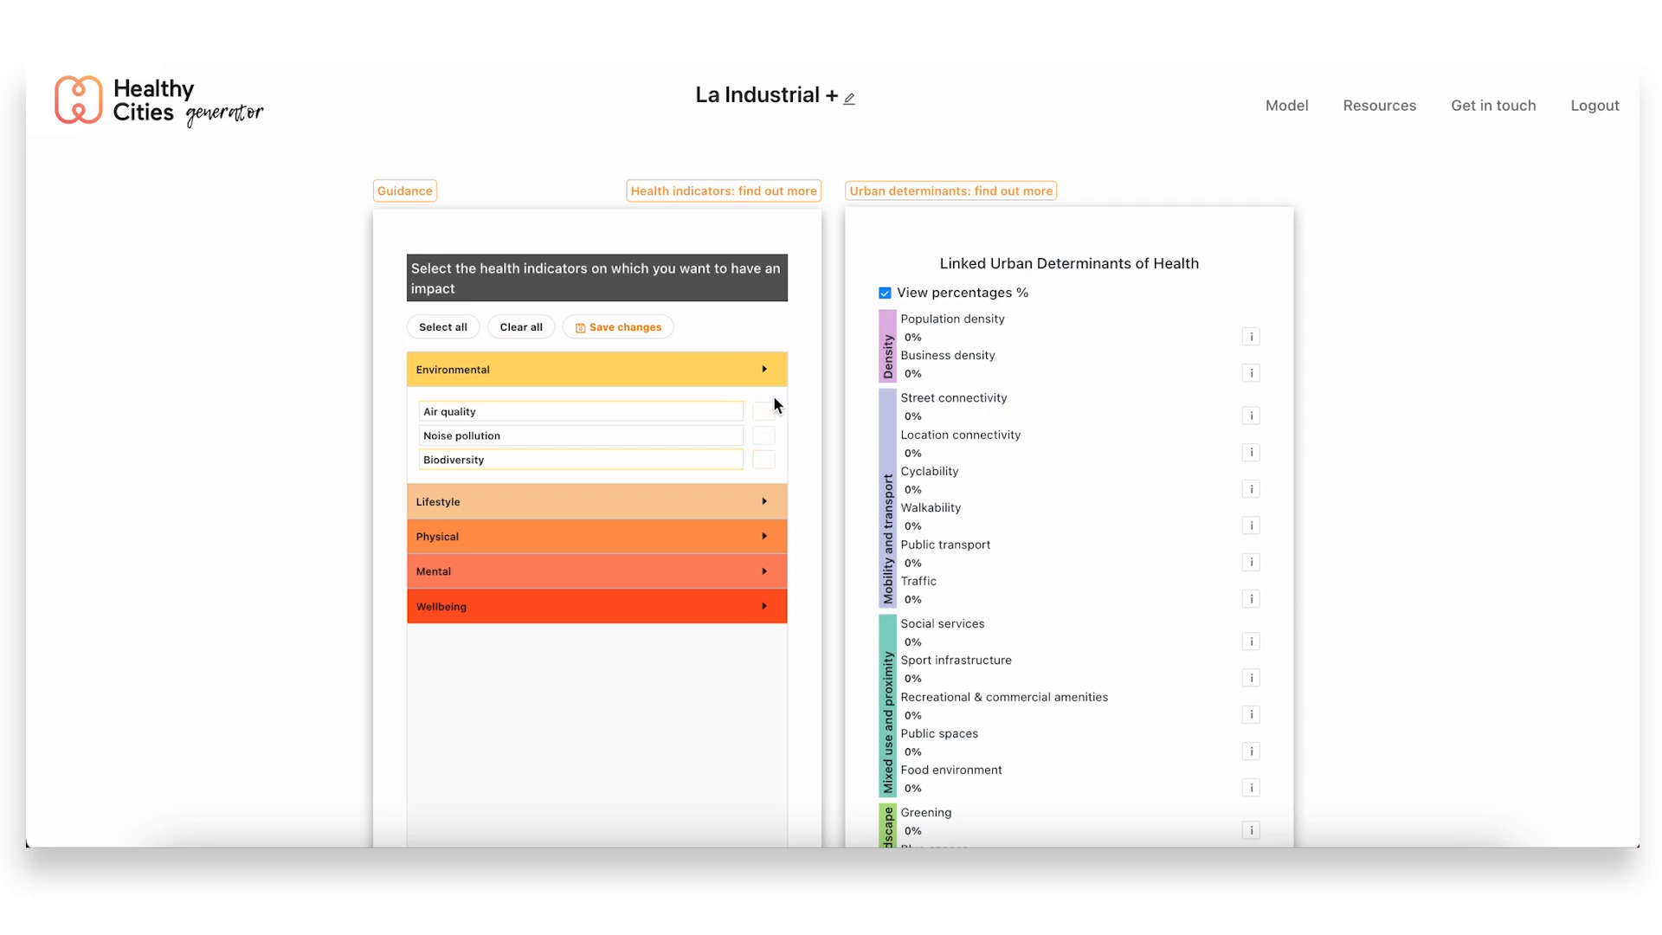
click(764, 435)
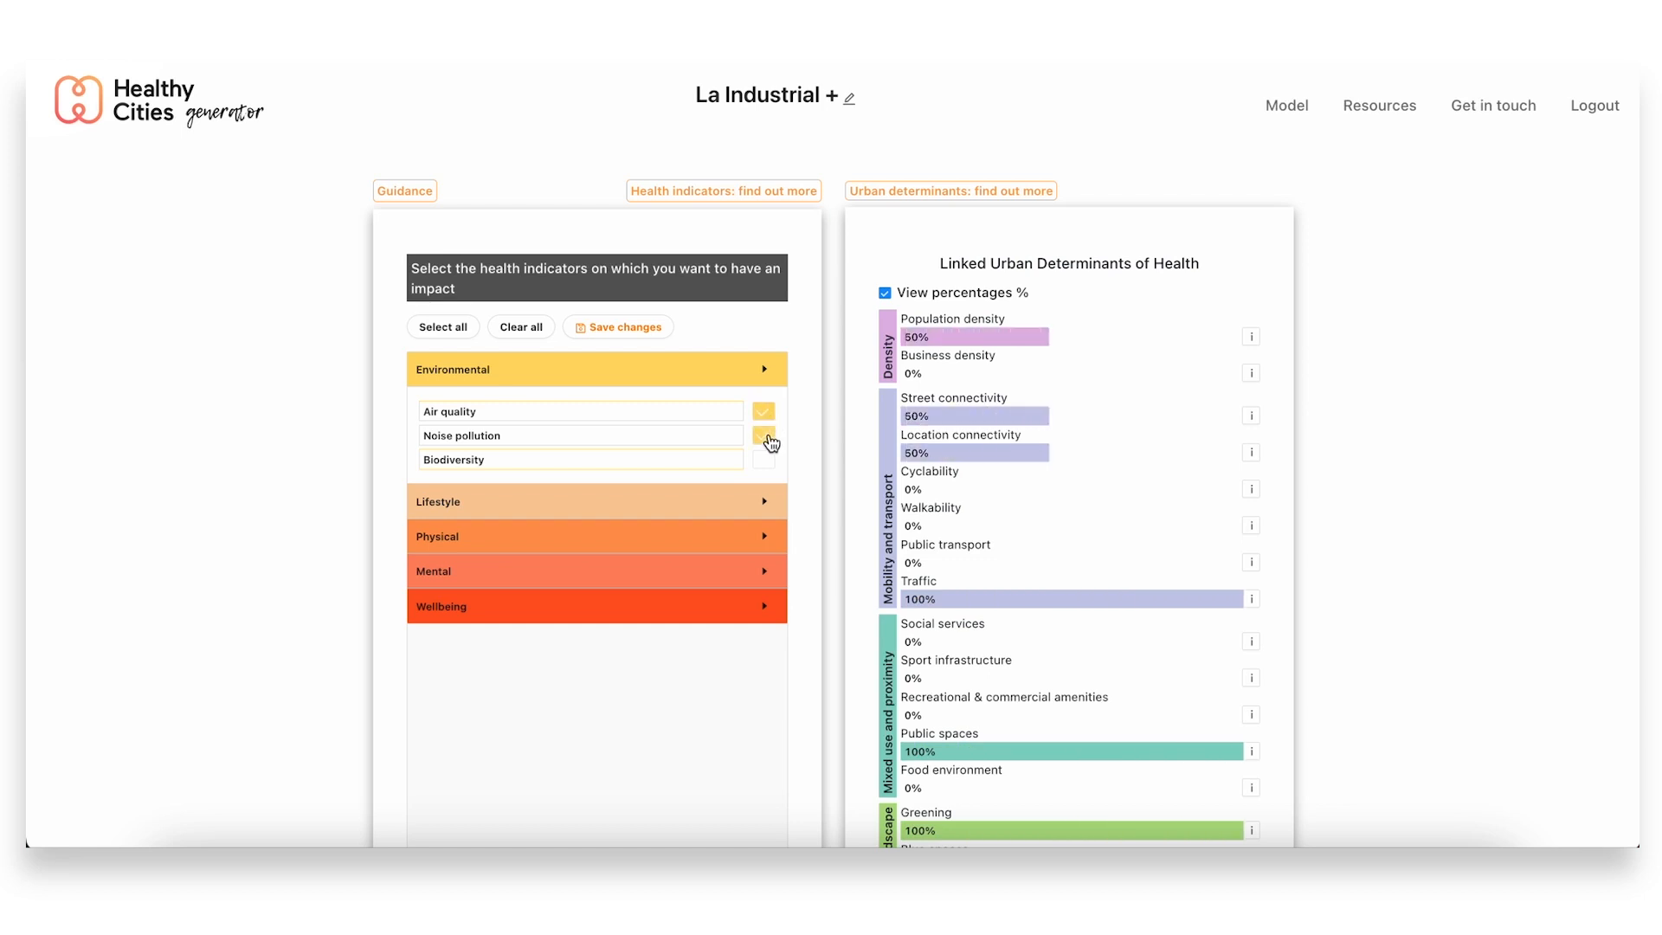
click(762, 459)
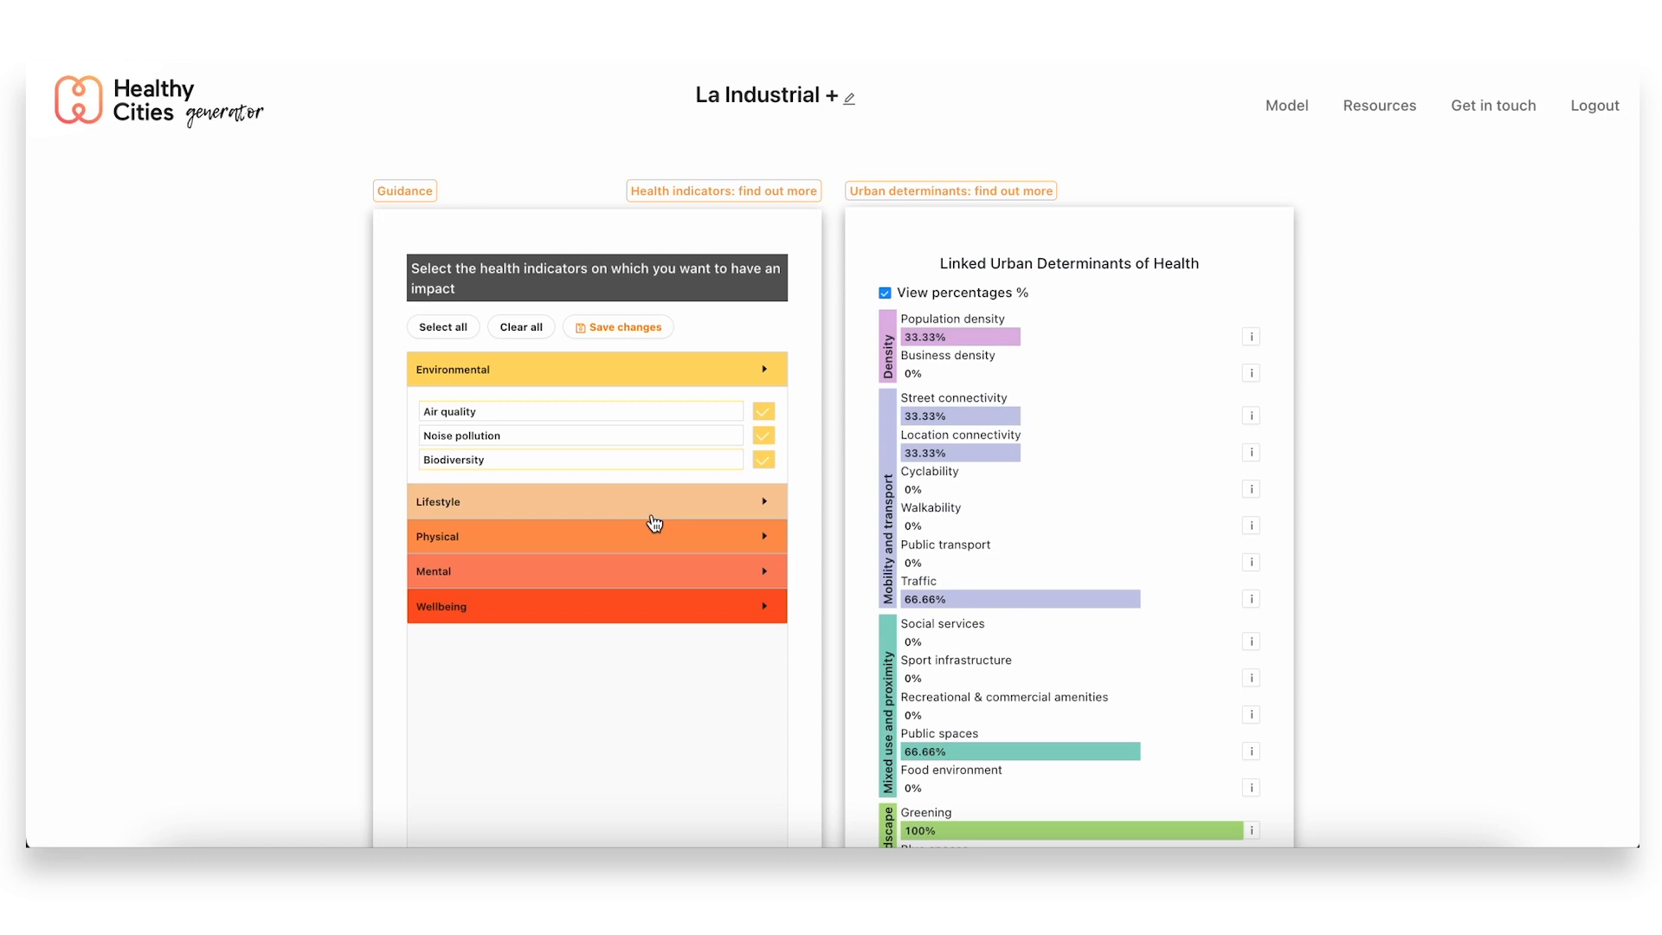
mouse_move(714, 509)
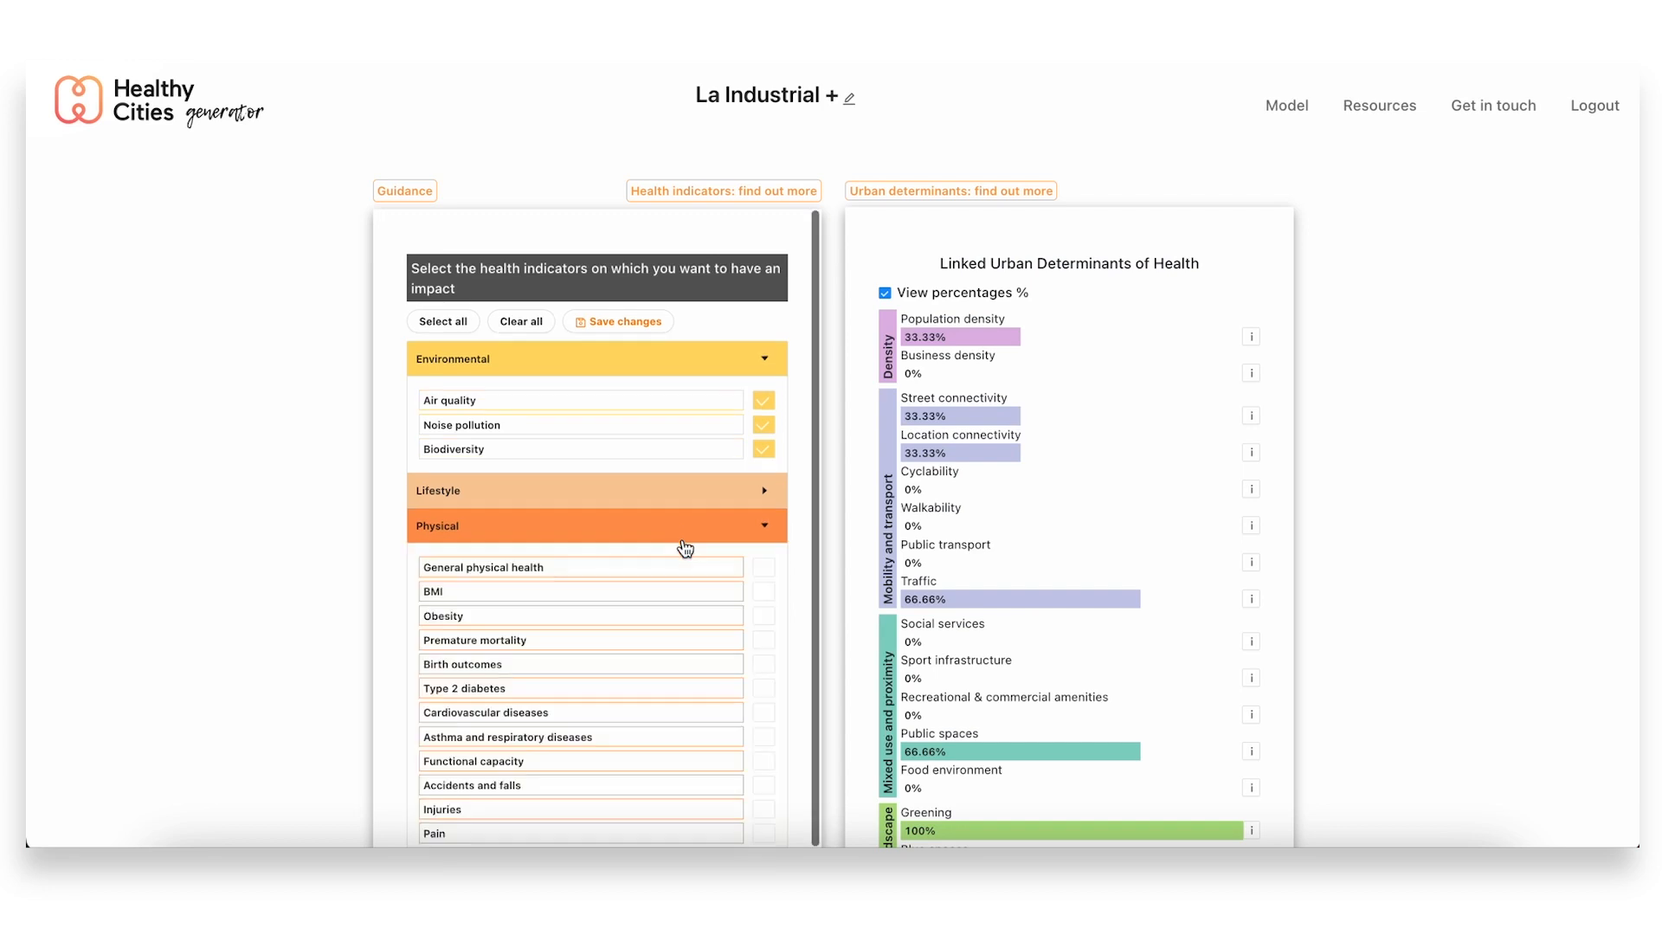
Tick Cardiovascular diseases, General mental health and Attention deficit in the indicator list
scroll(down, 3)
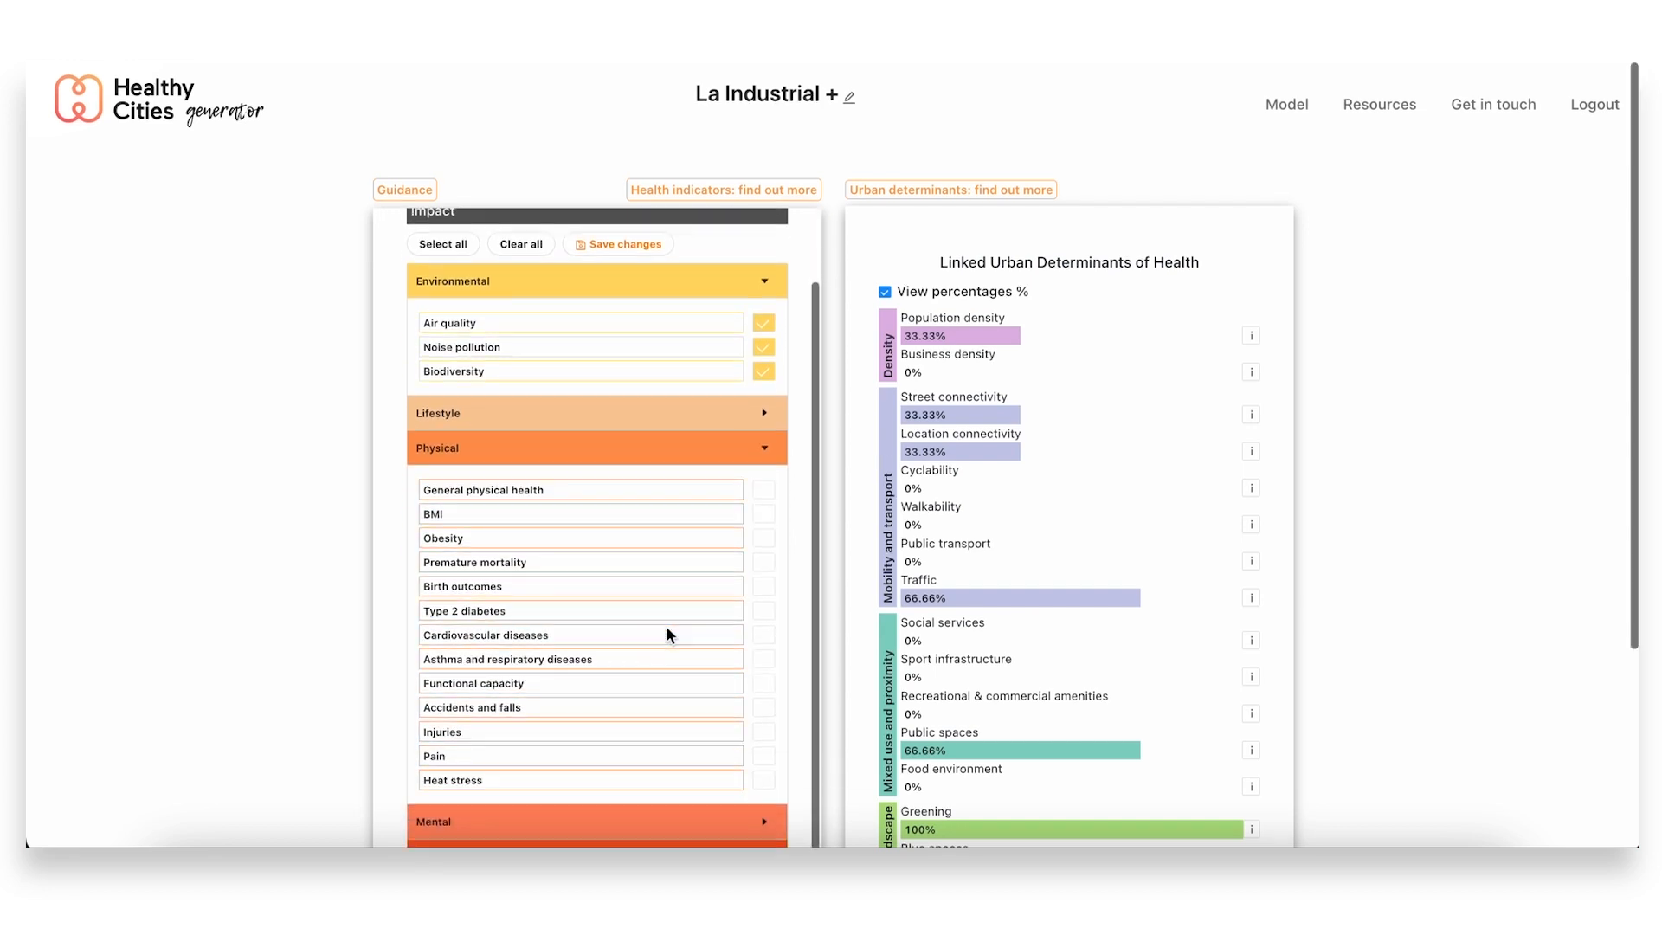
scroll(down, 3)
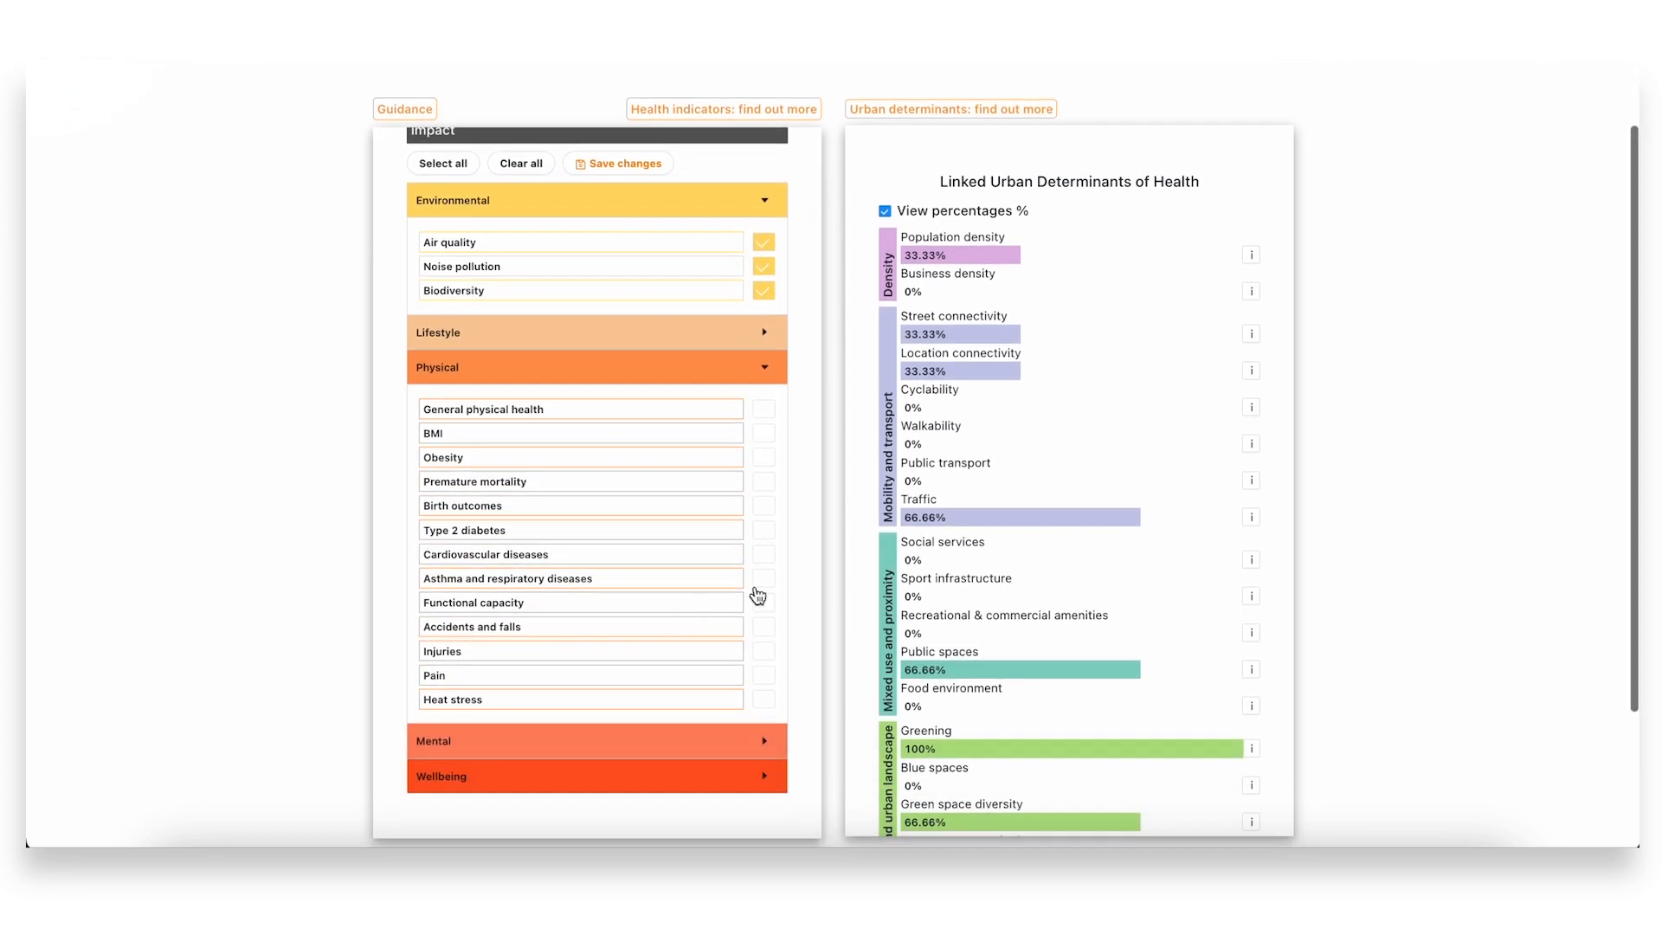
click(762, 554)
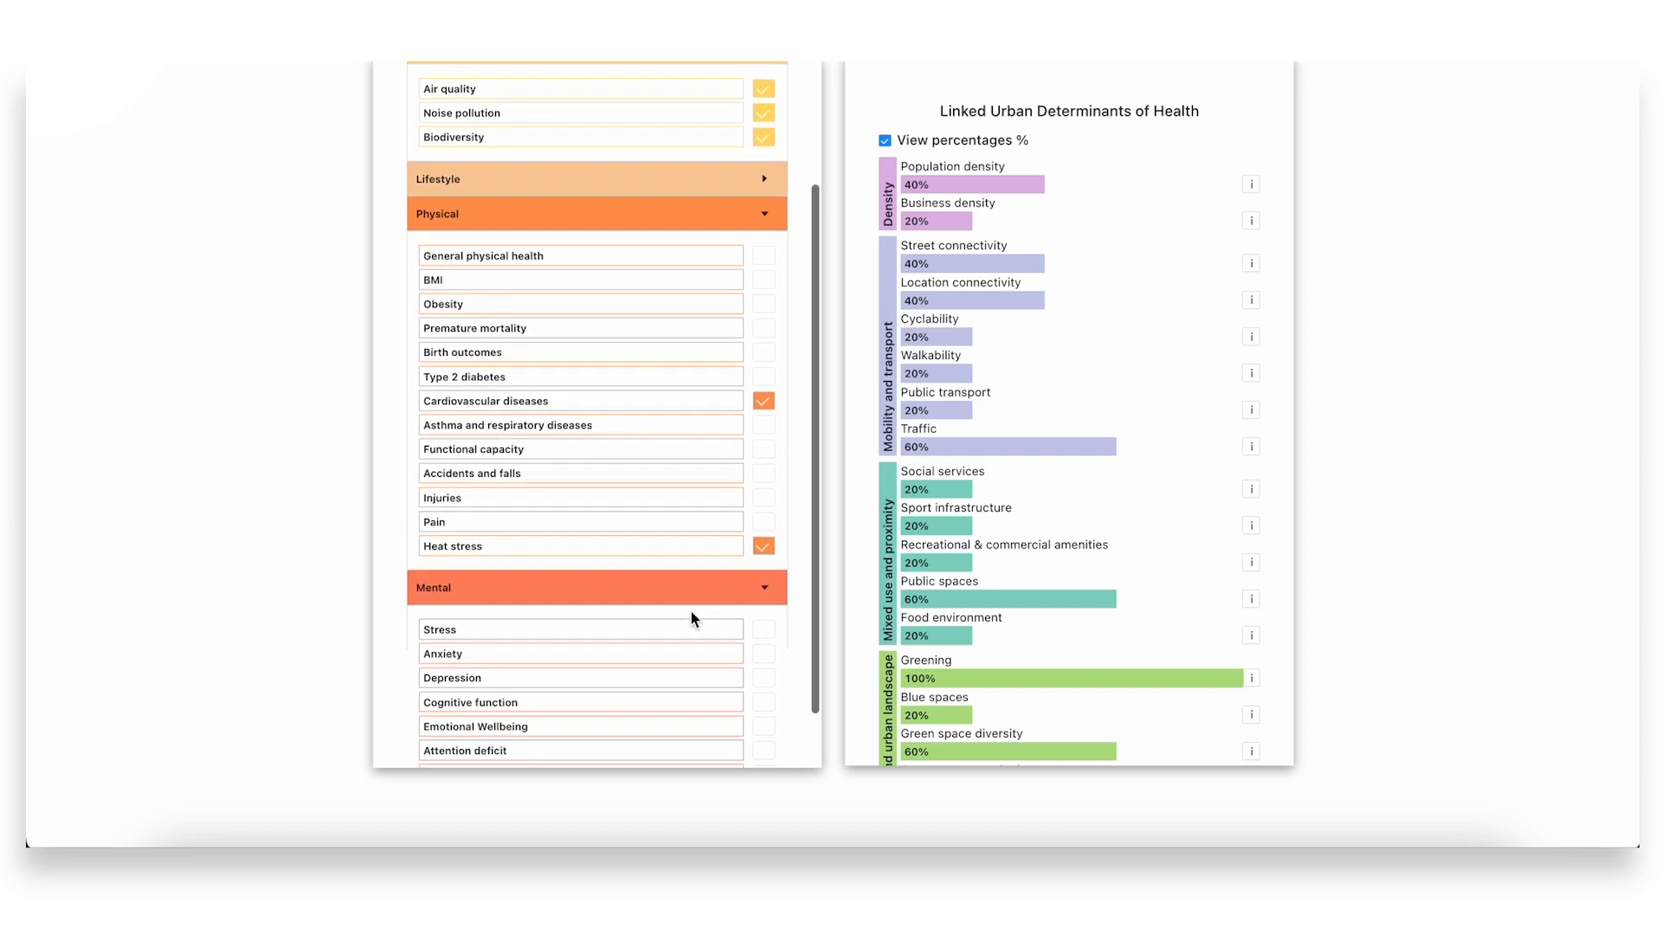
scroll(down, 3)
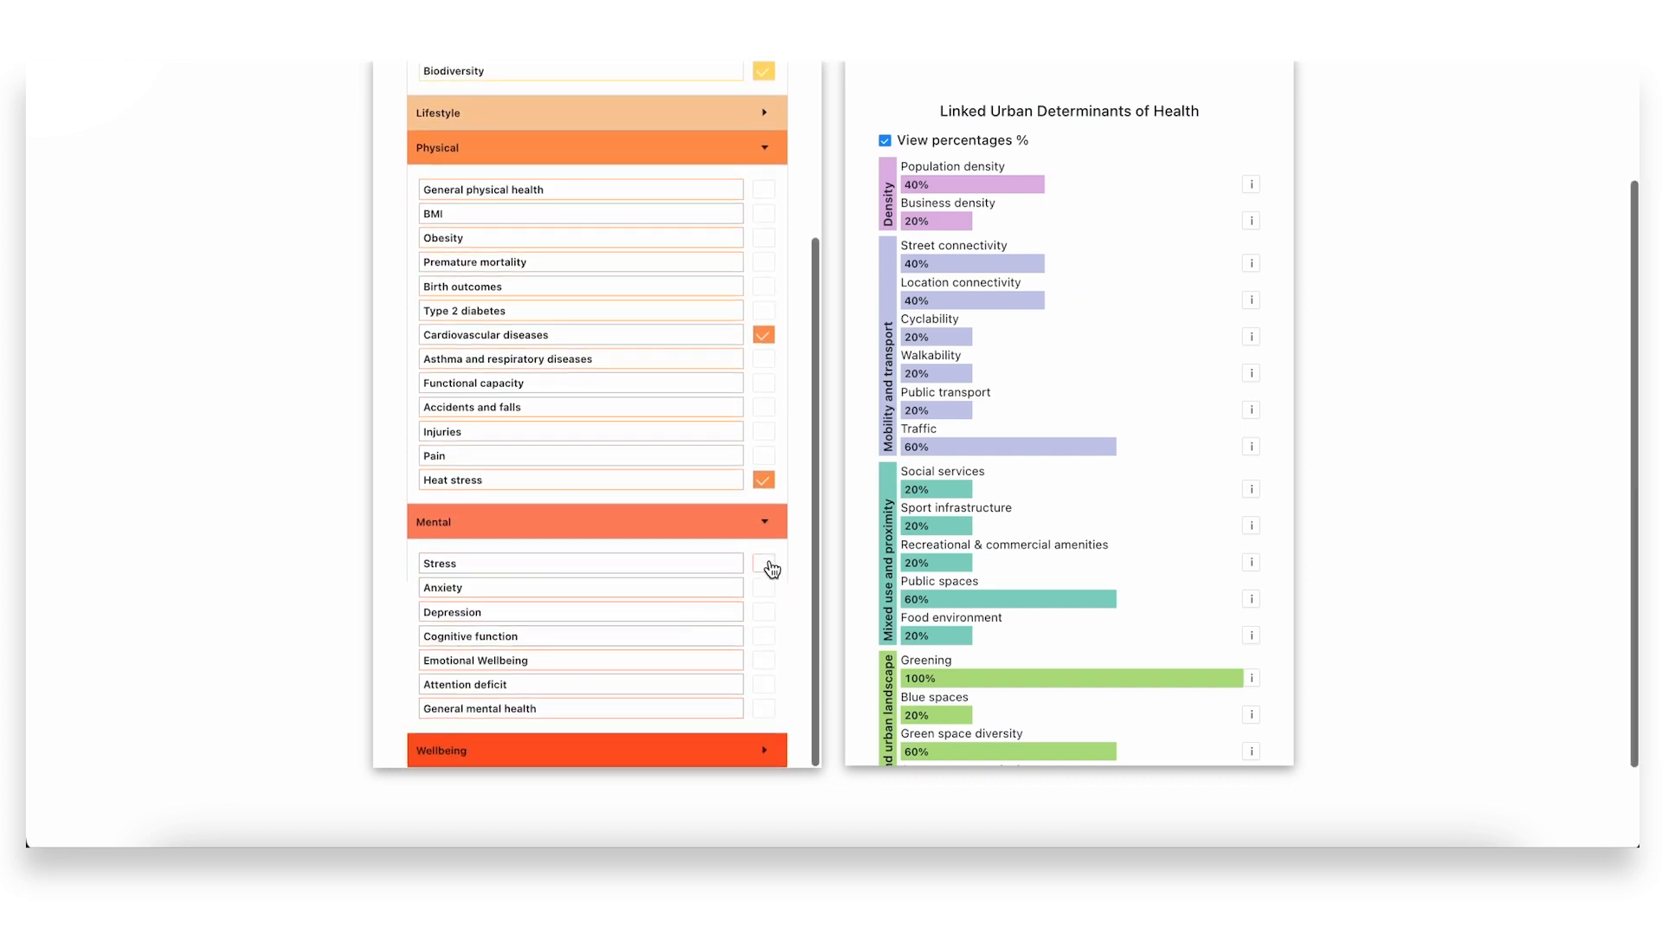
mouse_move(764, 712)
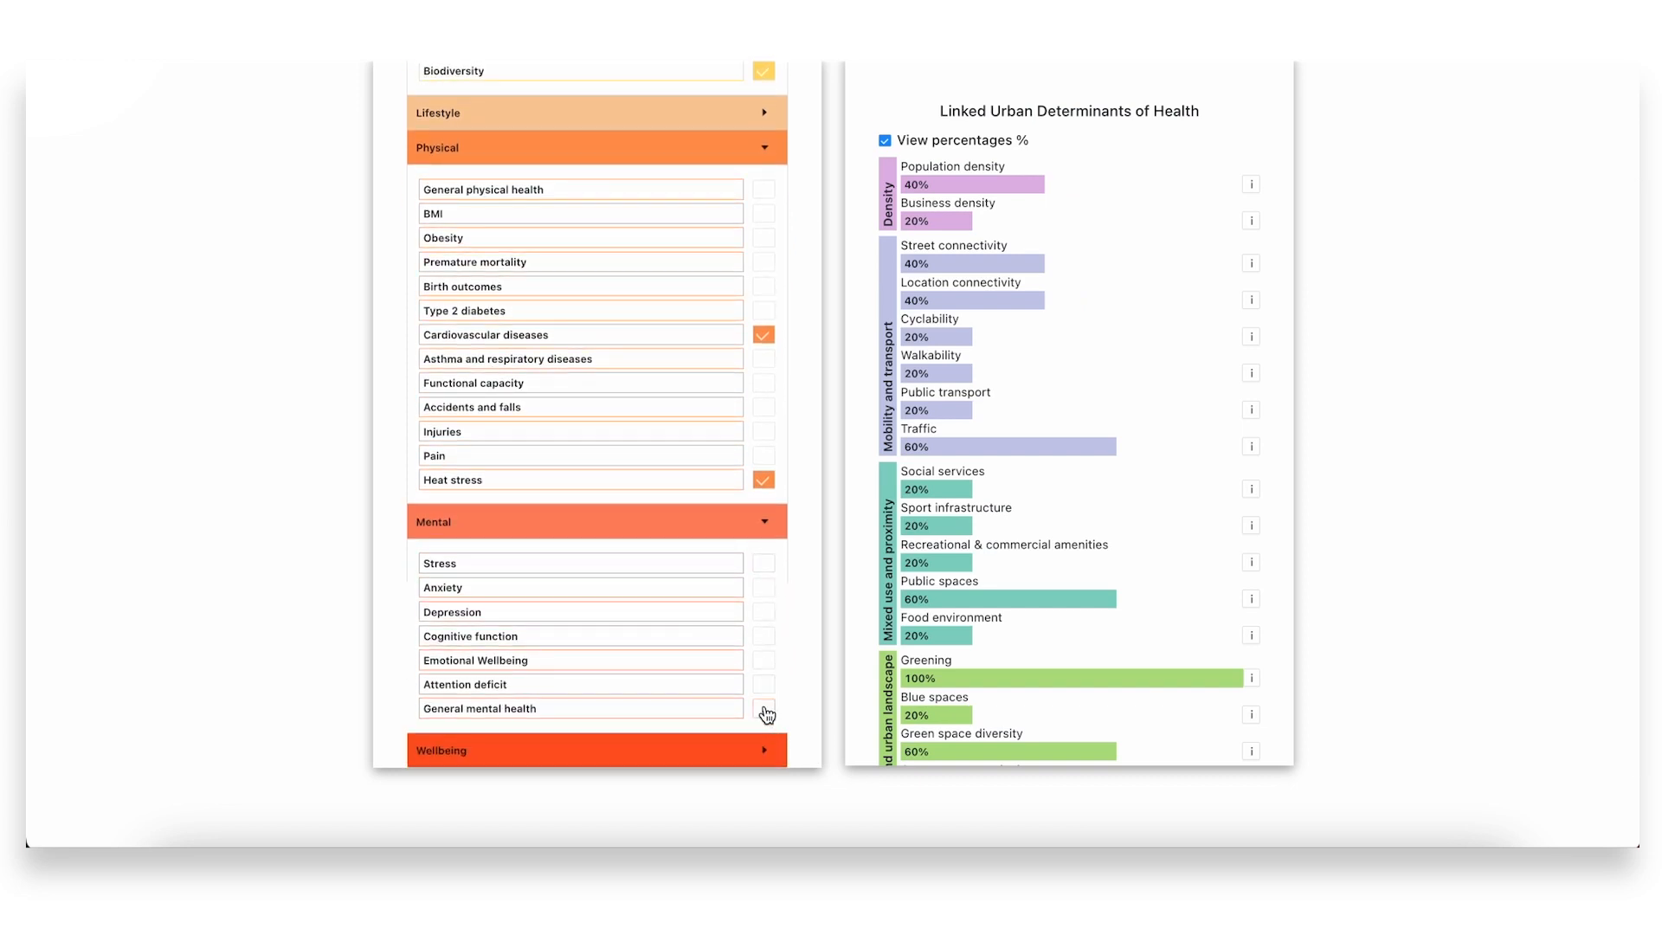
click(764, 708)
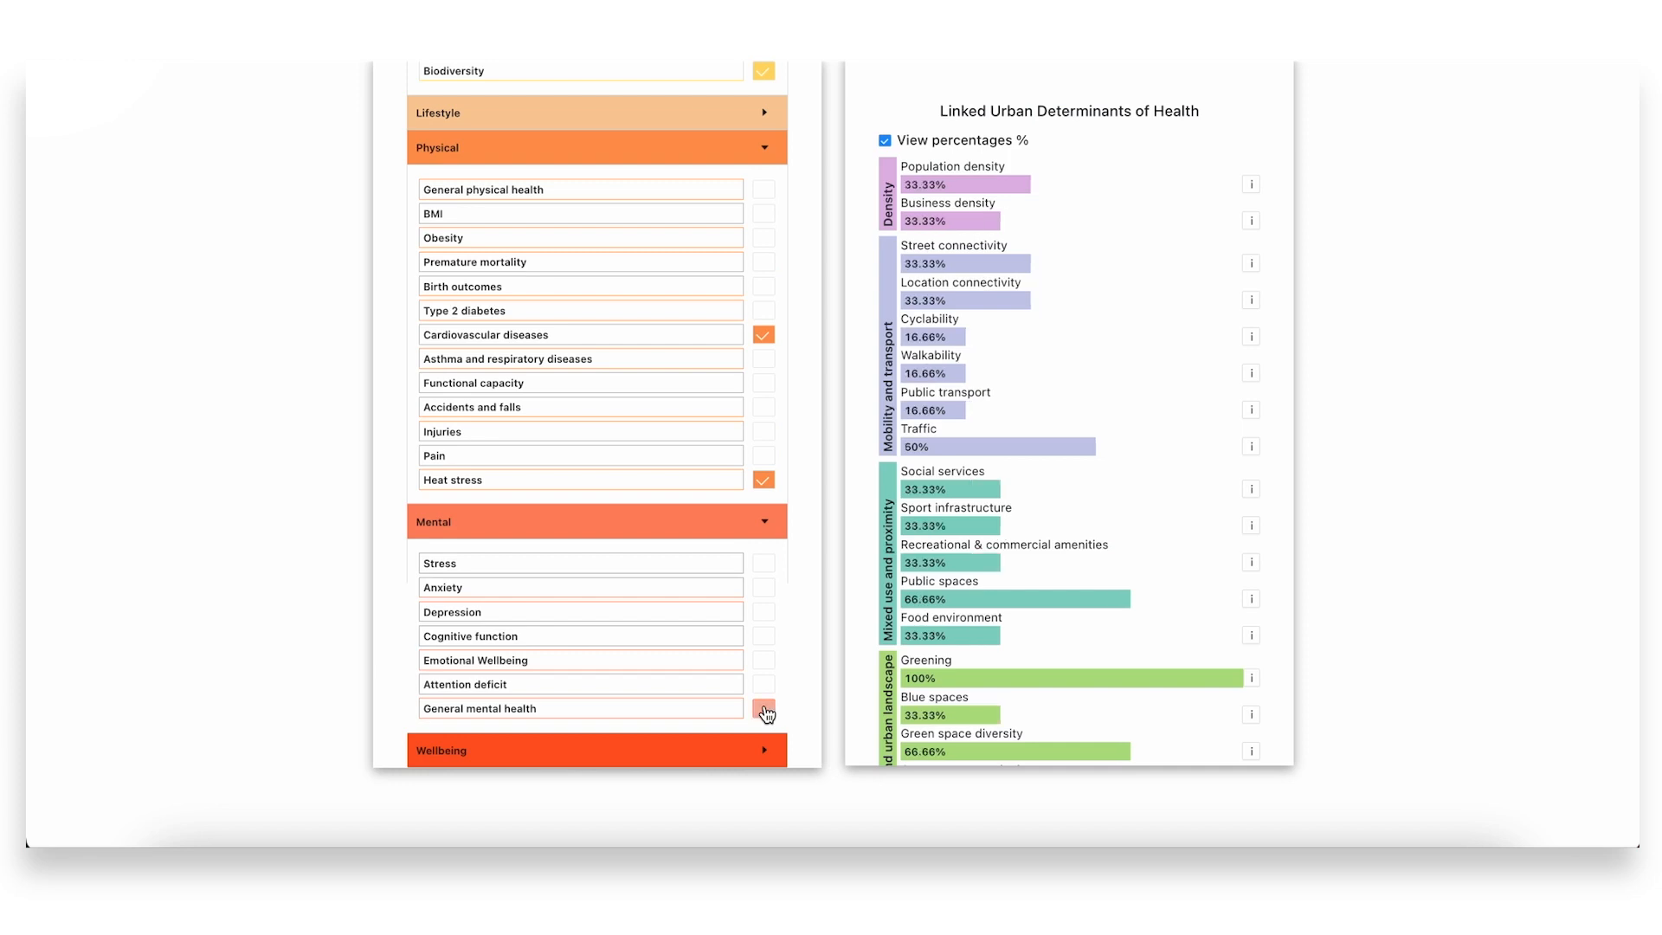
click(763, 709)
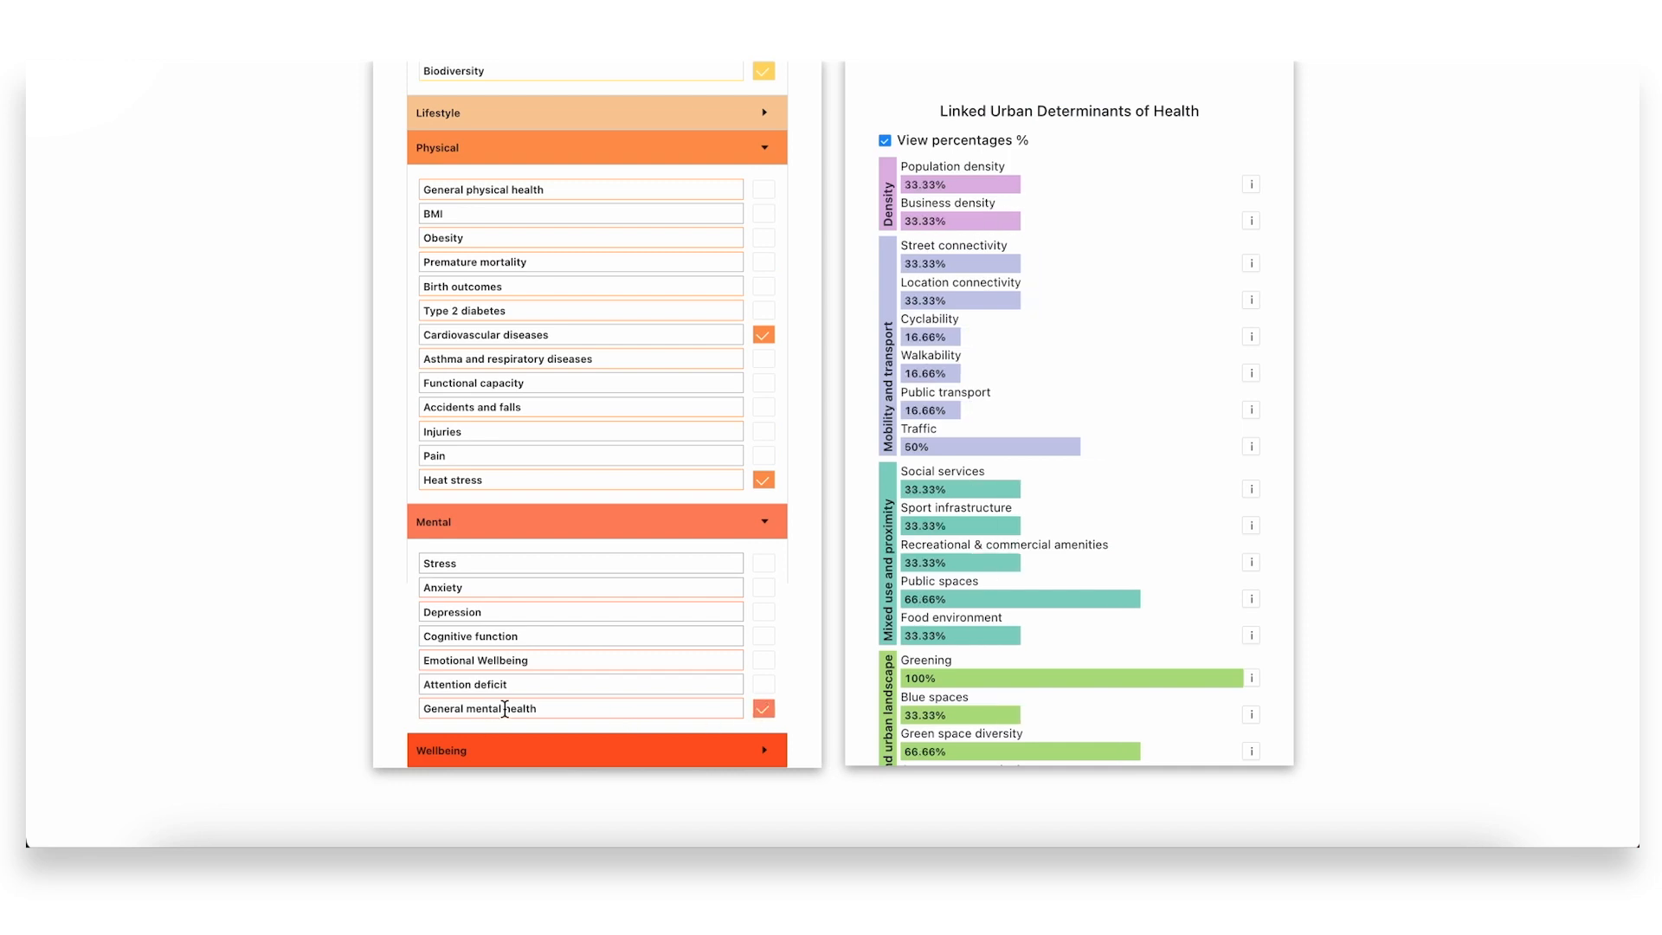
scroll(down, 3)
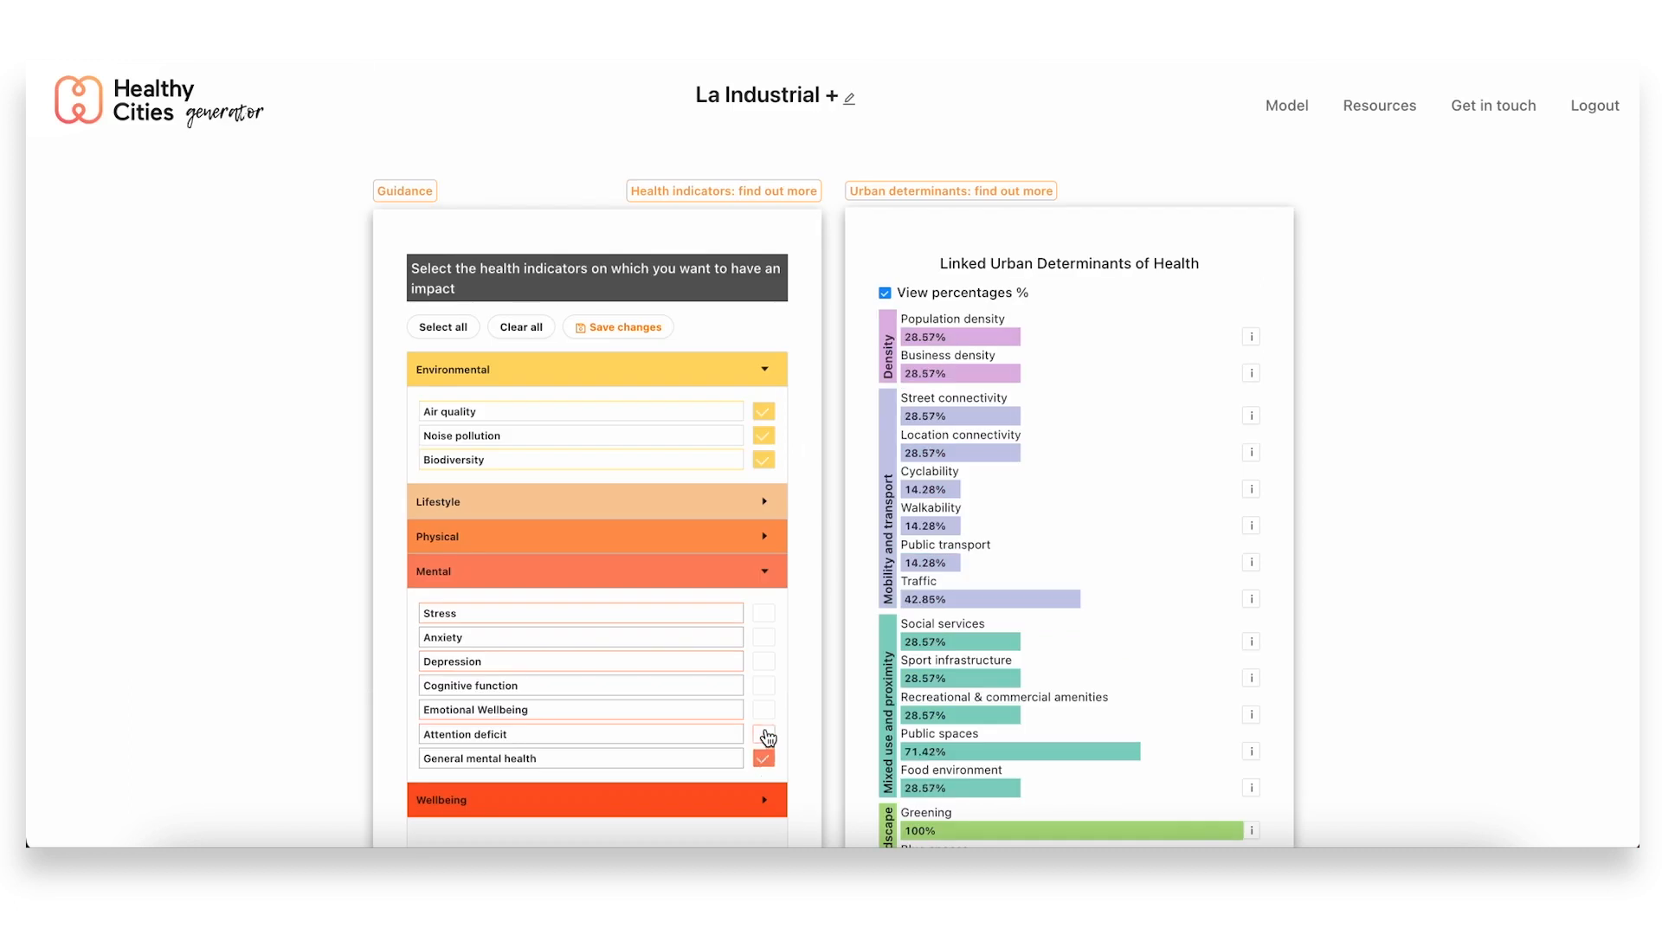
click(764, 737)
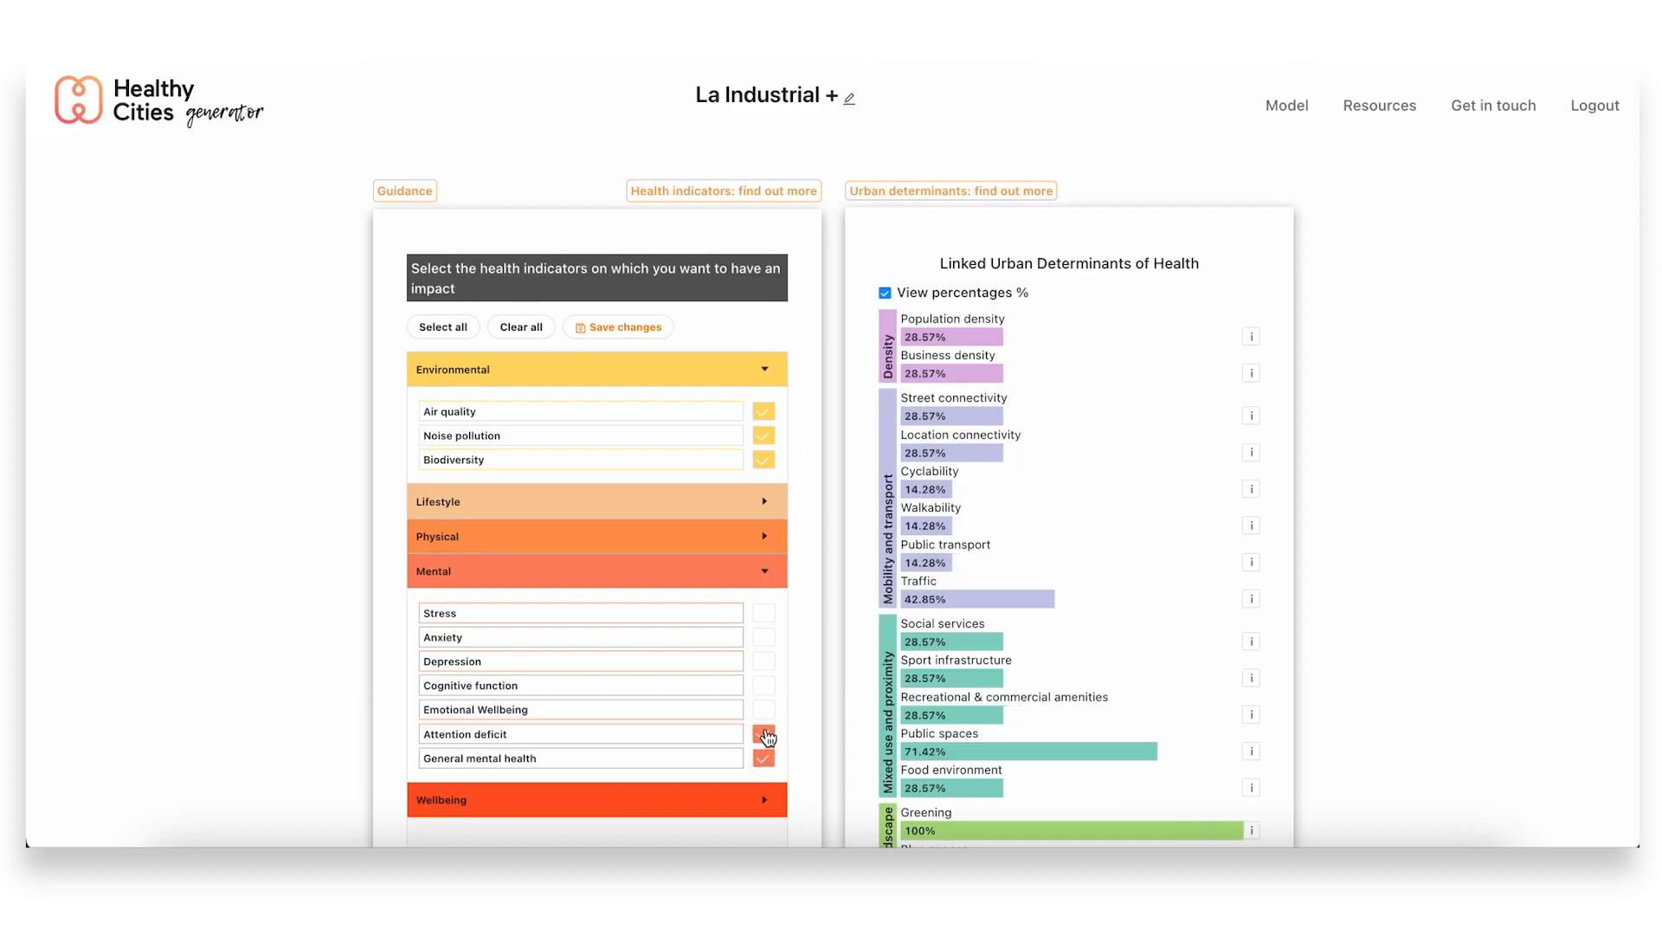
click(596, 572)
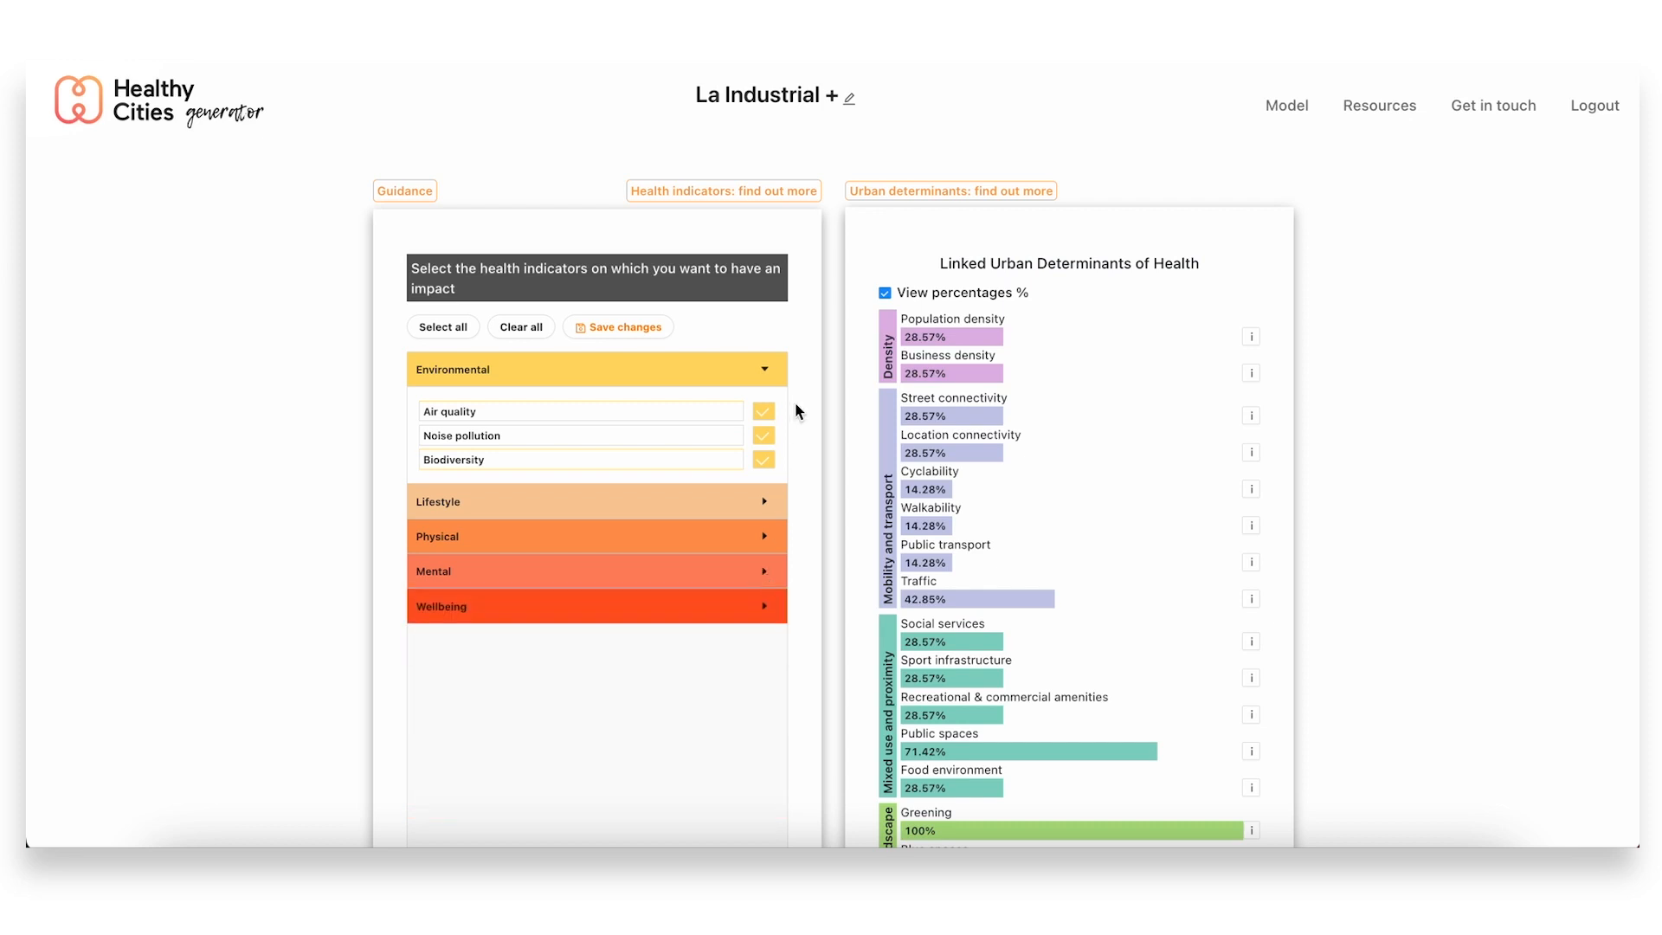
mouse_move(596, 471)
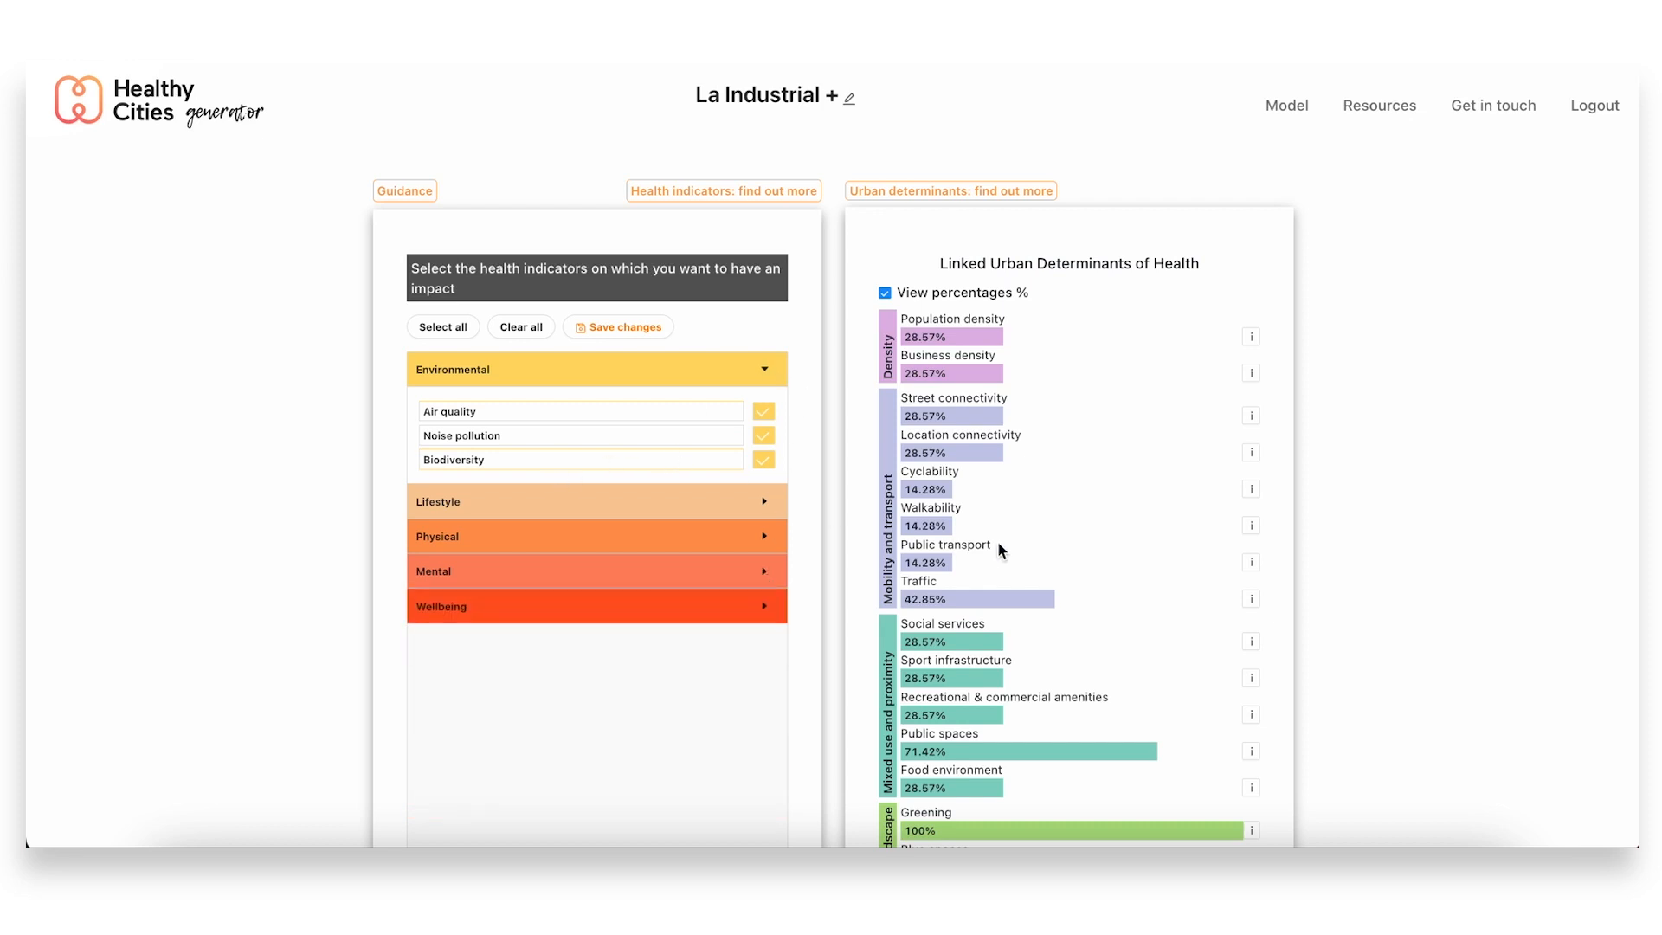
mouse_move(1096, 540)
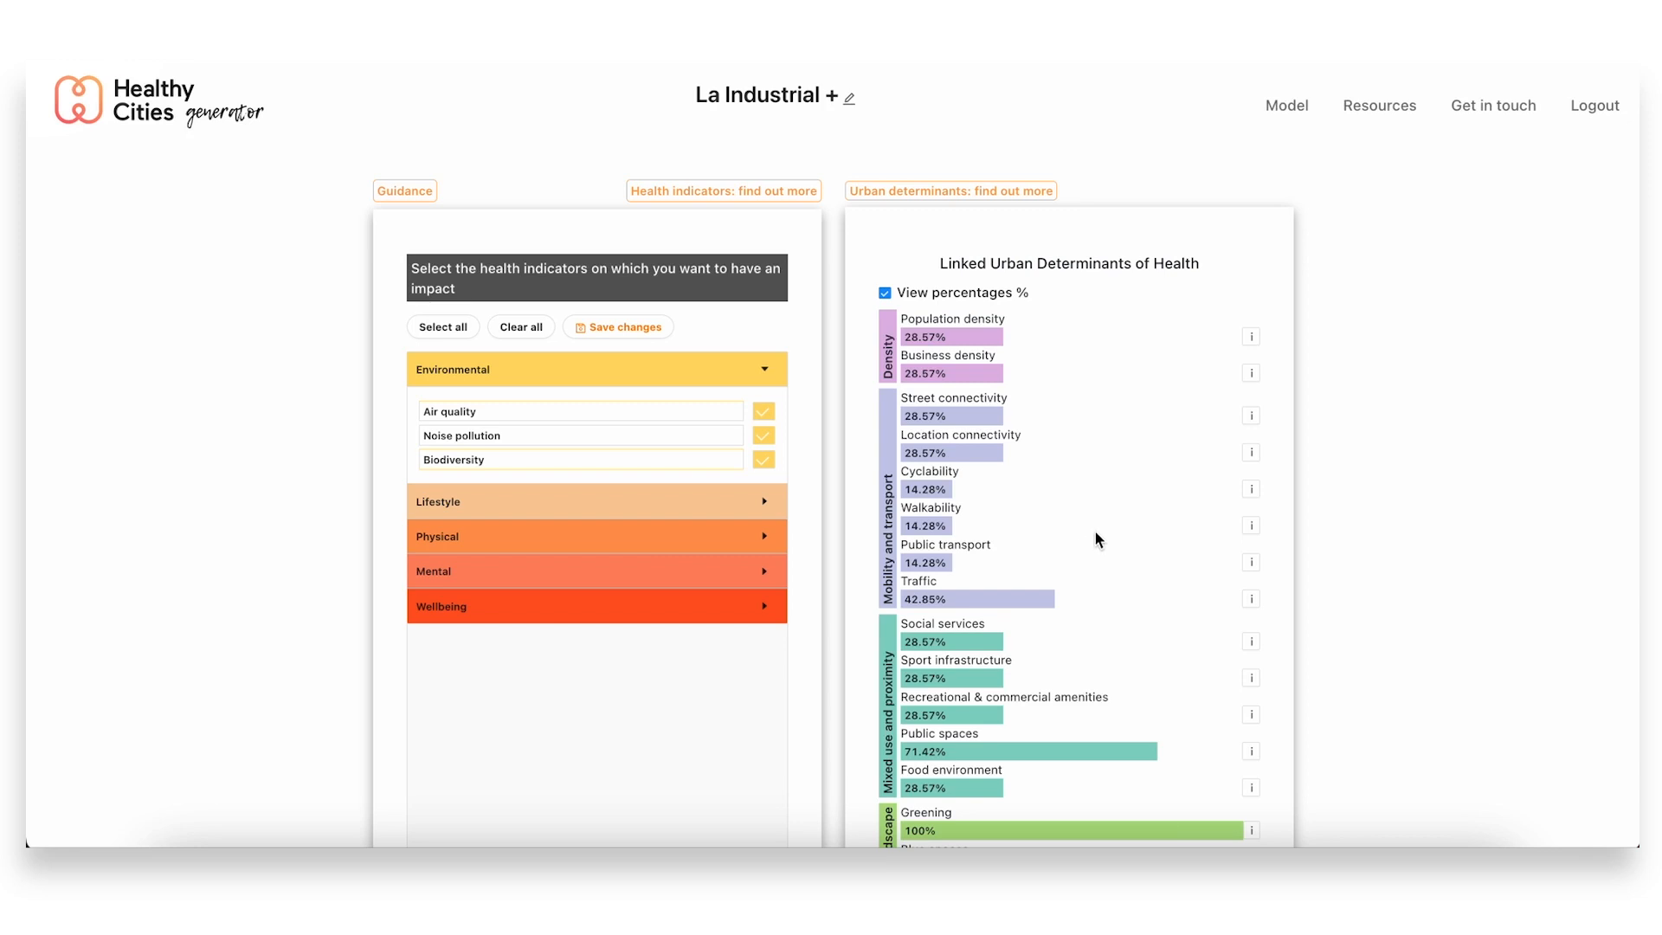
mouse_move(1110, 538)
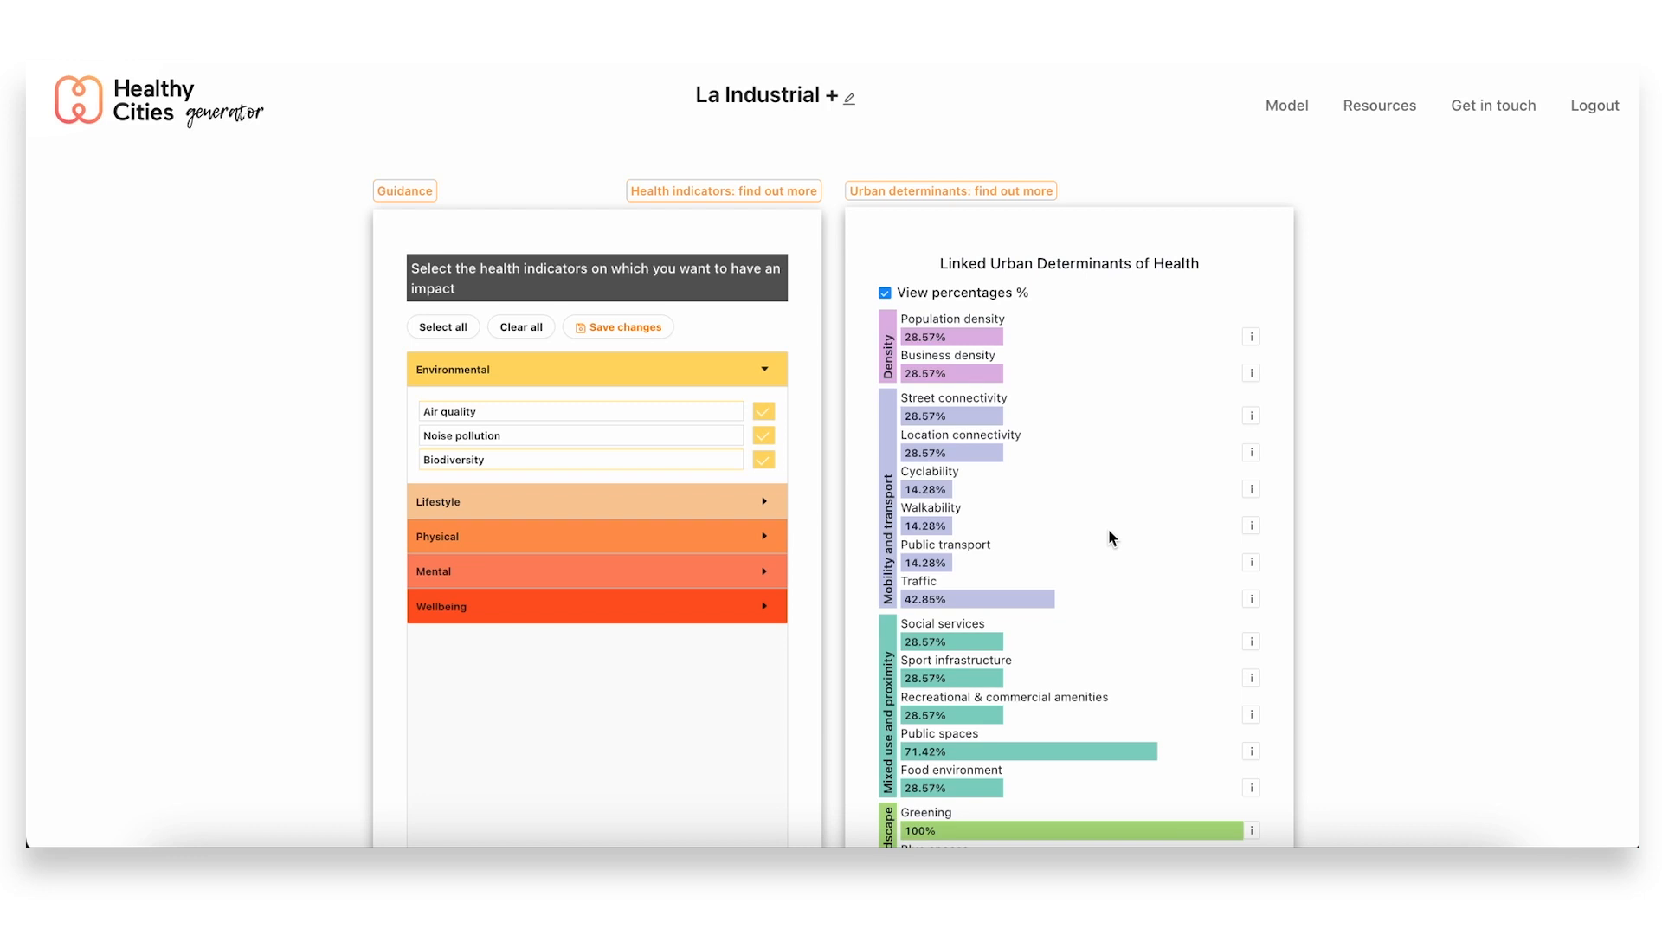
mouse_move(1103, 513)
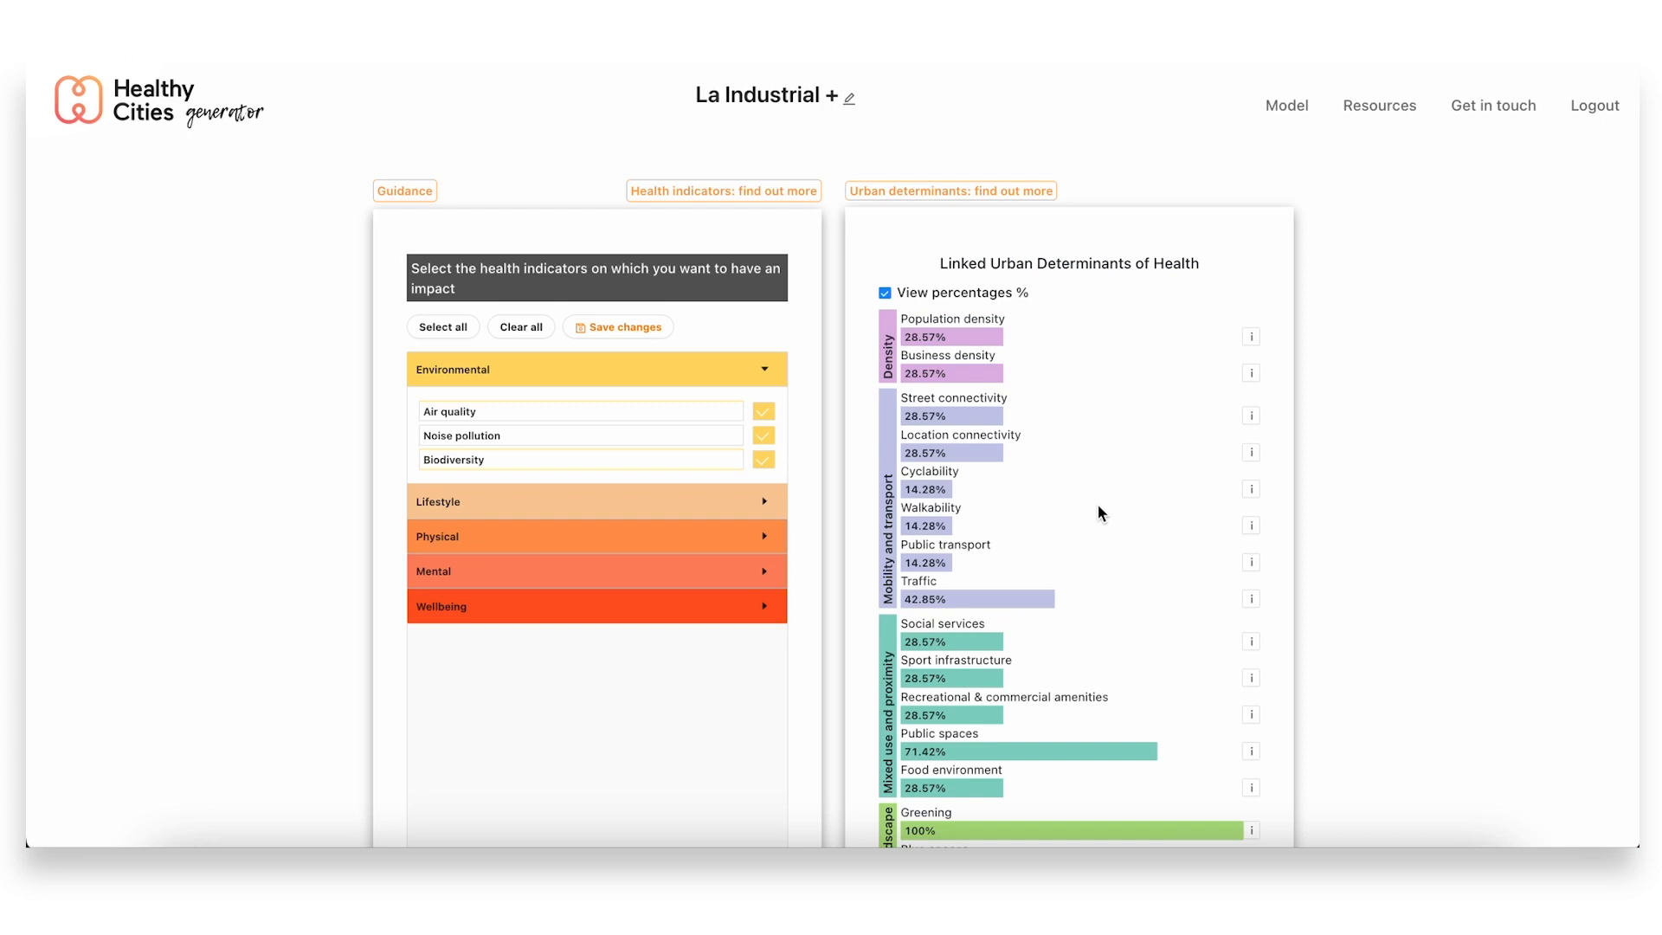
Scroll the determinants list down to Urban landscape (0%) and Housing quality (42.85%)
scroll(down, 3)
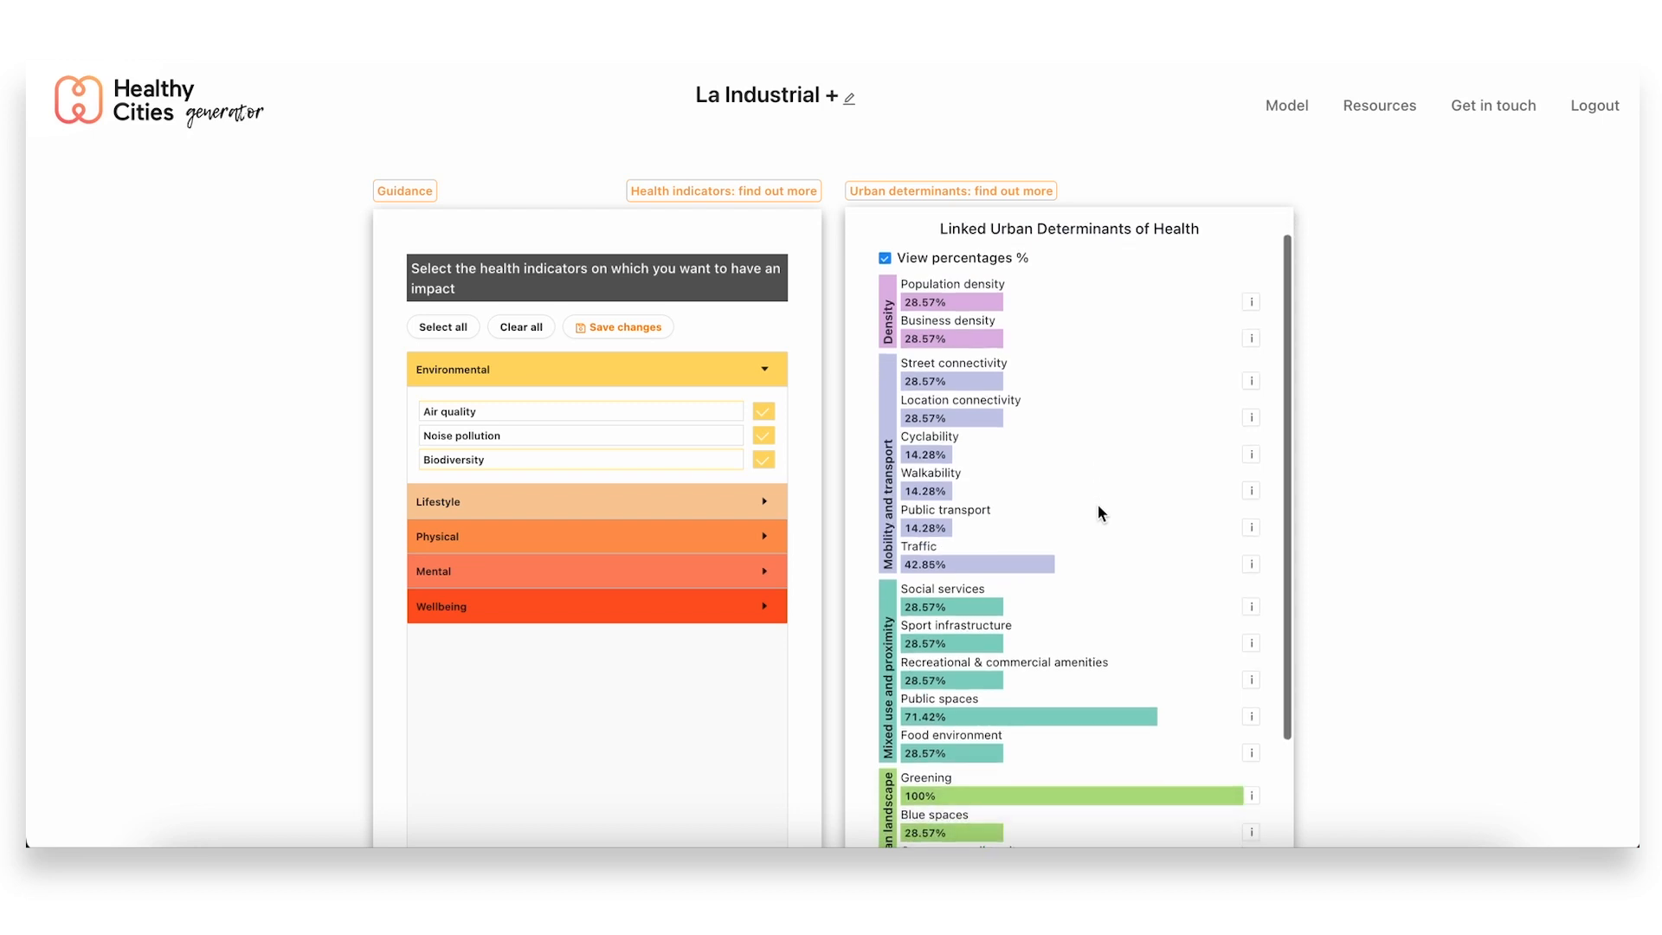
scroll(down, 3)
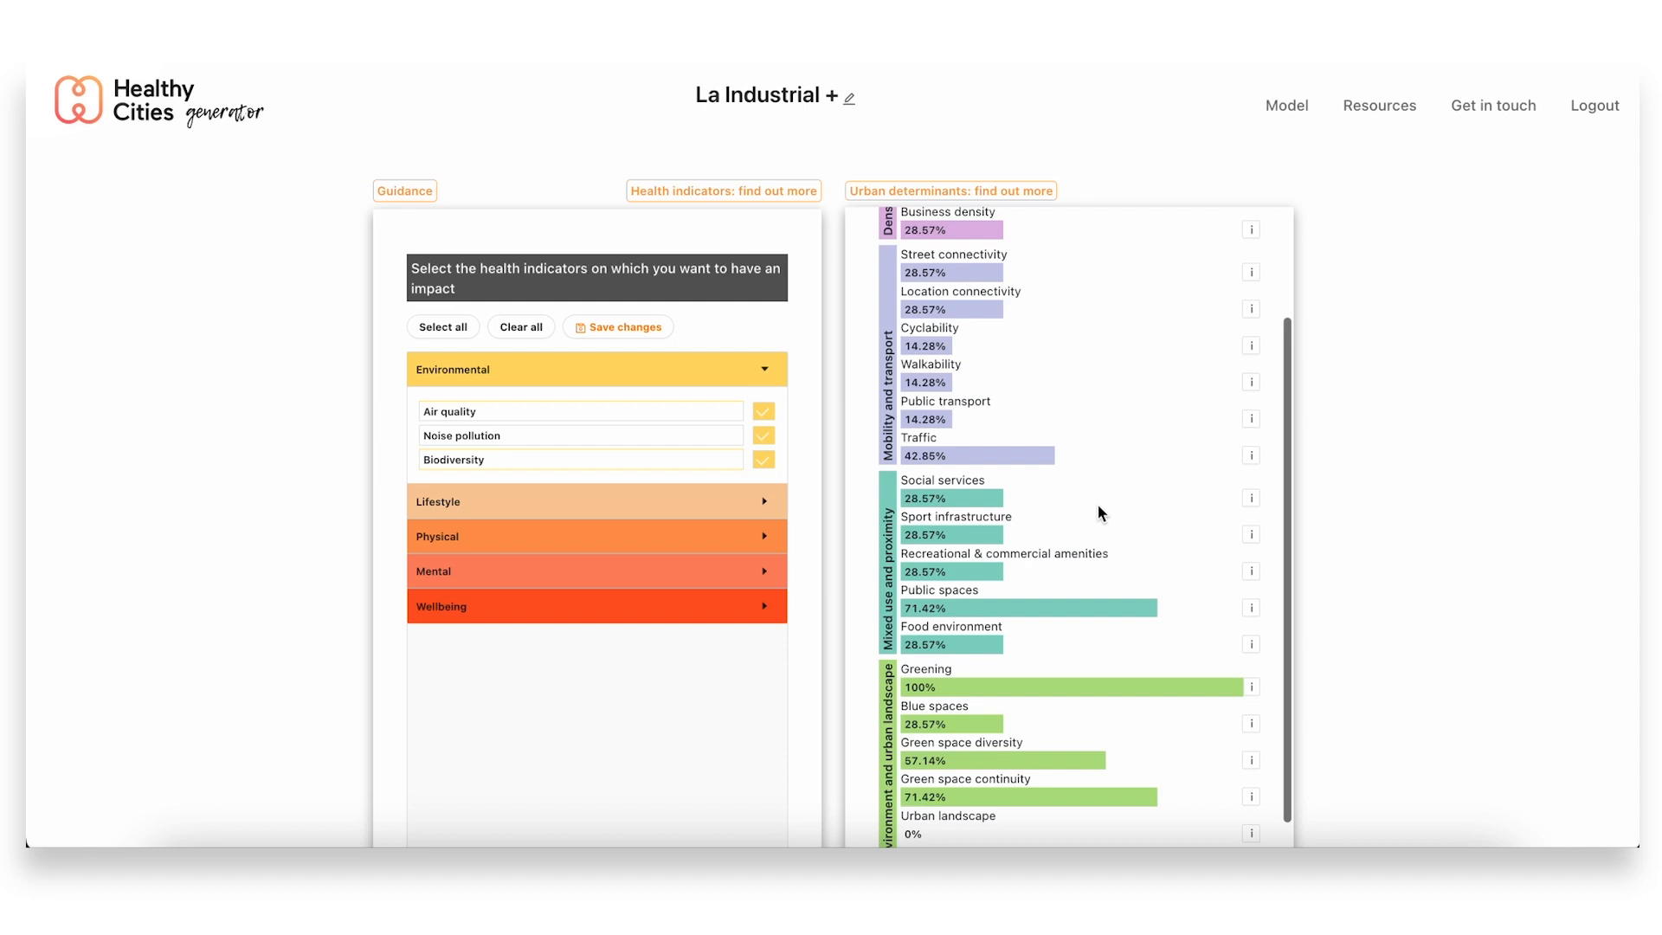
scroll(down, 3)
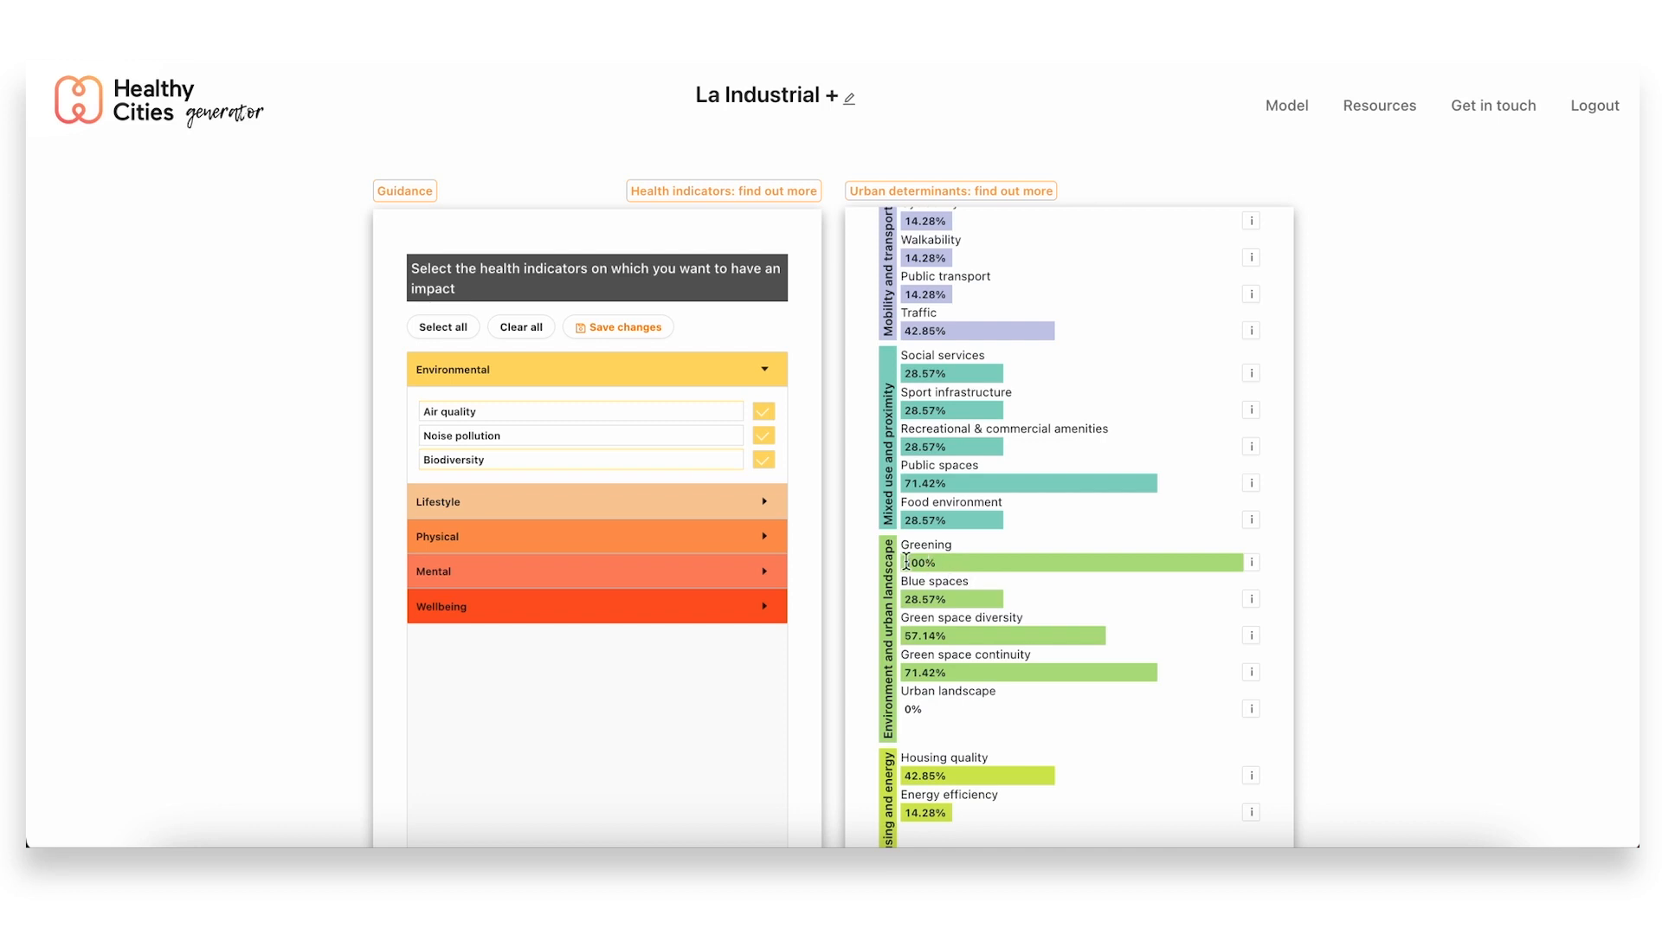
mouse_move(959, 570)
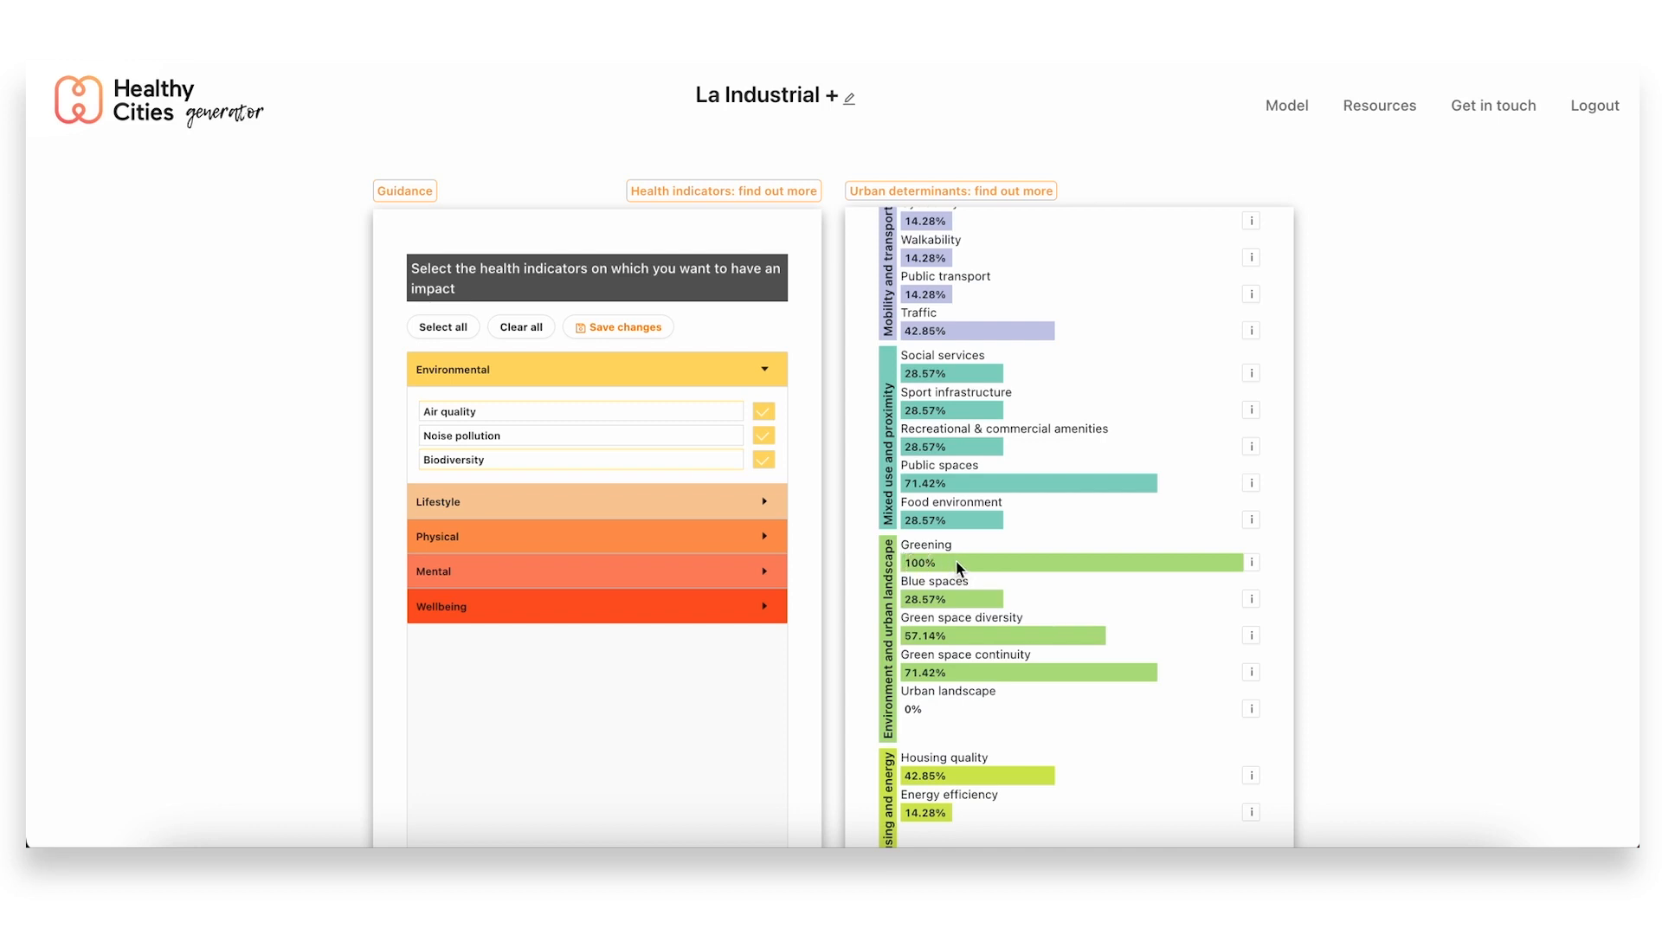
mouse_move(956, 482)
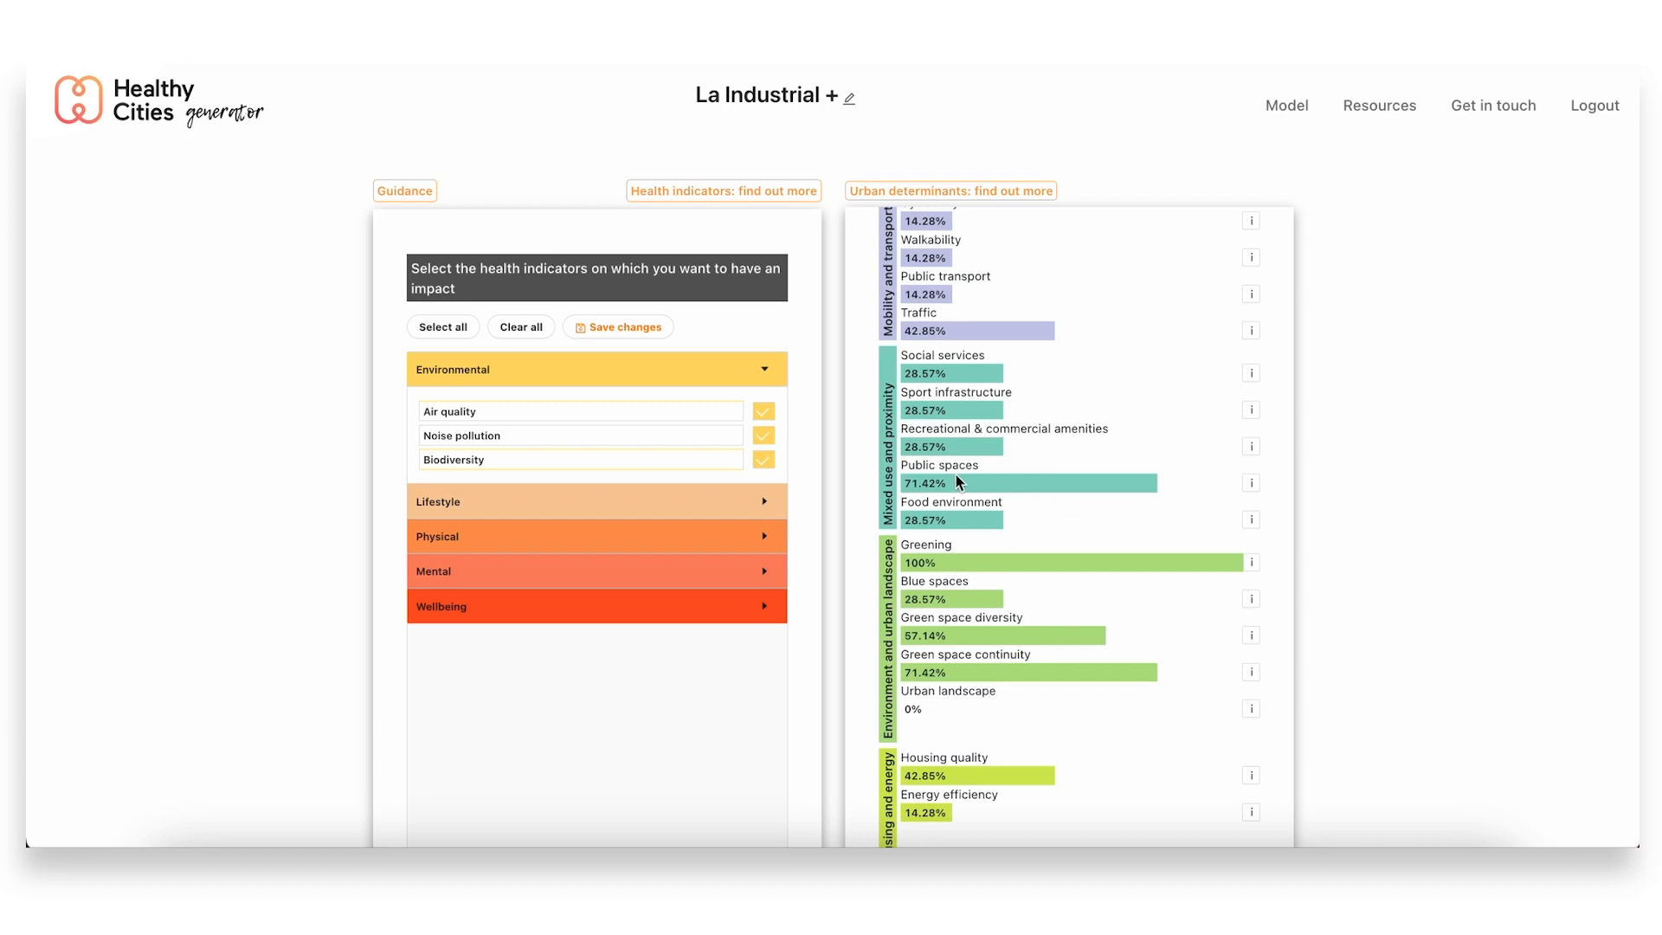
mouse_move(981, 483)
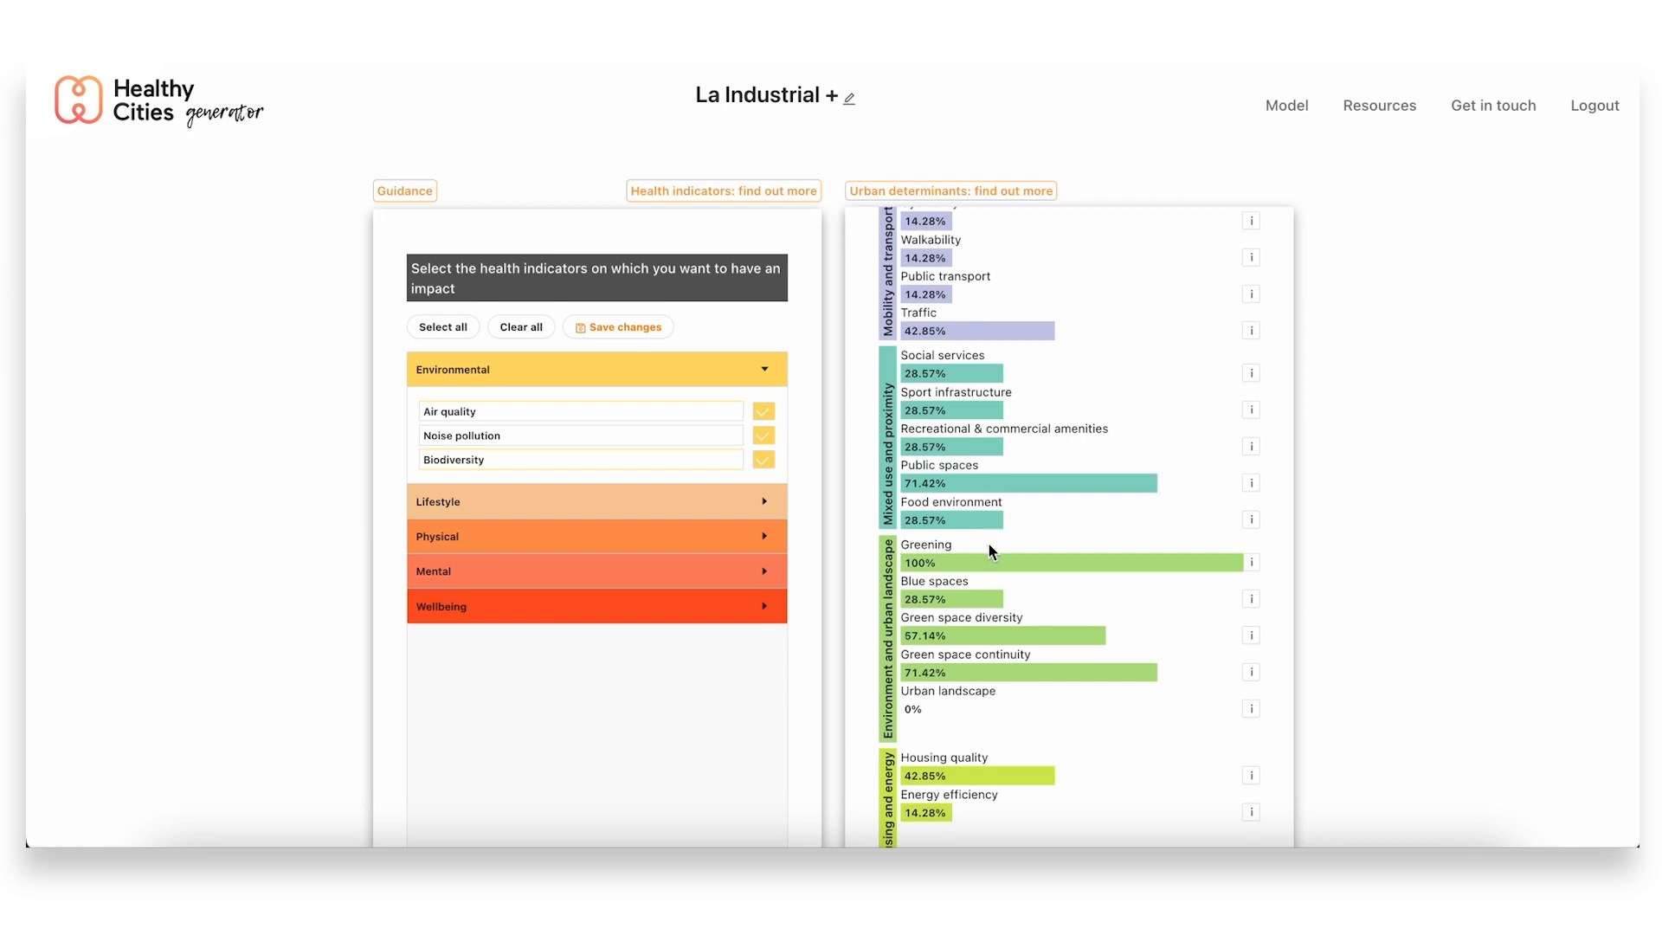
mouse_move(1024, 488)
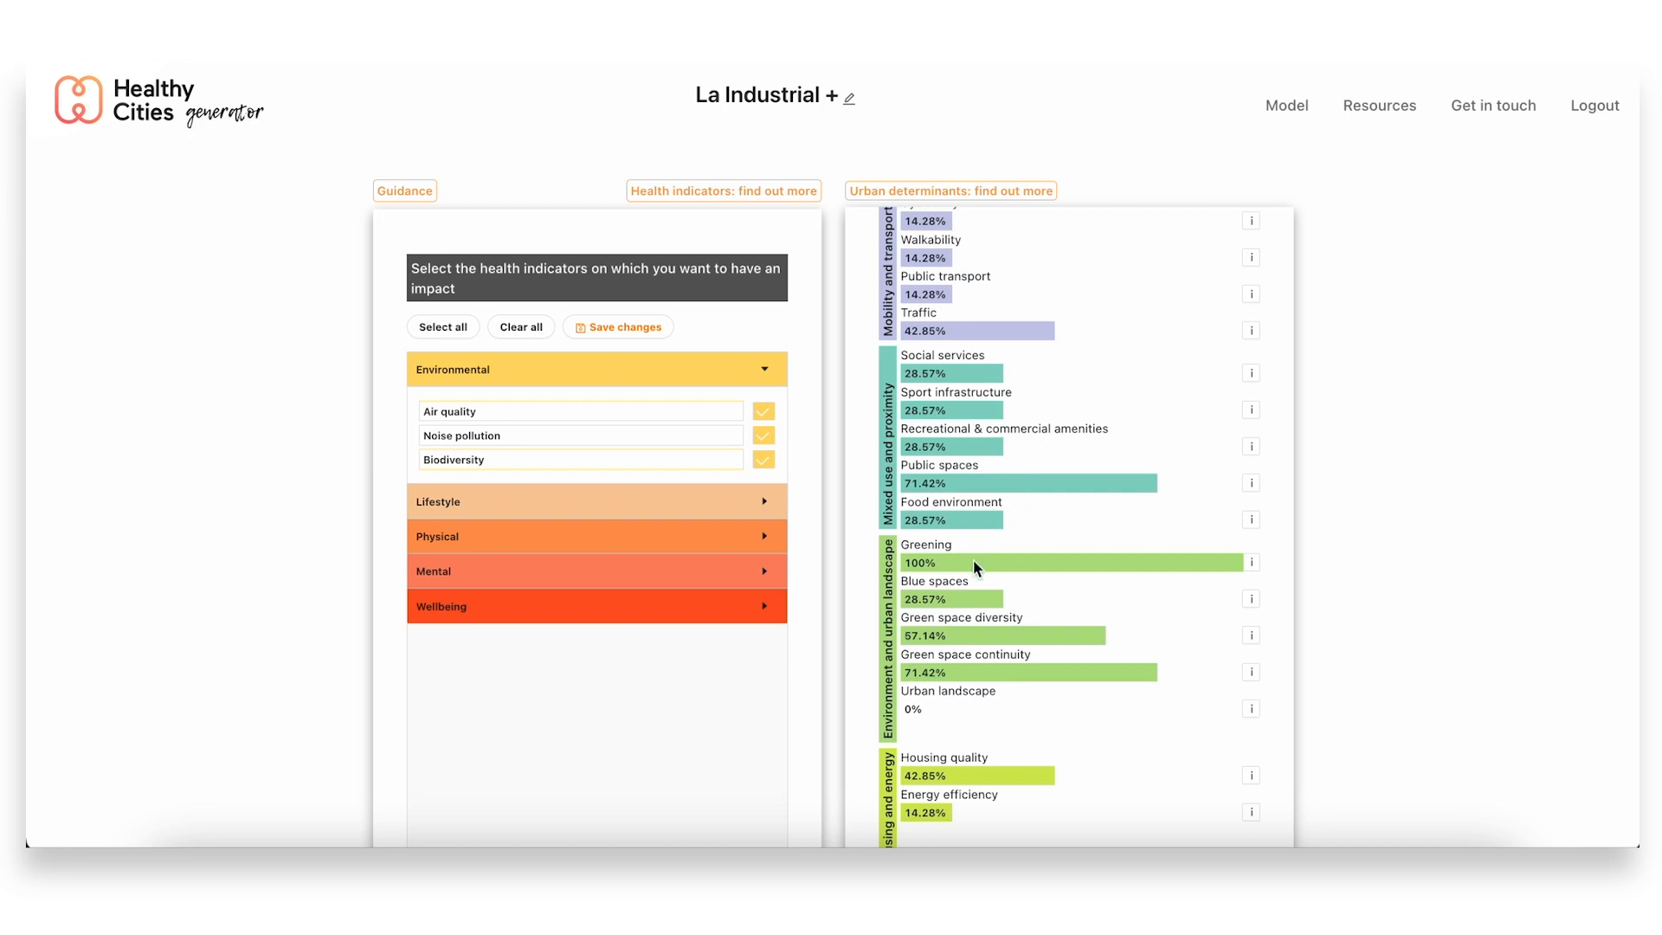
mouse_move(968, 571)
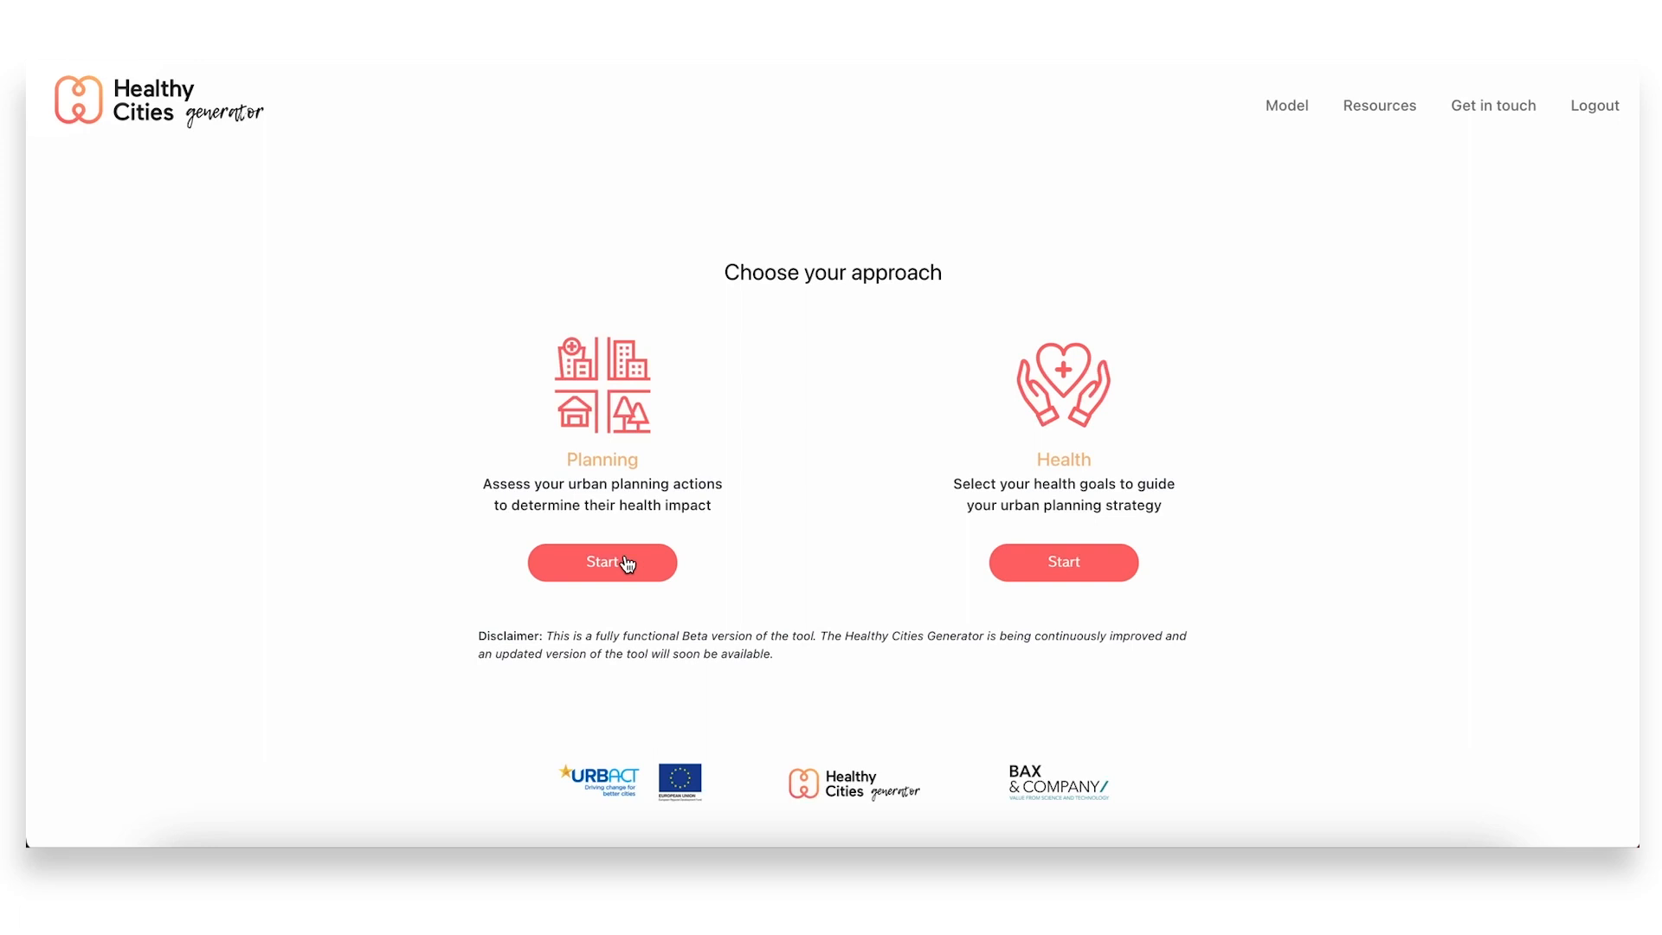
Start the Planning approach for La Industrial
click(601, 561)
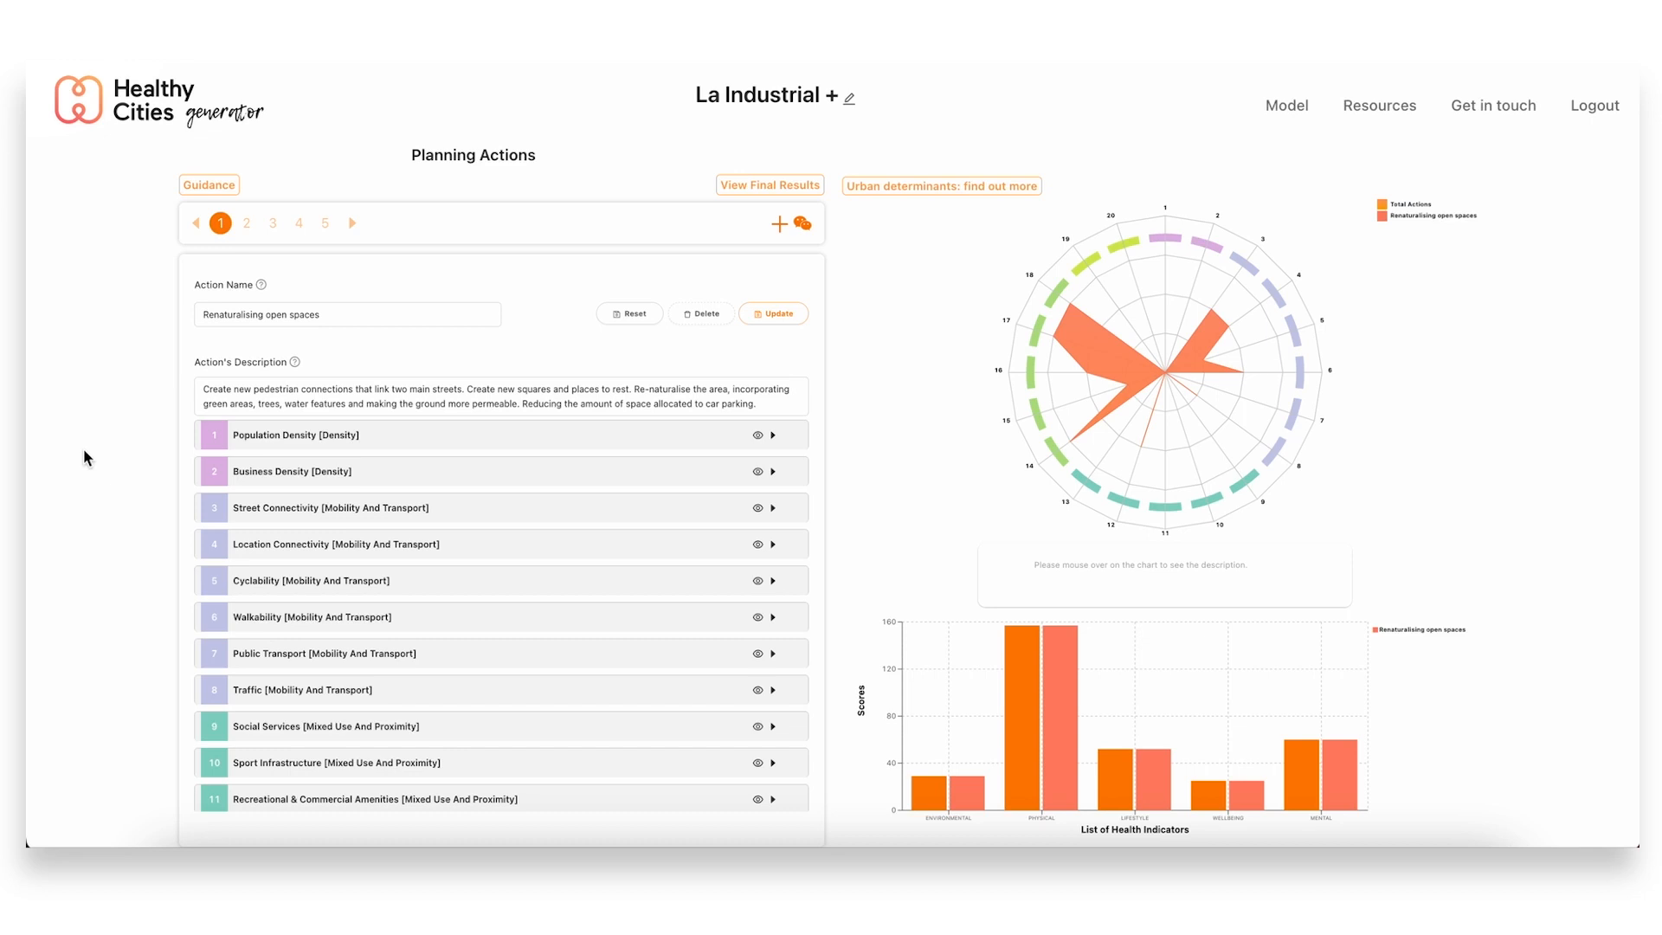
mouse_move(104, 358)
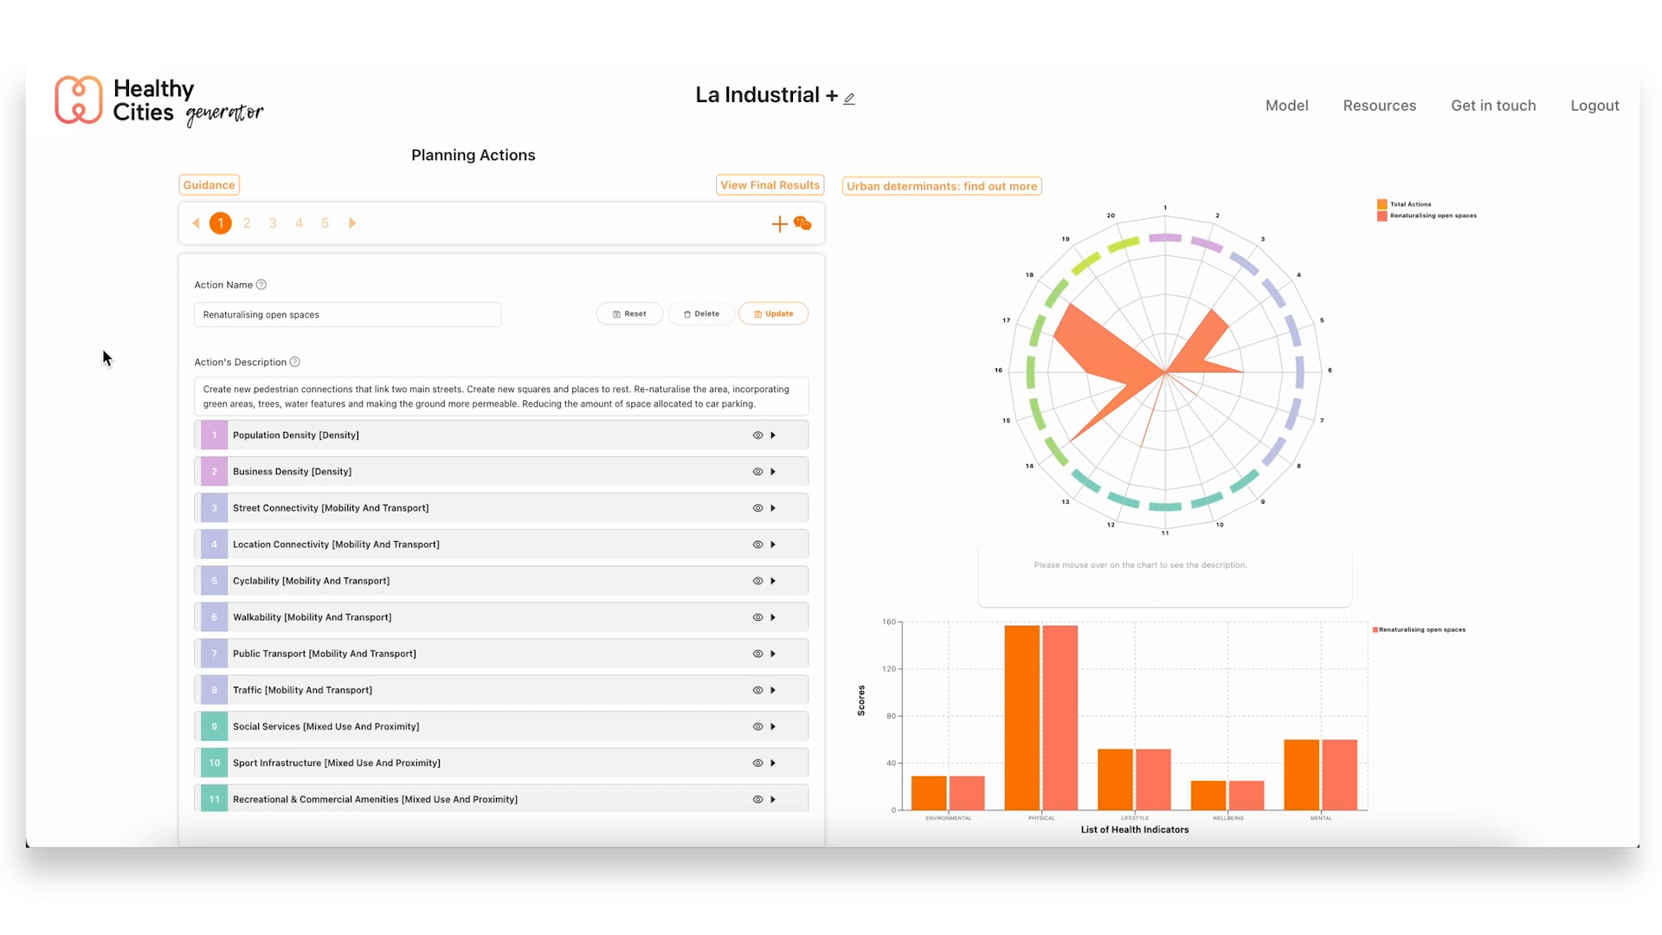
mouse_move(77, 383)
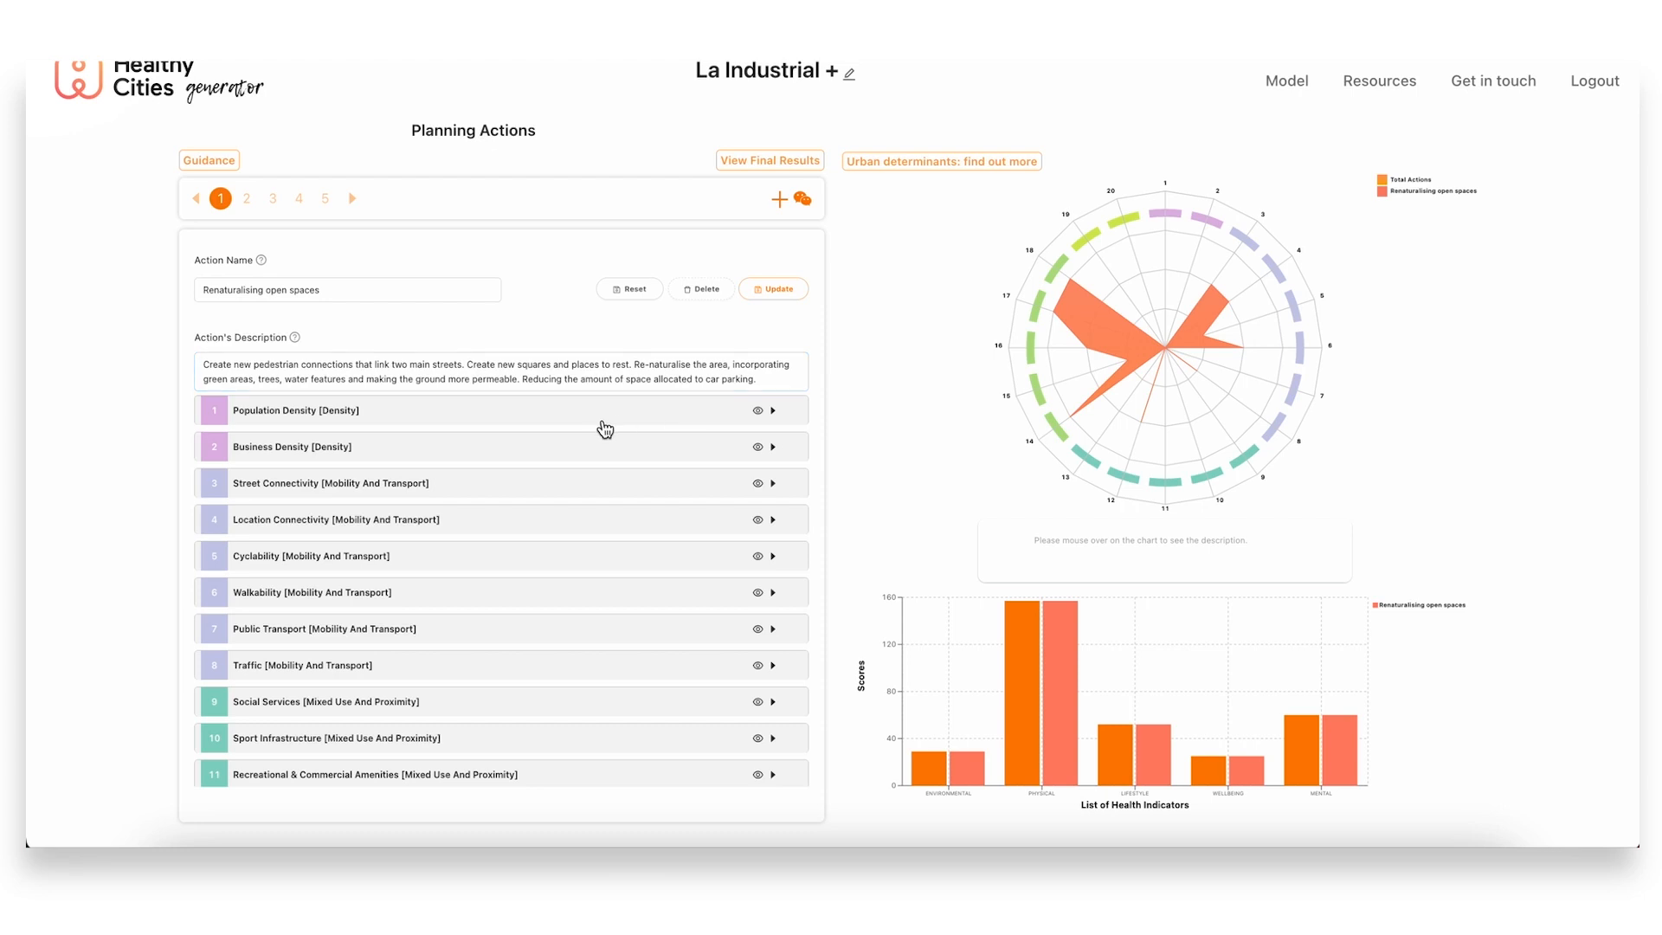
mouse_move(757, 411)
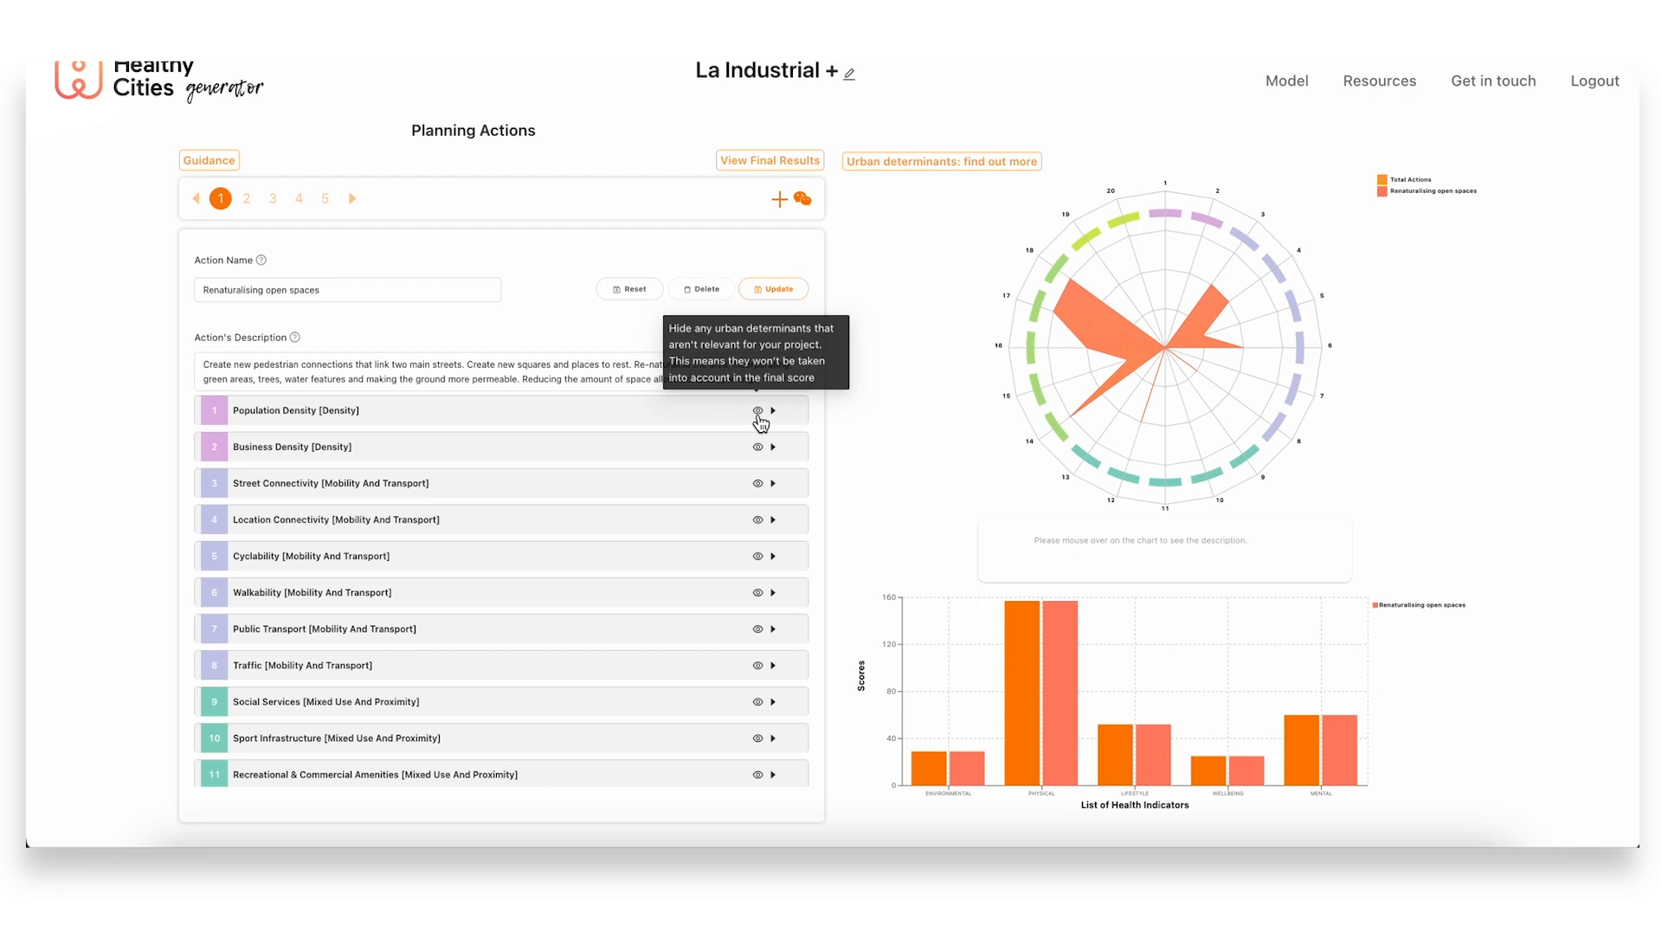
Hide Population Density and expand Street Connectivity, currently rated Medium
click(758, 410)
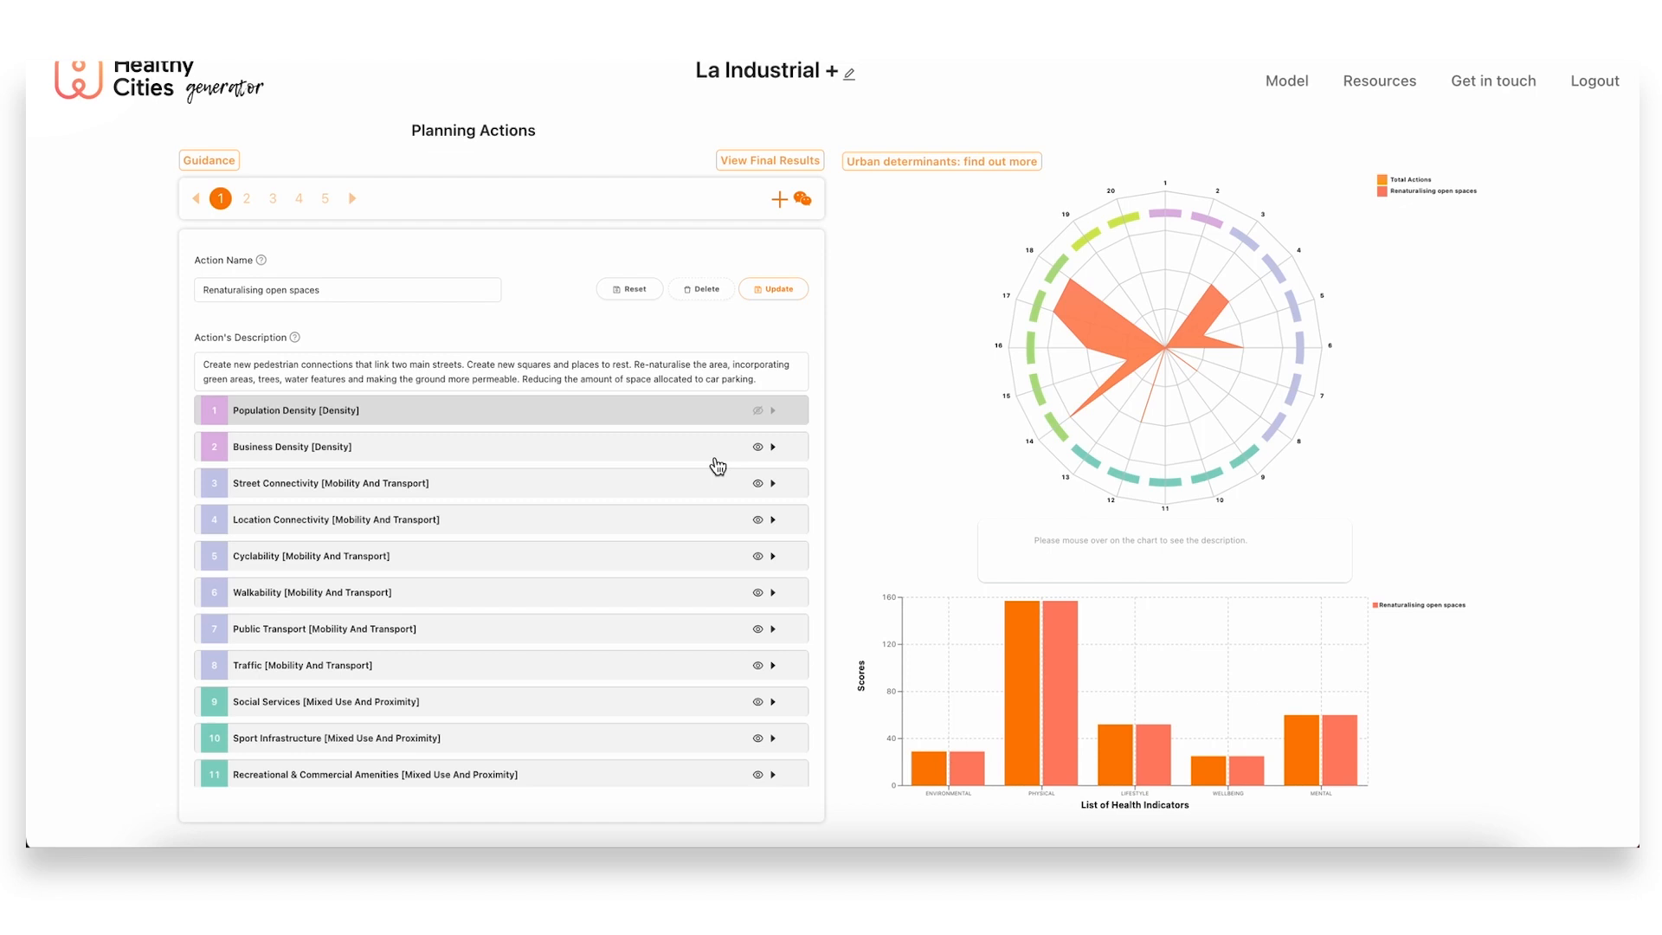
click(773, 483)
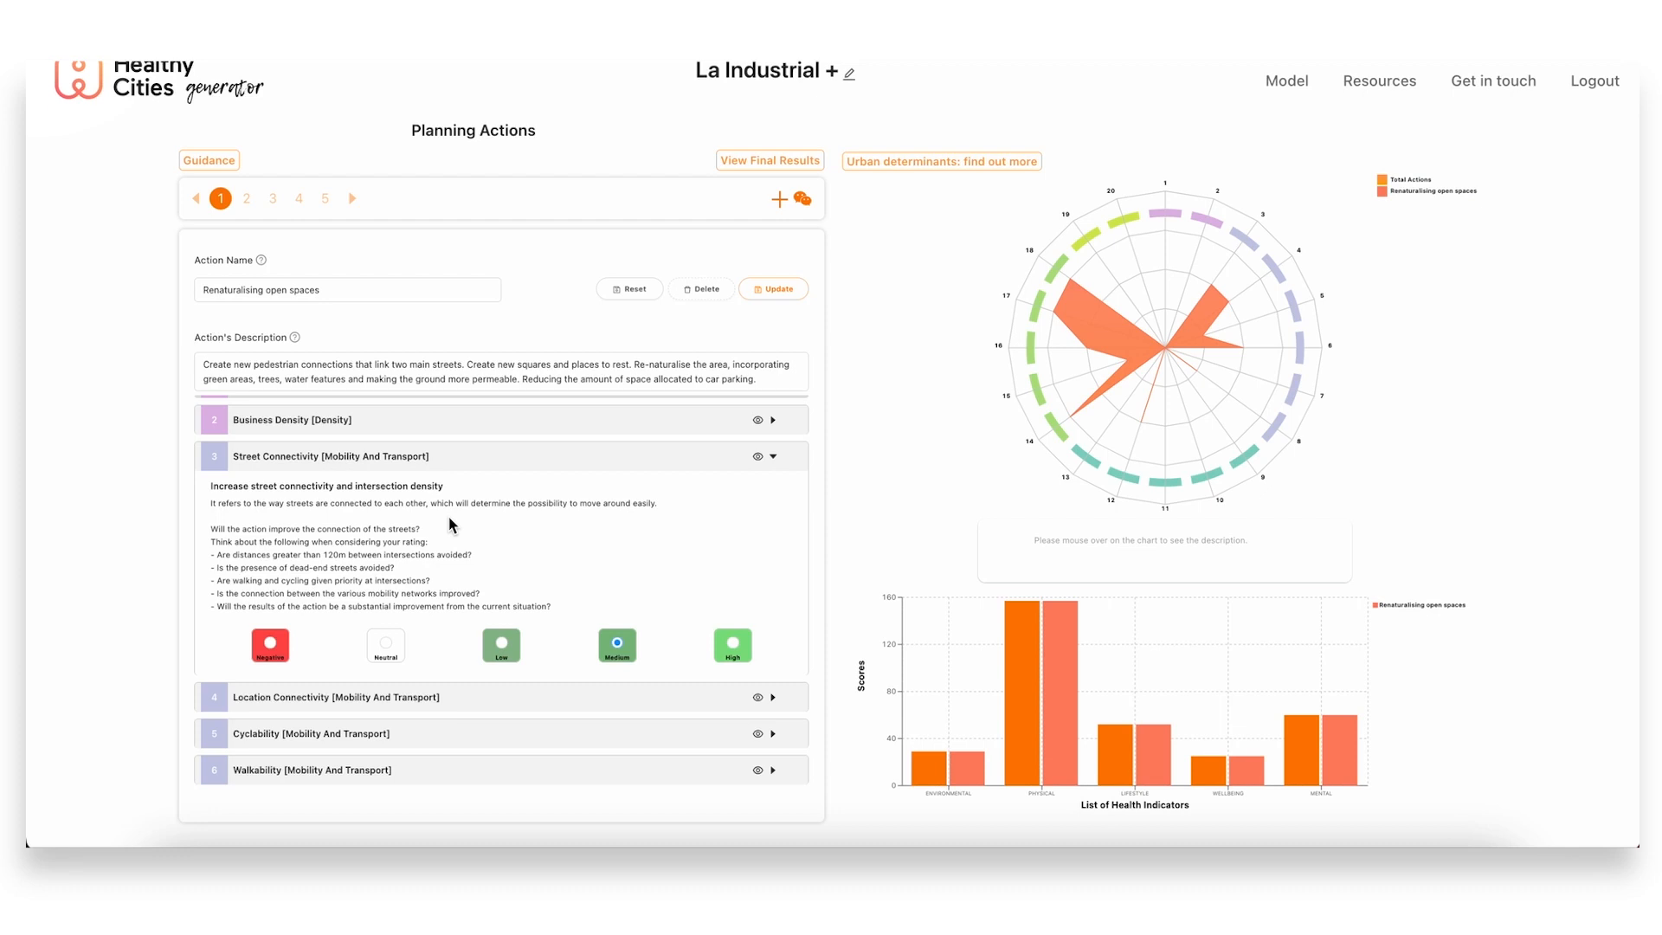
mouse_move(533, 518)
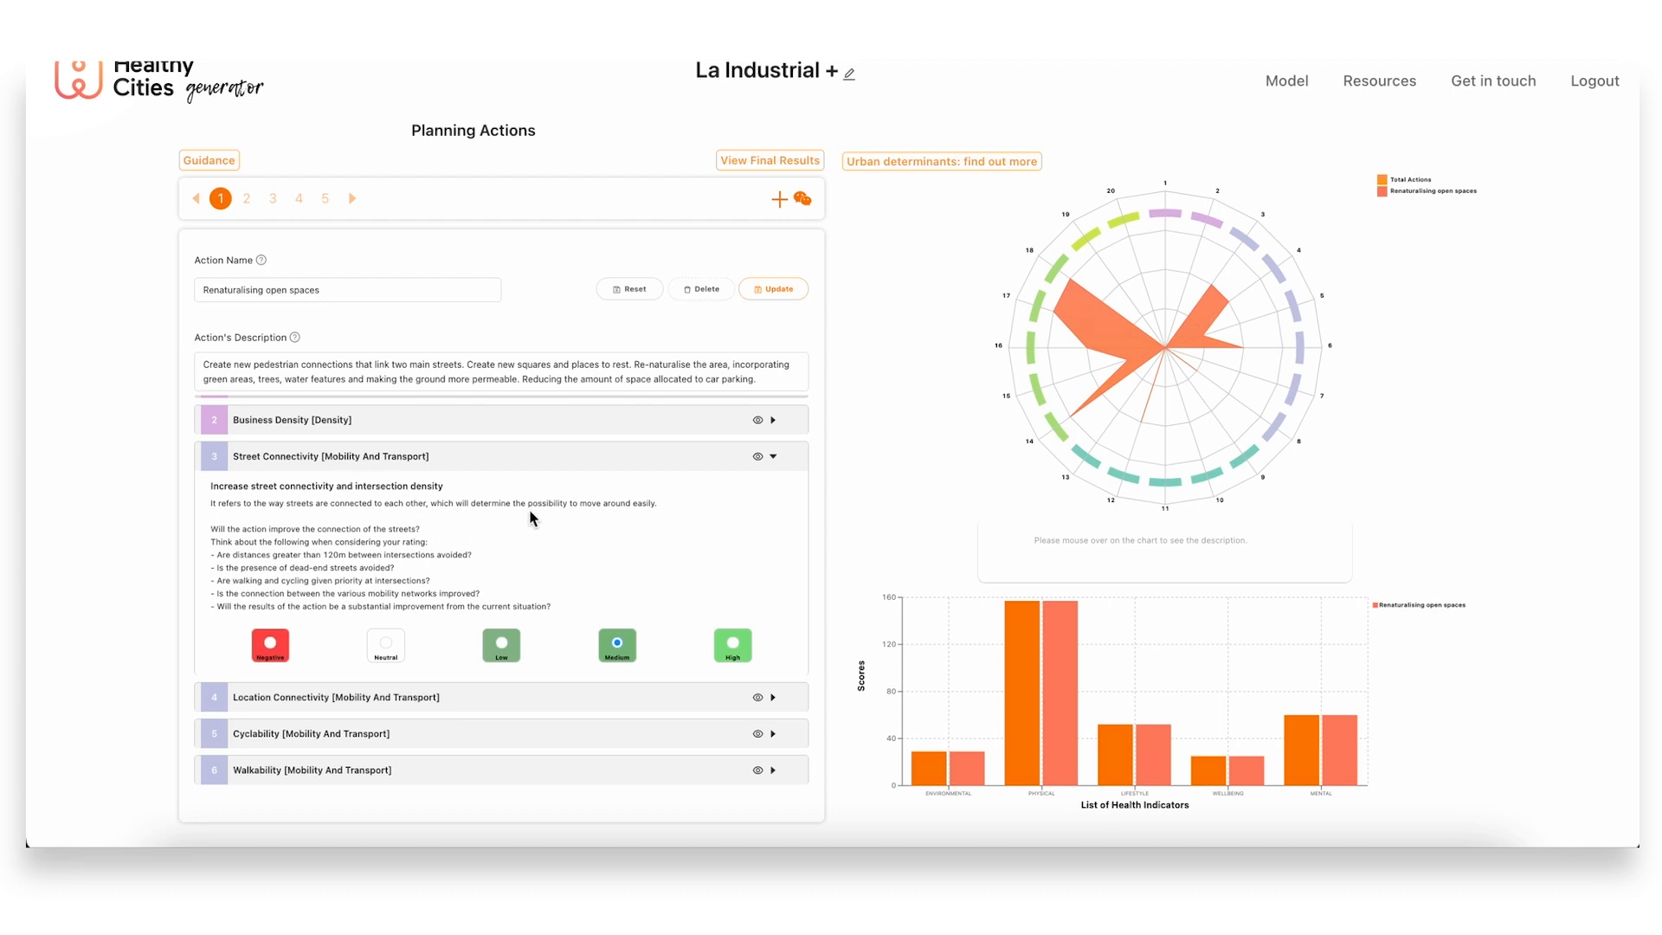
mouse_move(582, 548)
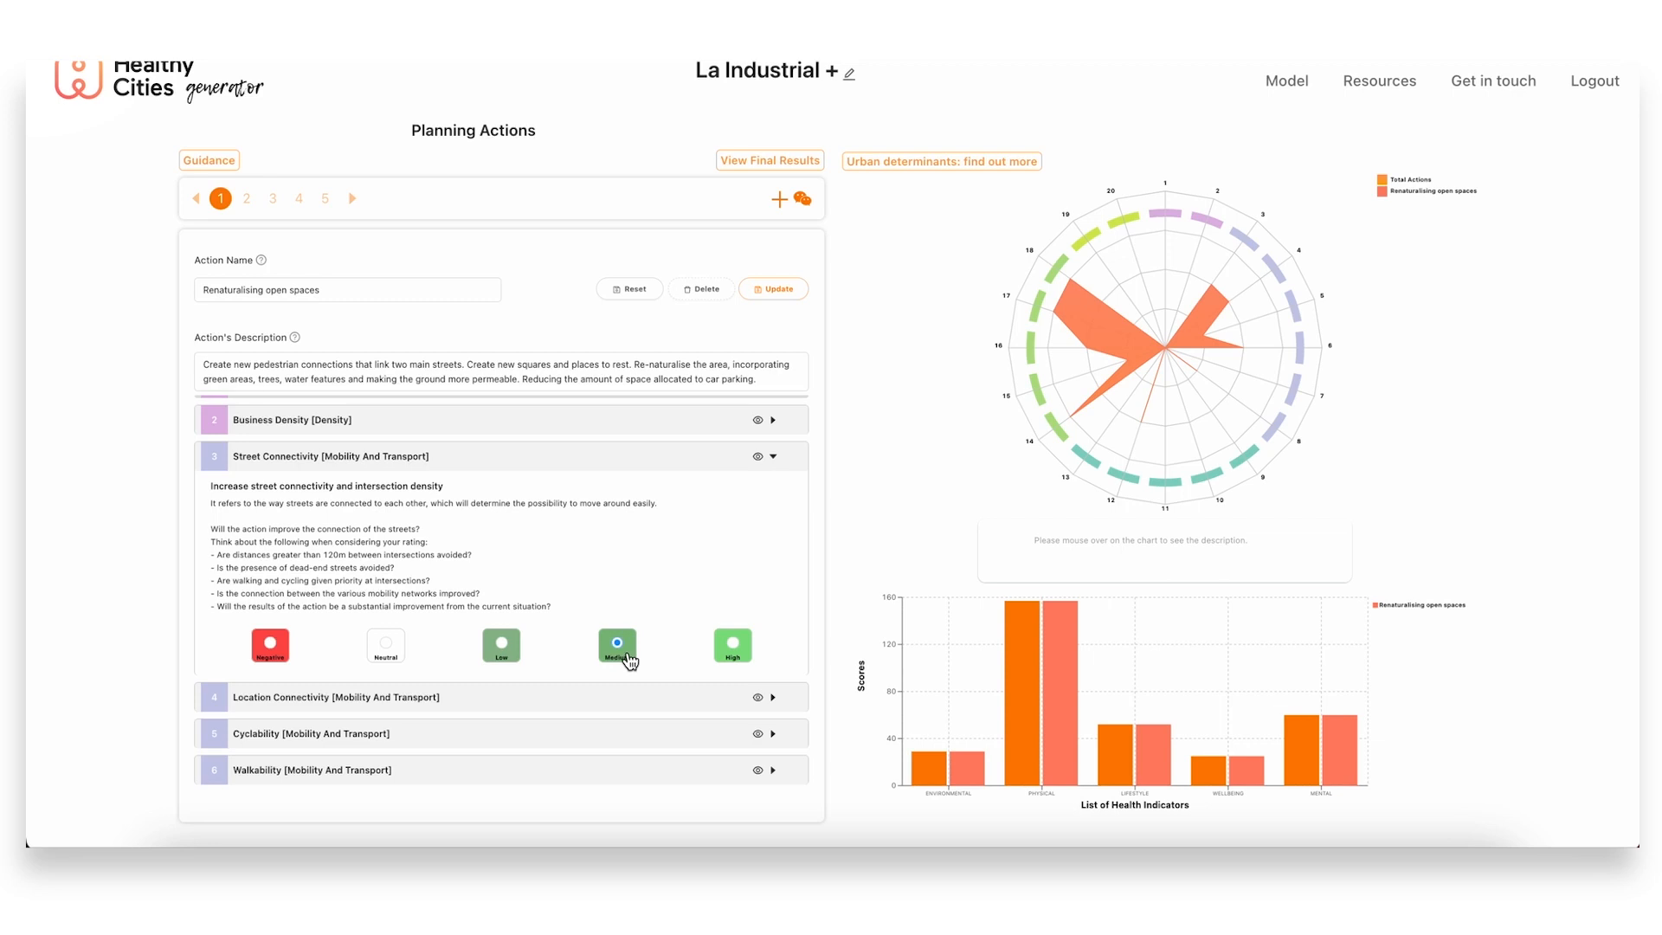
mouse_move(690, 646)
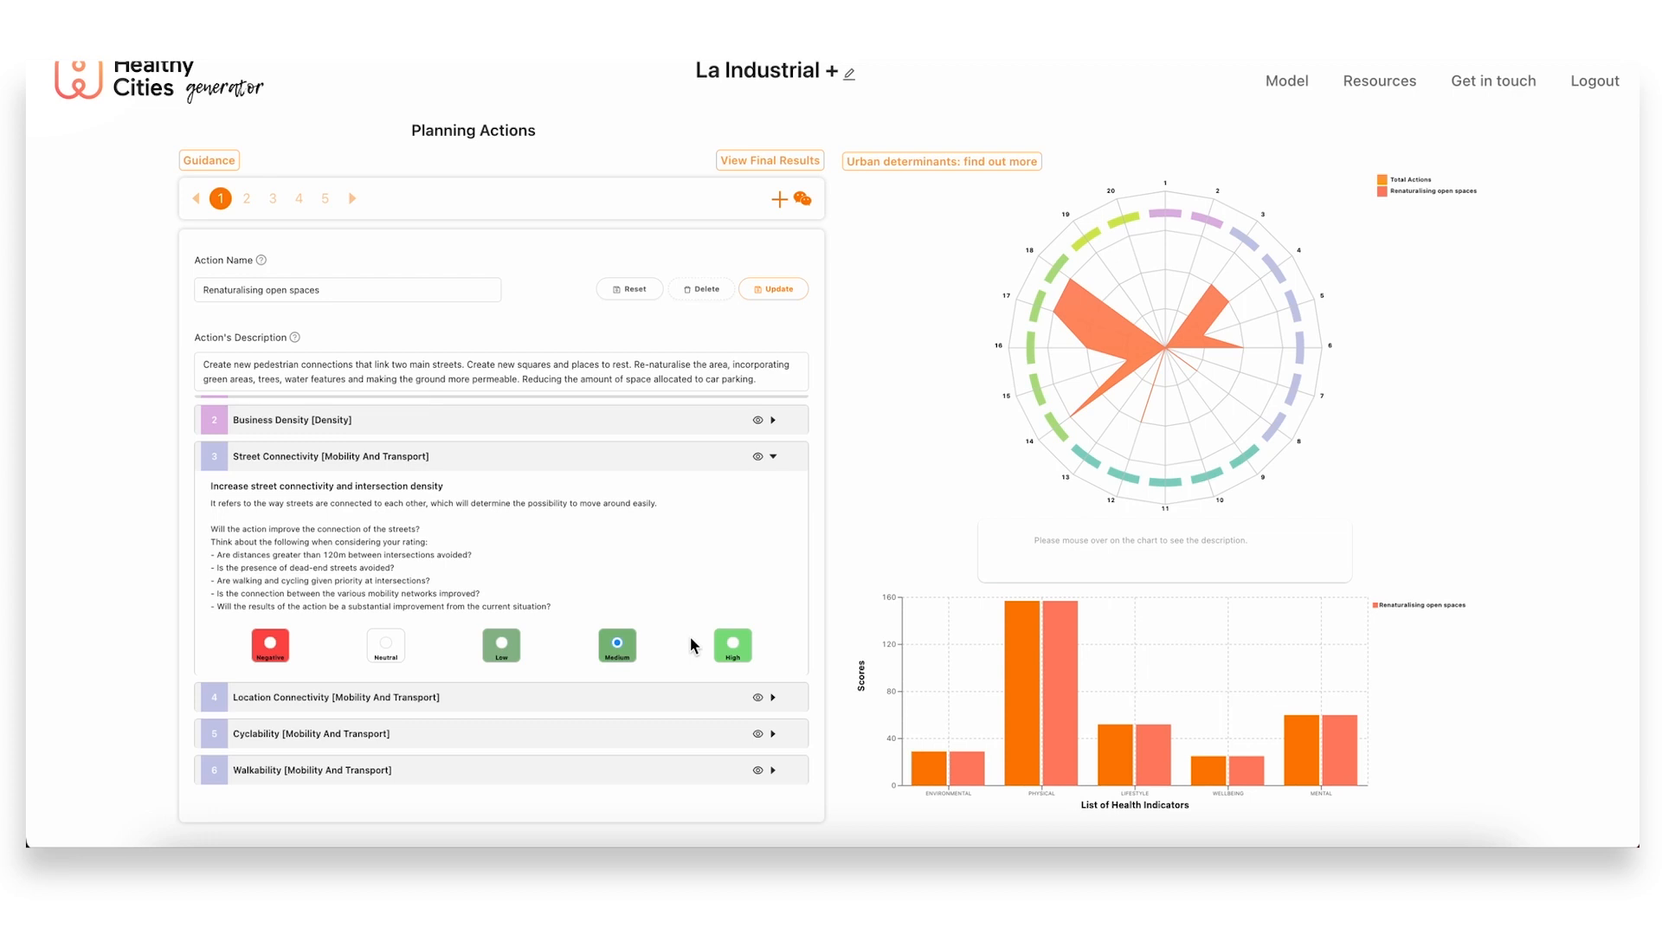
mouse_move(433, 532)
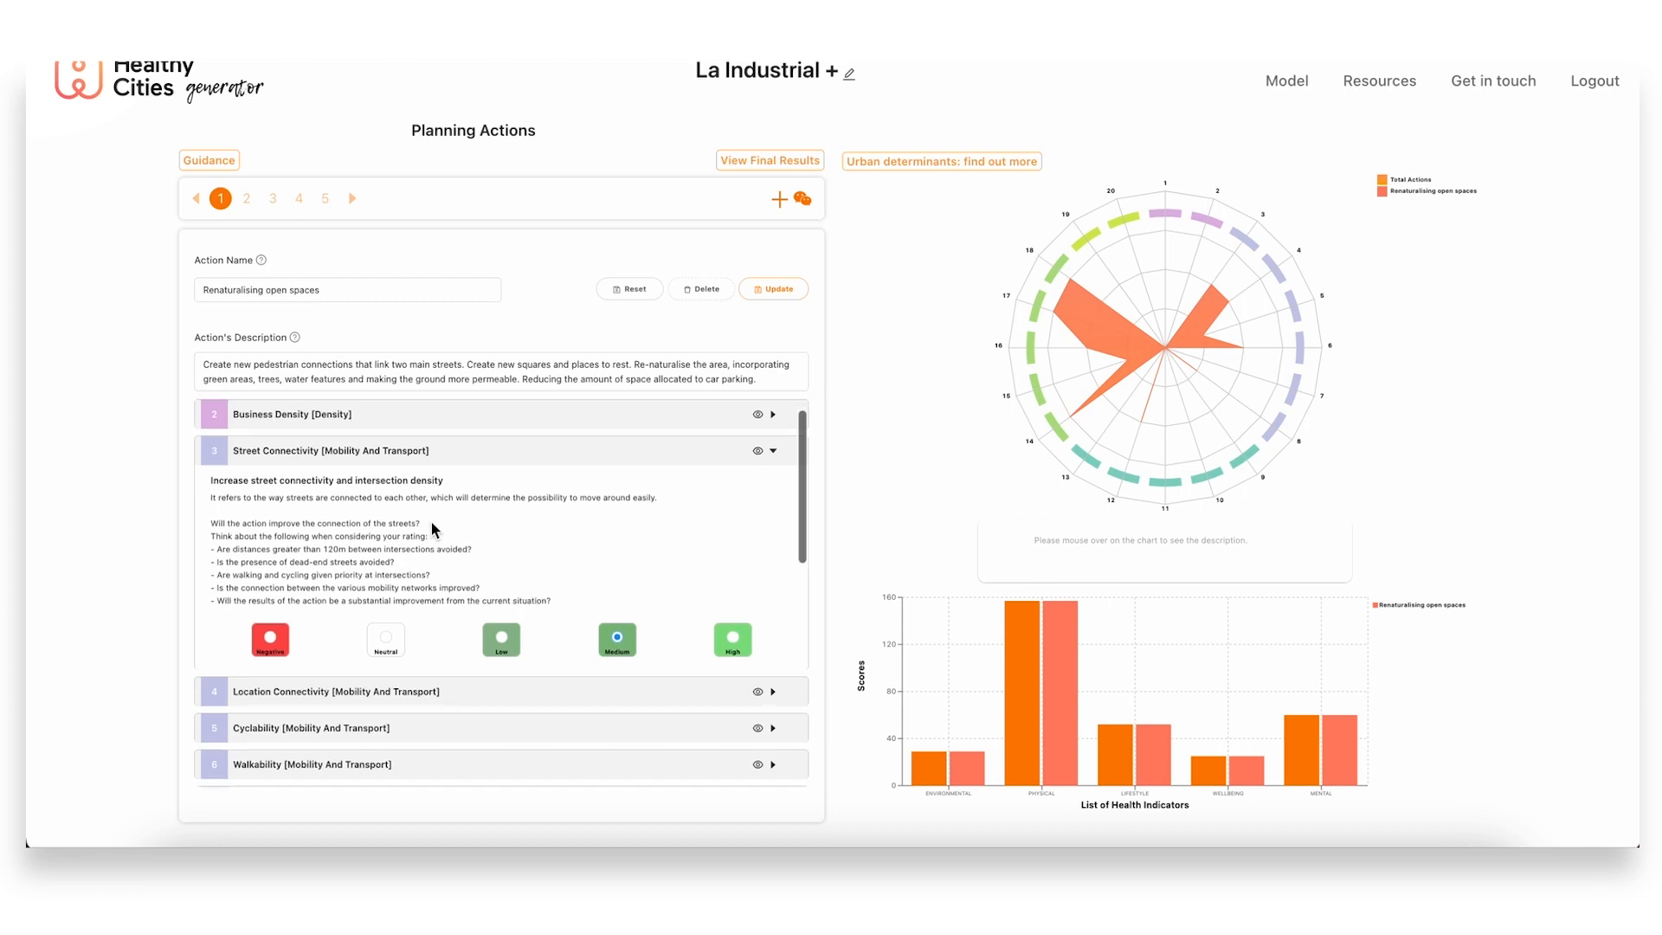
mouse_move(711, 568)
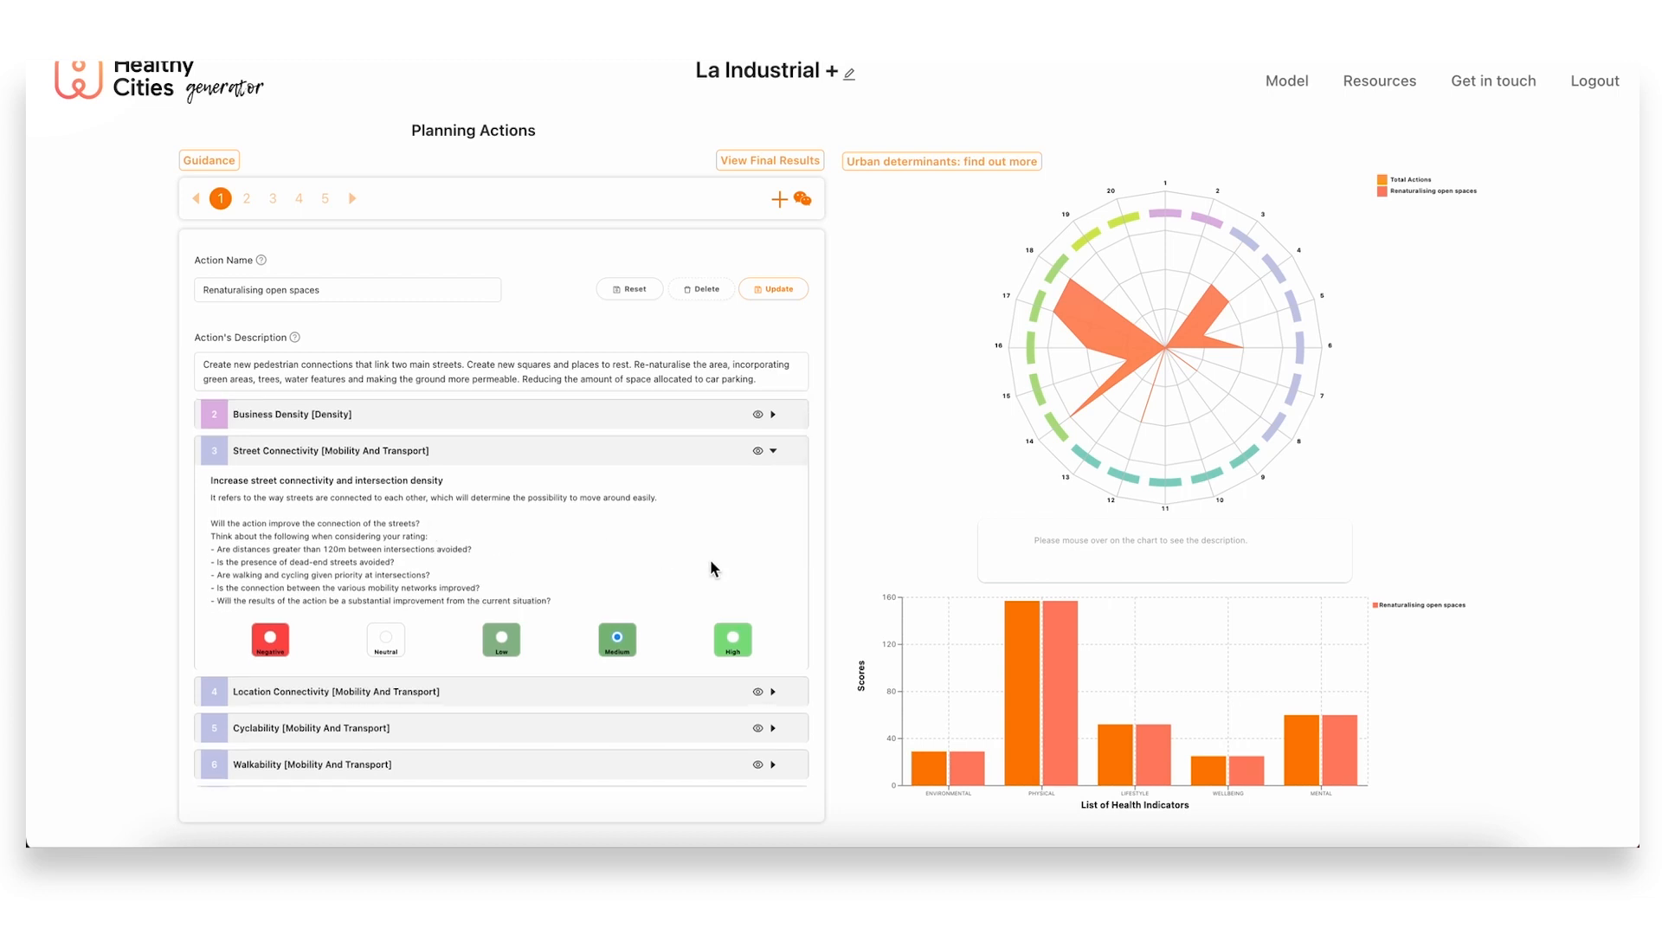
scroll(down, 3)
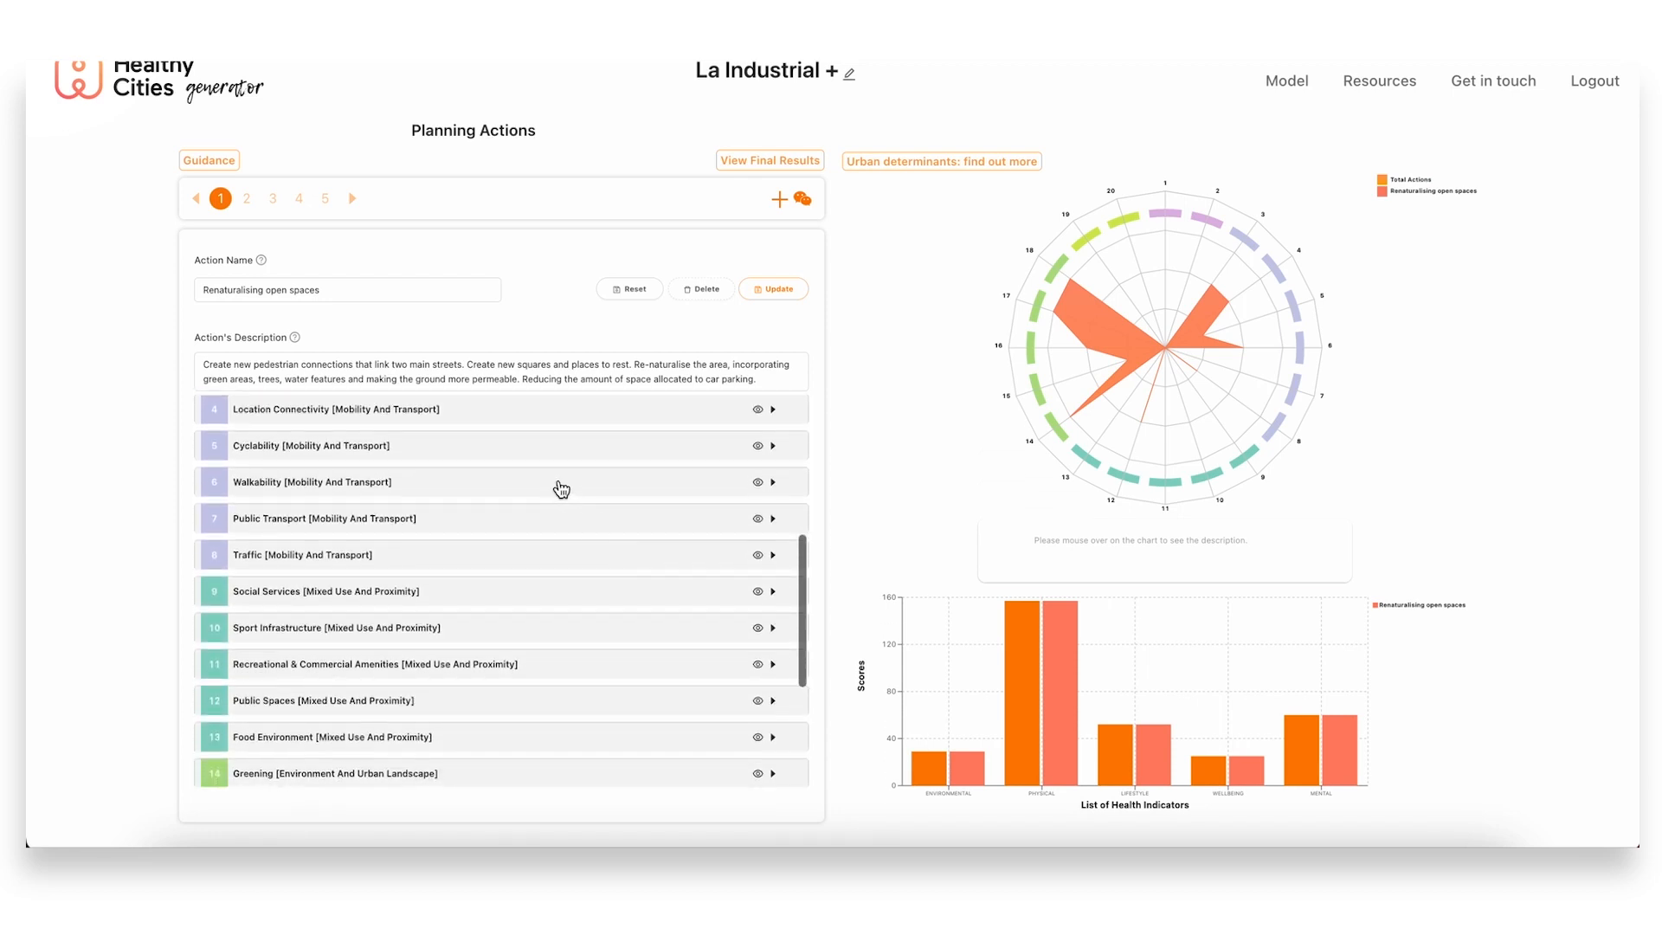
scroll(down, 3)
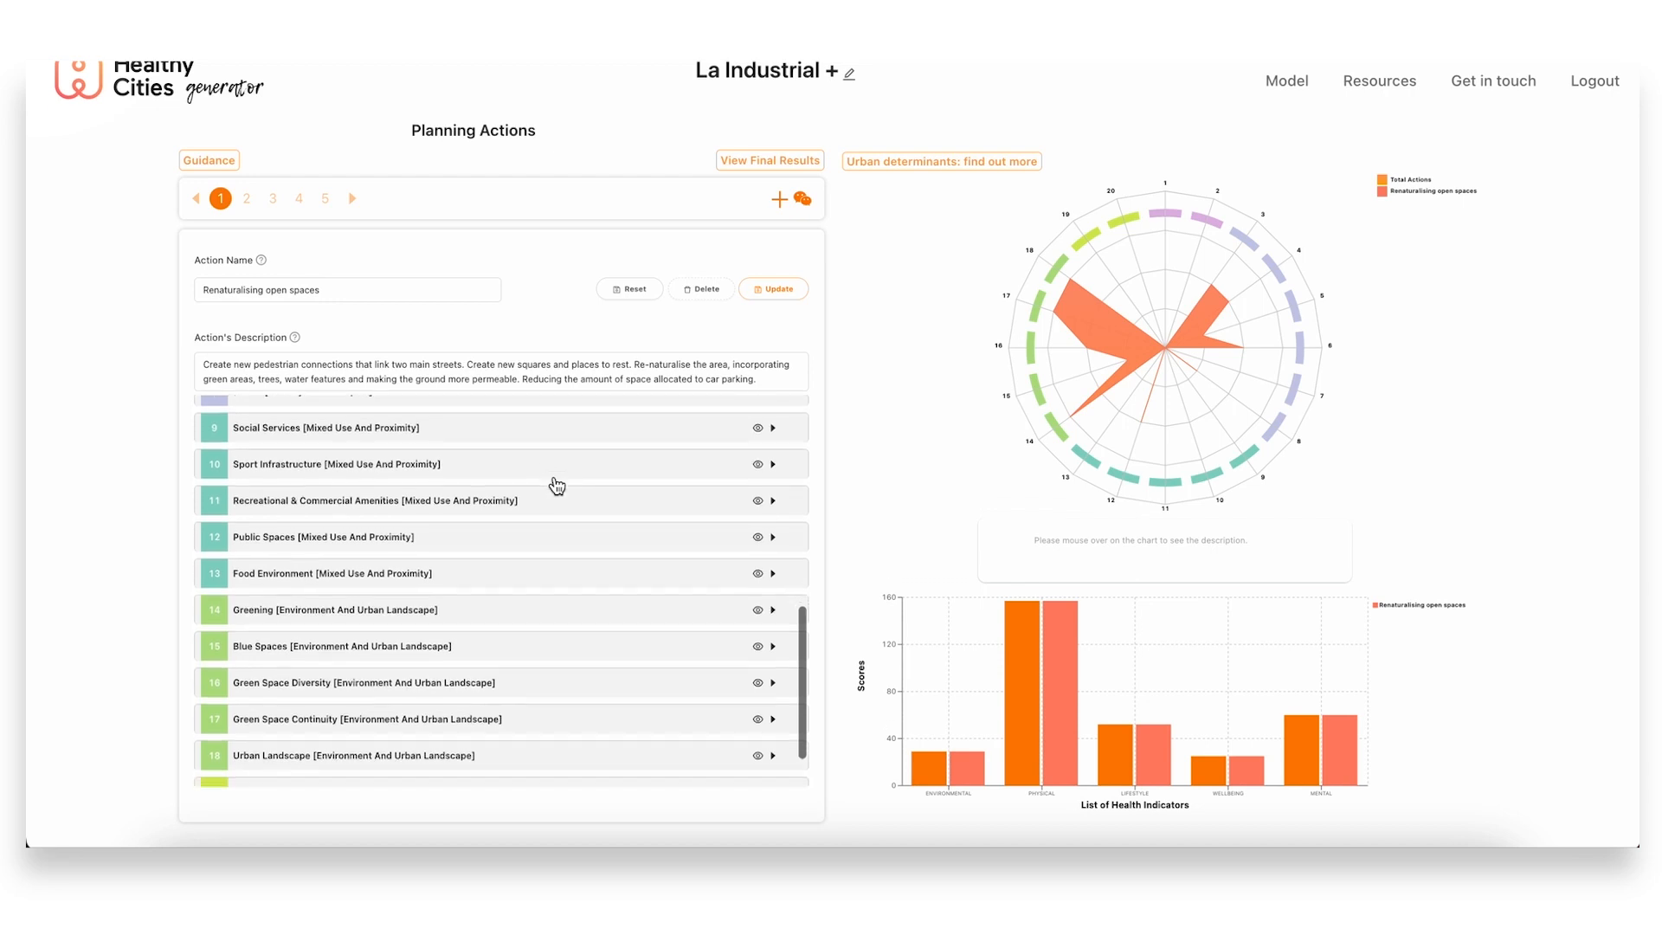
scroll(down, 3)
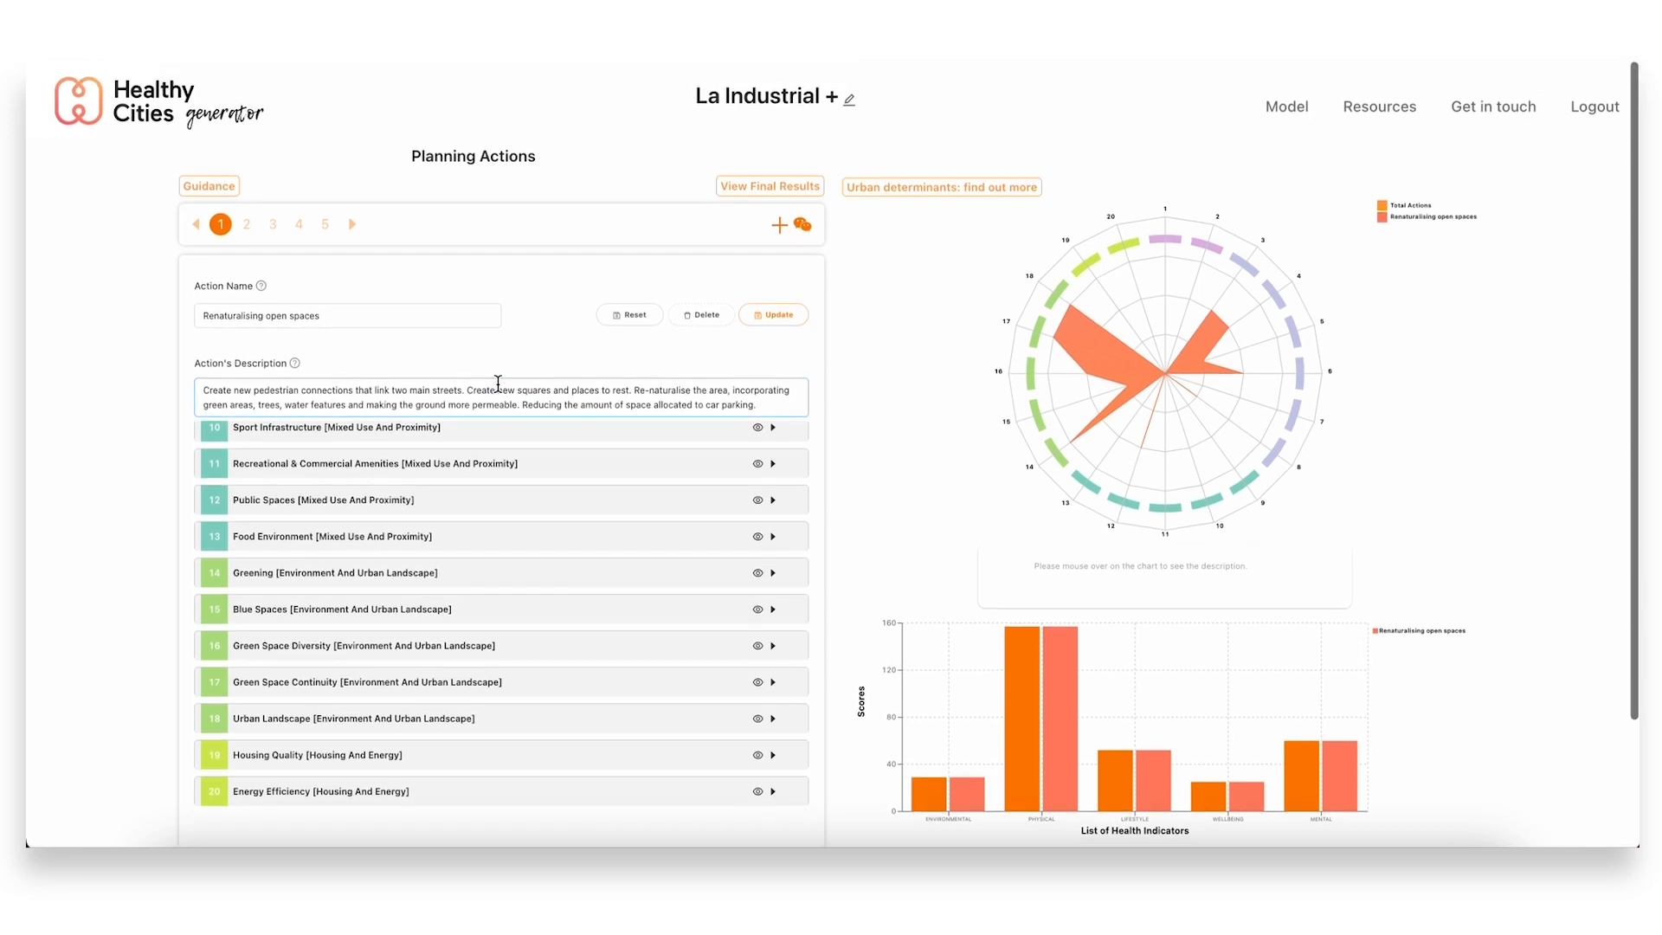
Add action 'Introduce new uses in the built environment' with its industrial-building recovery description
click(778, 226)
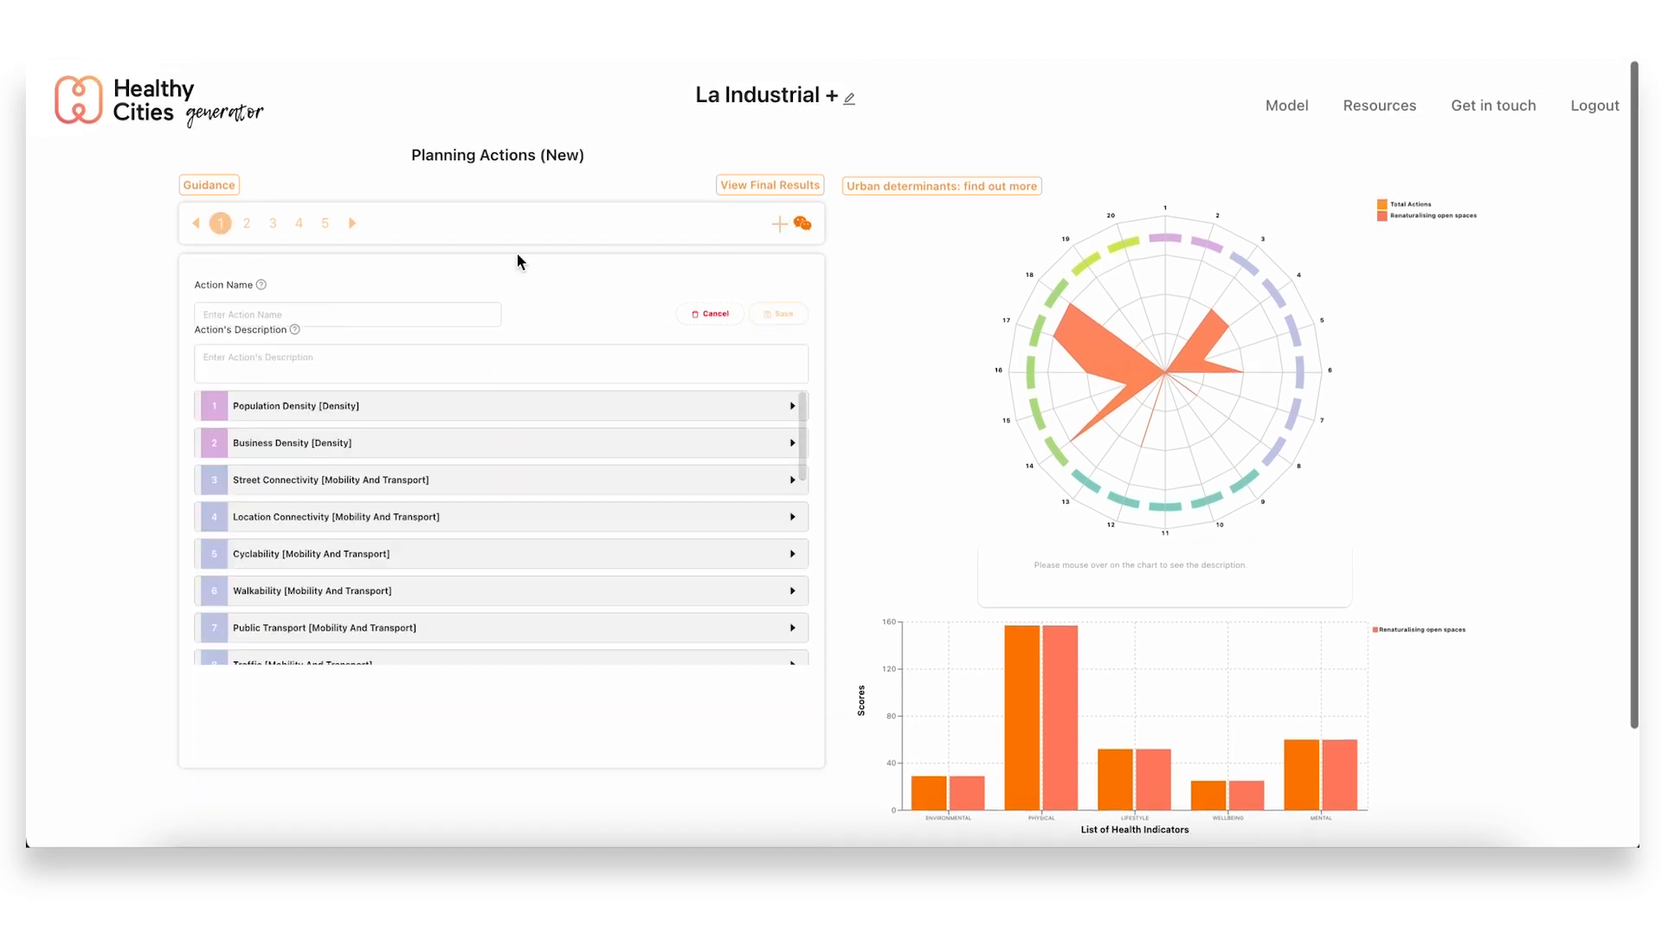
click(346, 314)
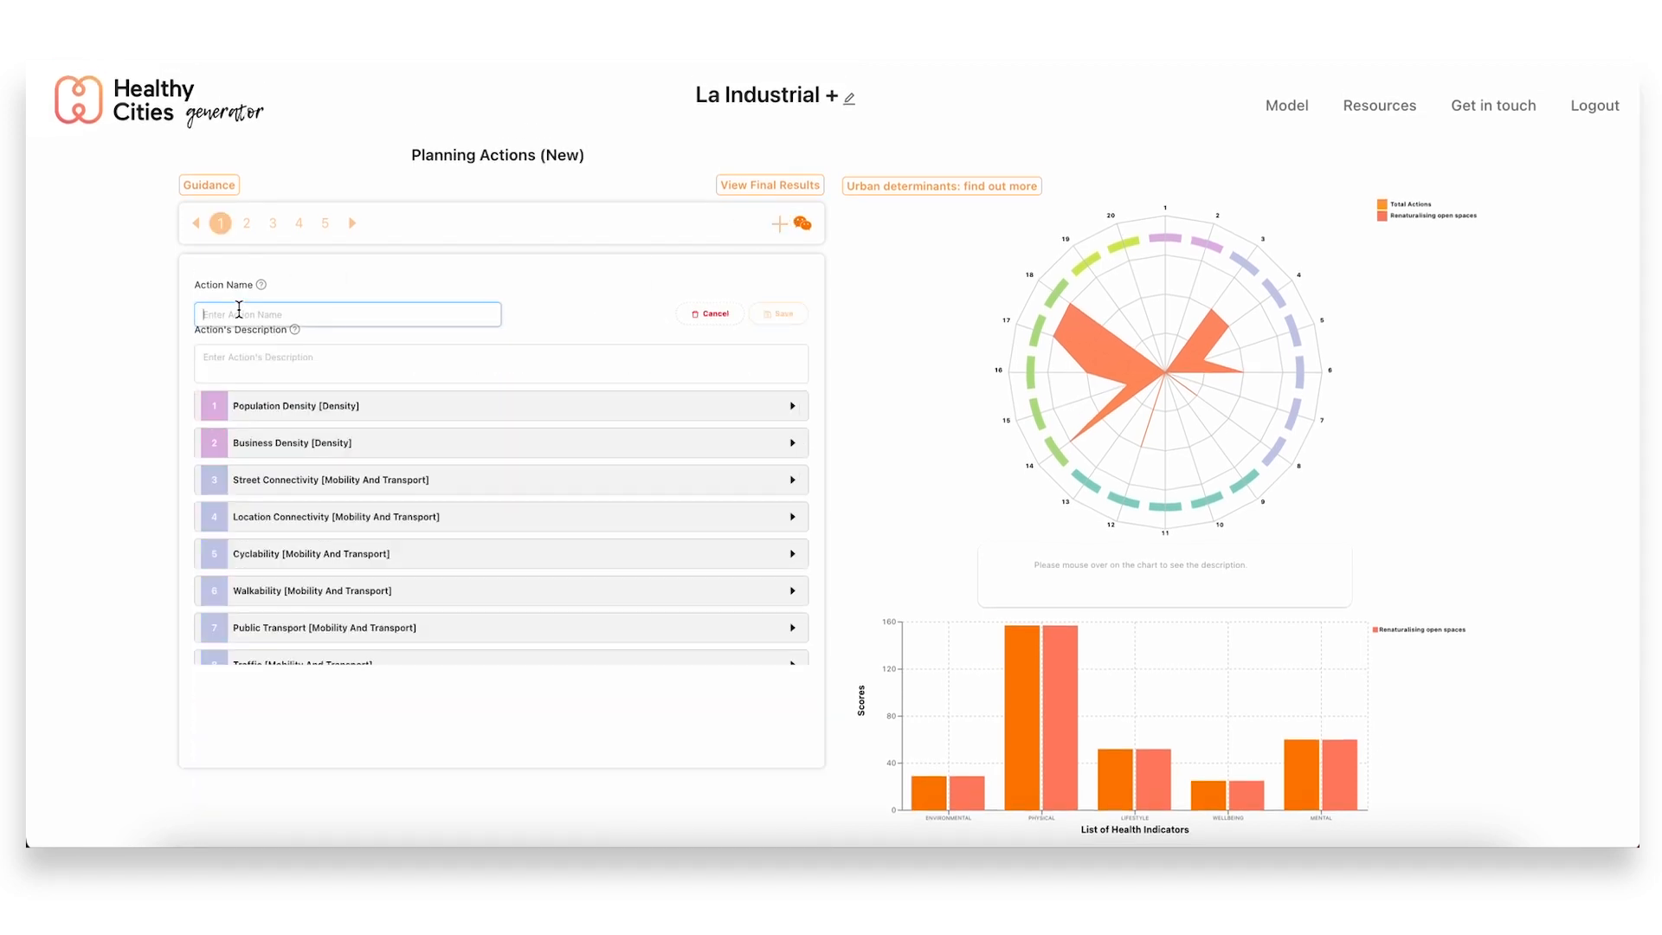
click(345, 314)
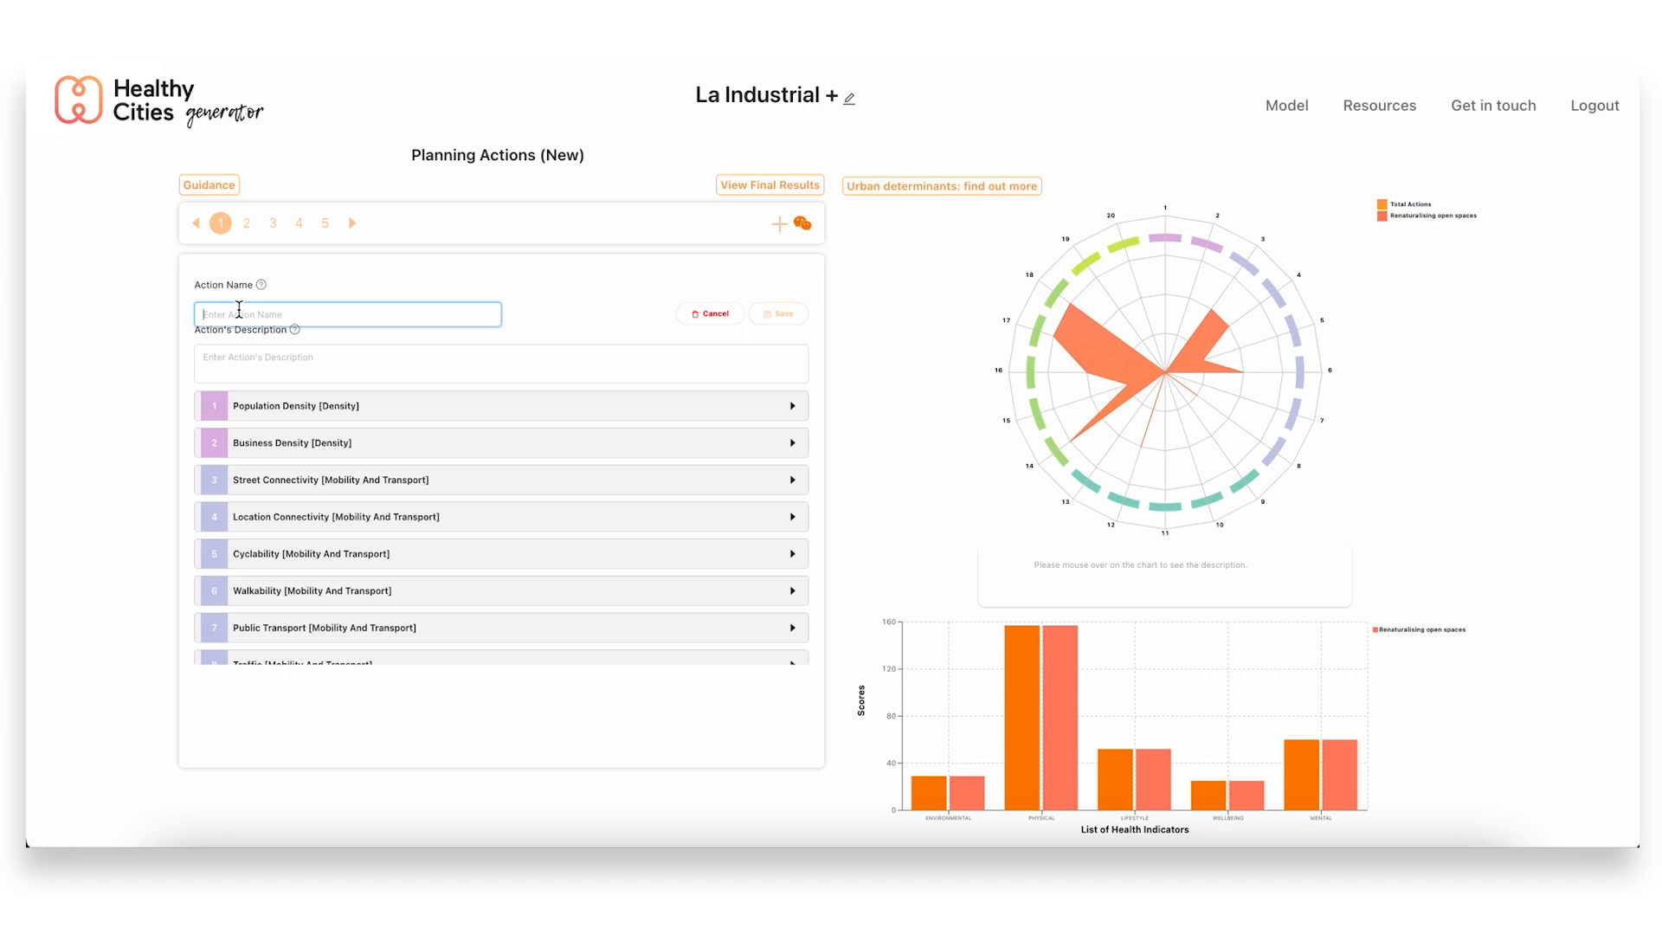
text(Introduce new us)
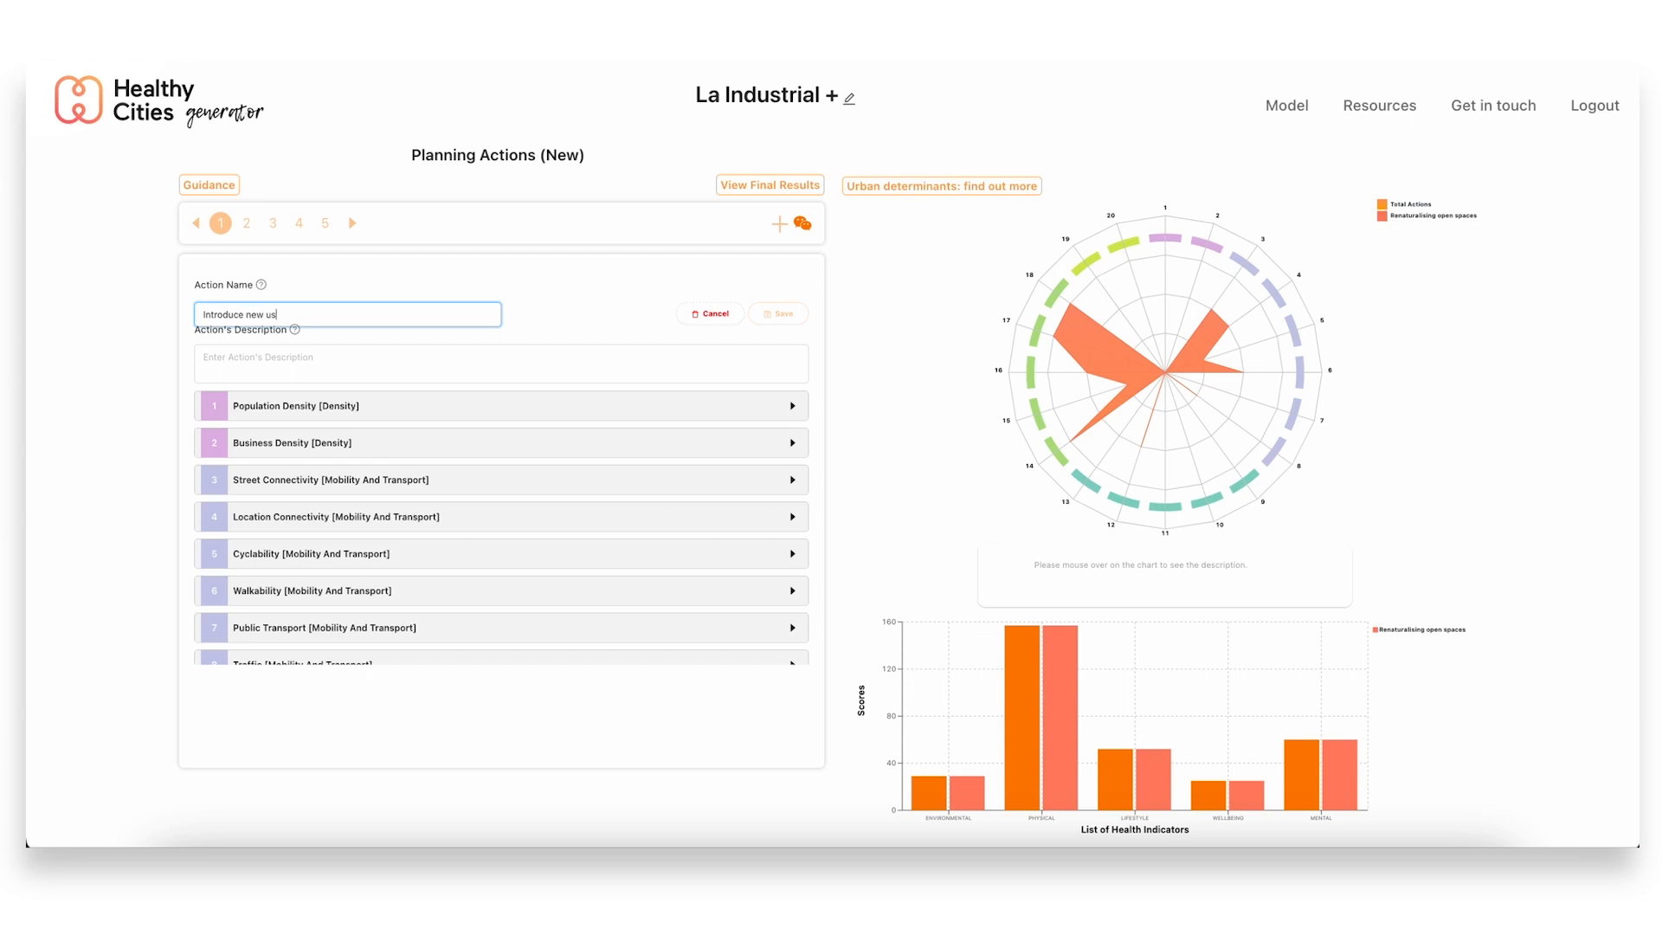
text(es in the b)
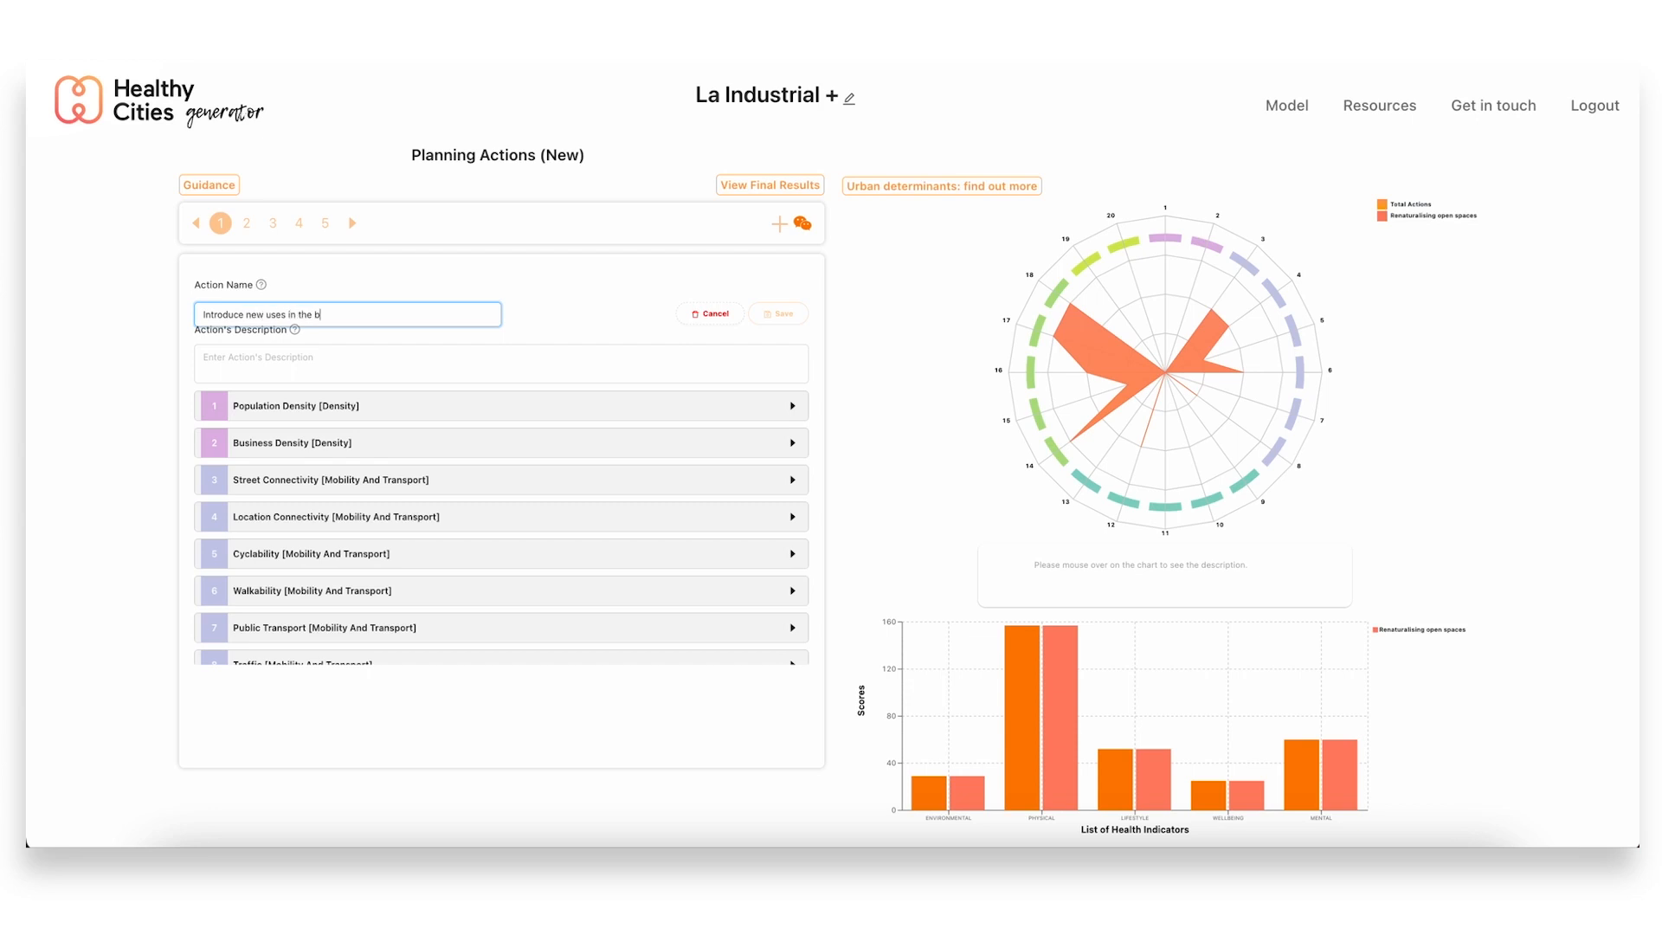
text(uilt environment)
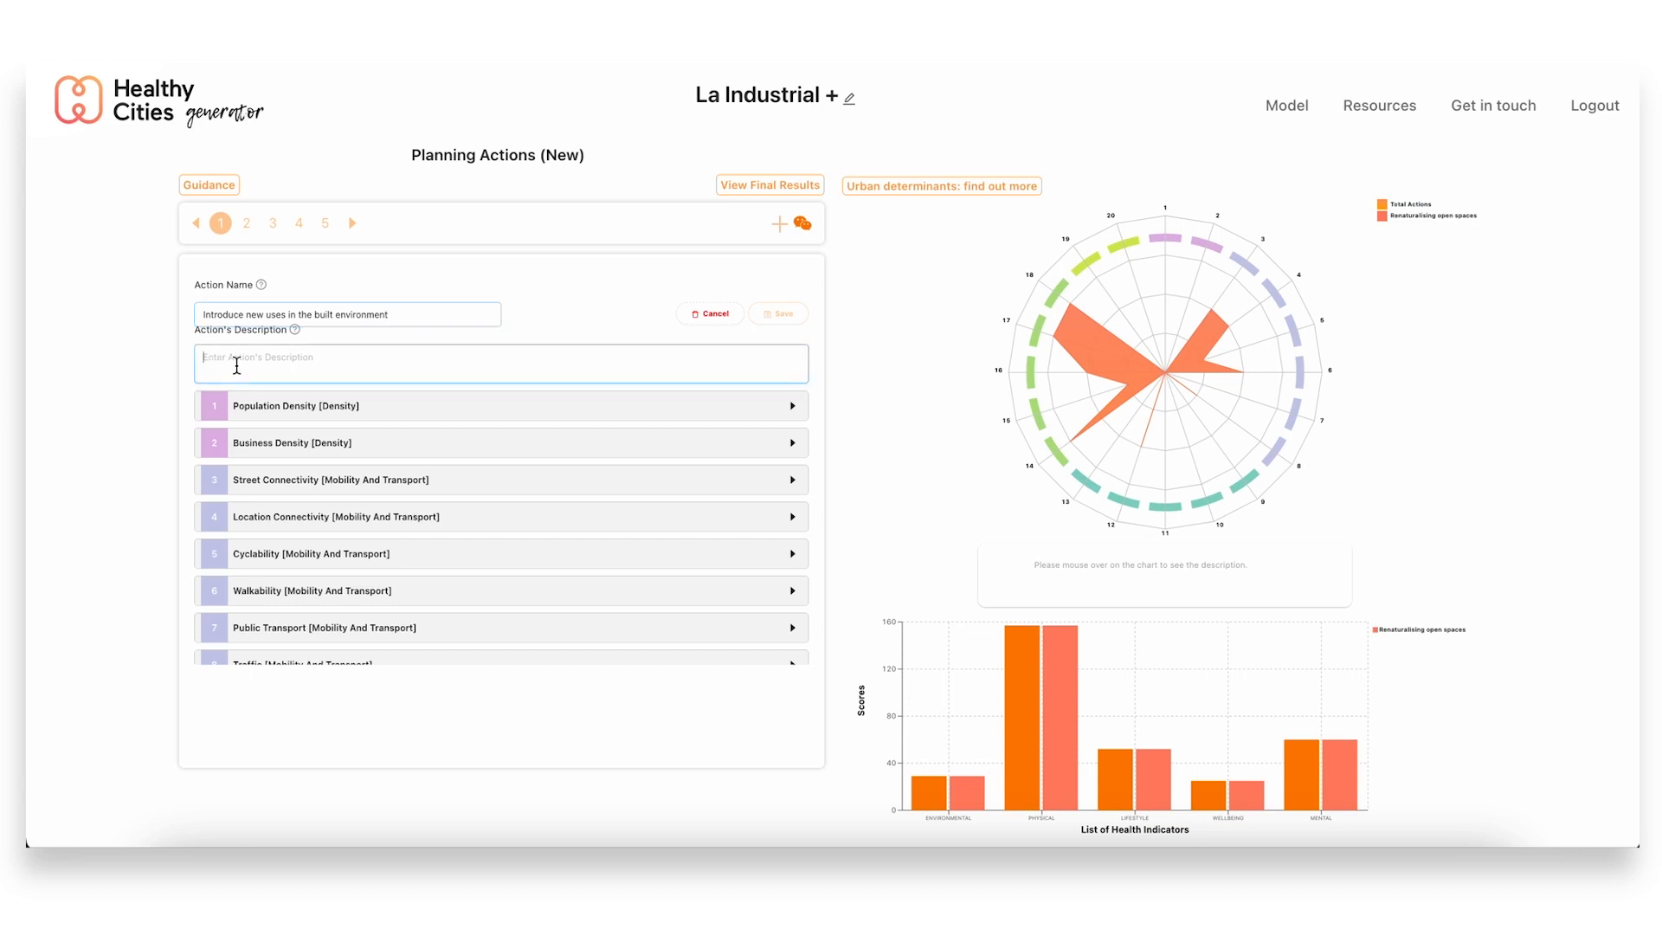
click(499, 364)
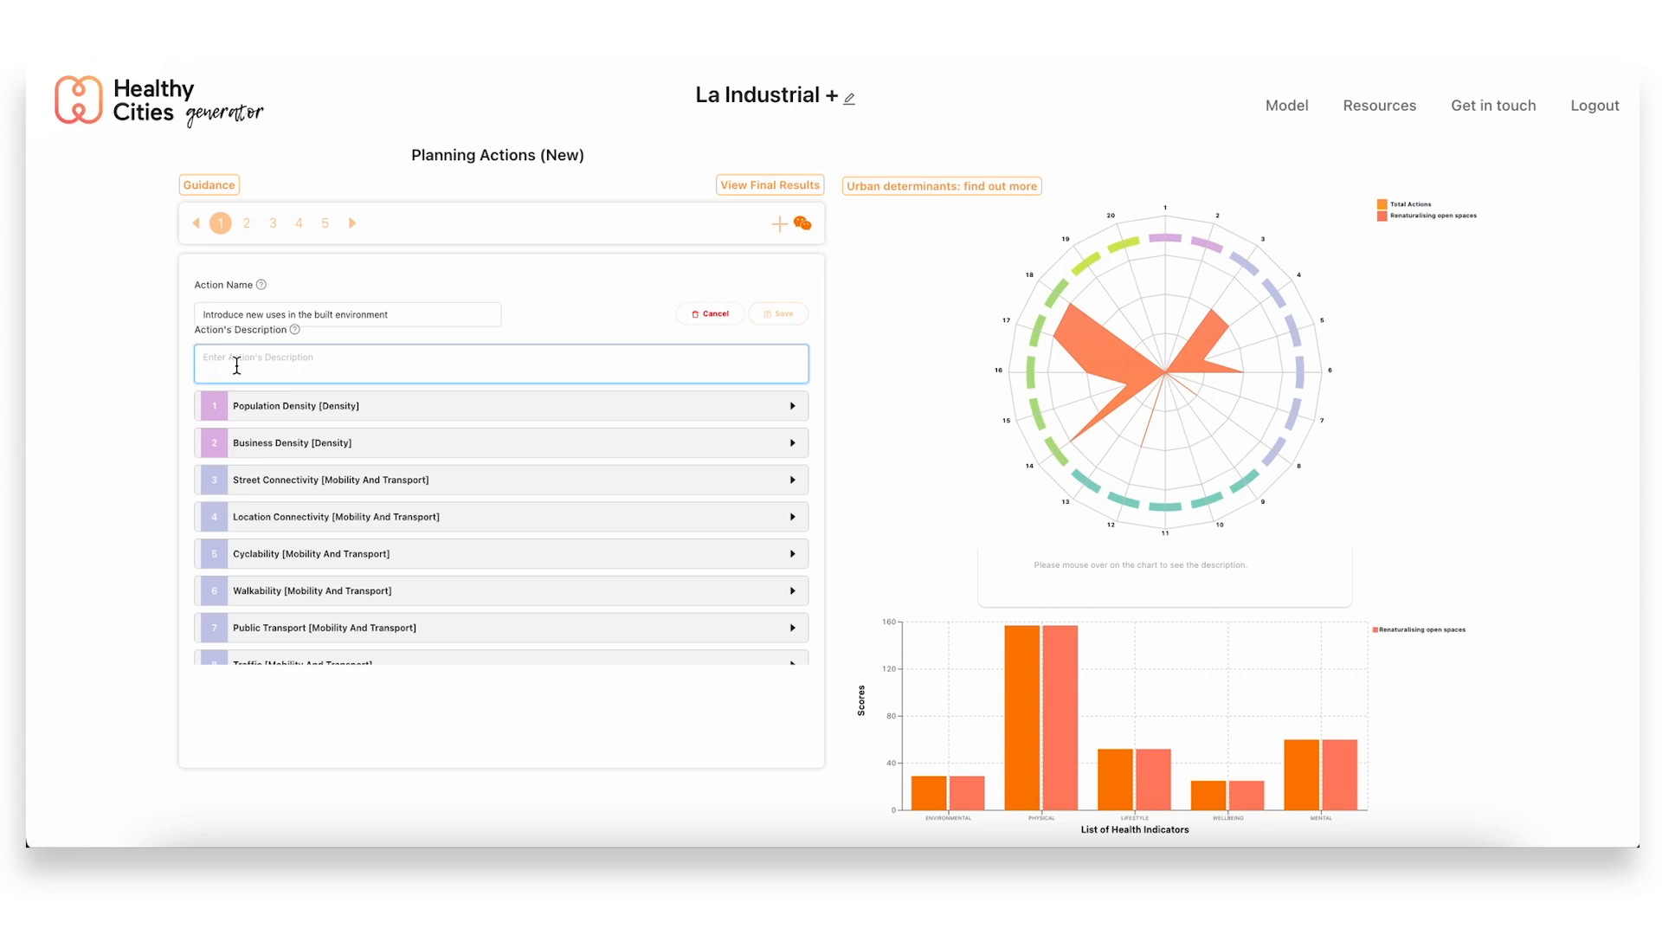
text(Recover industrial buildings to house new activities focused on research and innovation. Buildings to be refurbished to high energy efficiency standards , incorporating green roofs and PV for energy generation.)
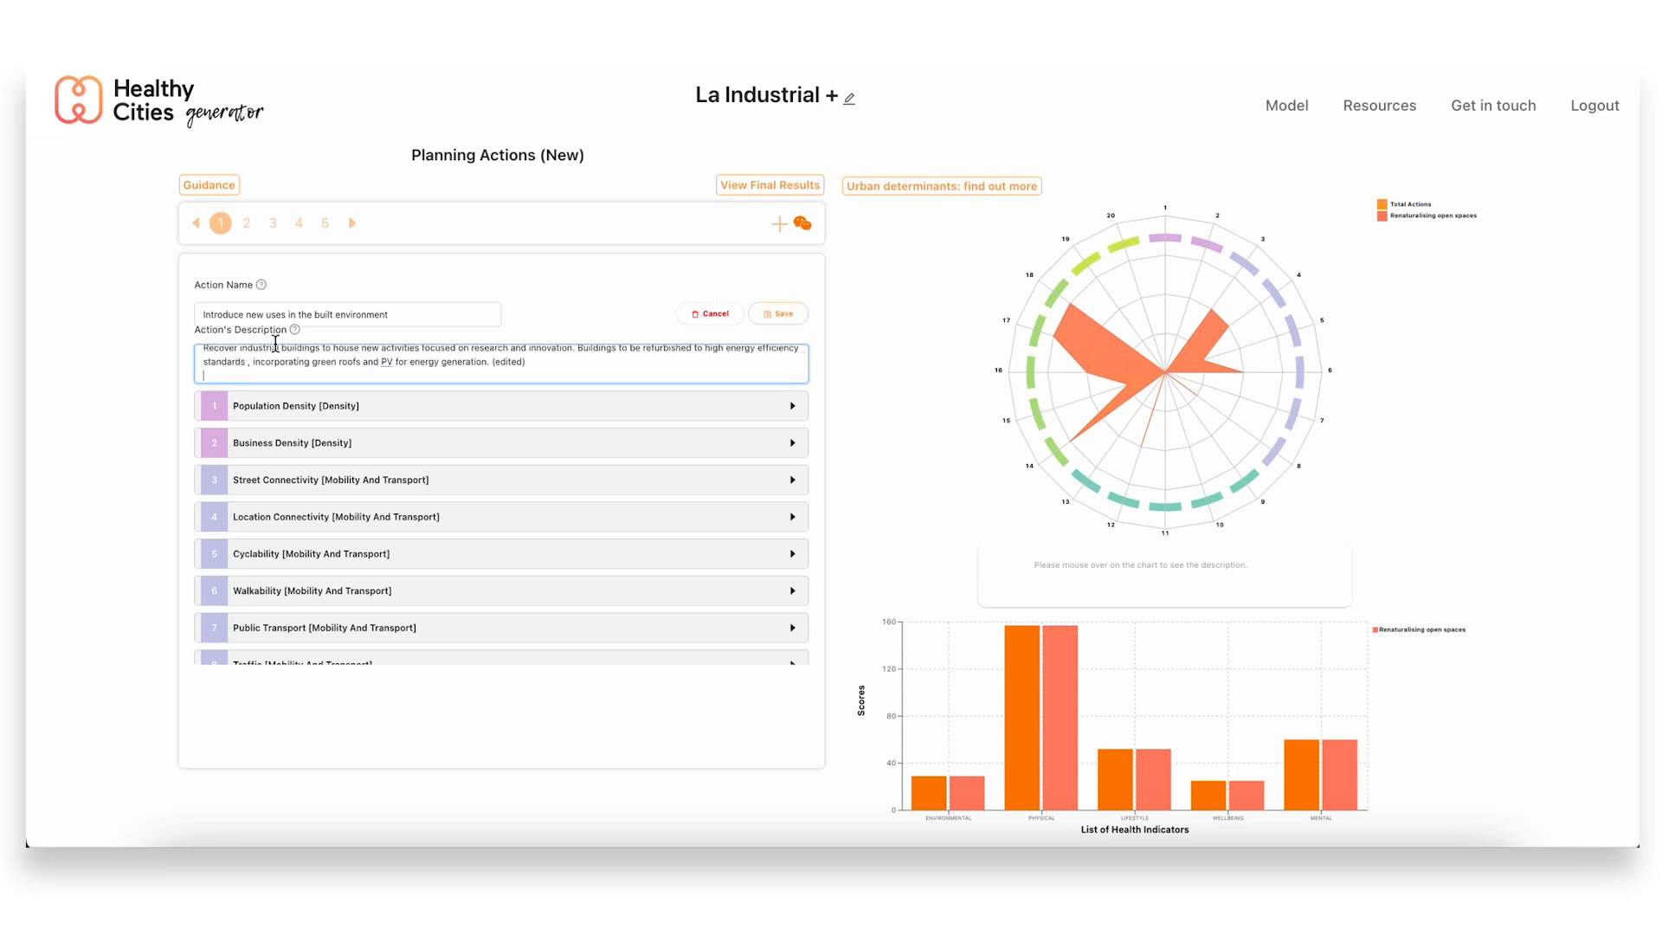
Select the '(edited)' note at the end of the description for deletion
double_click(510, 362)
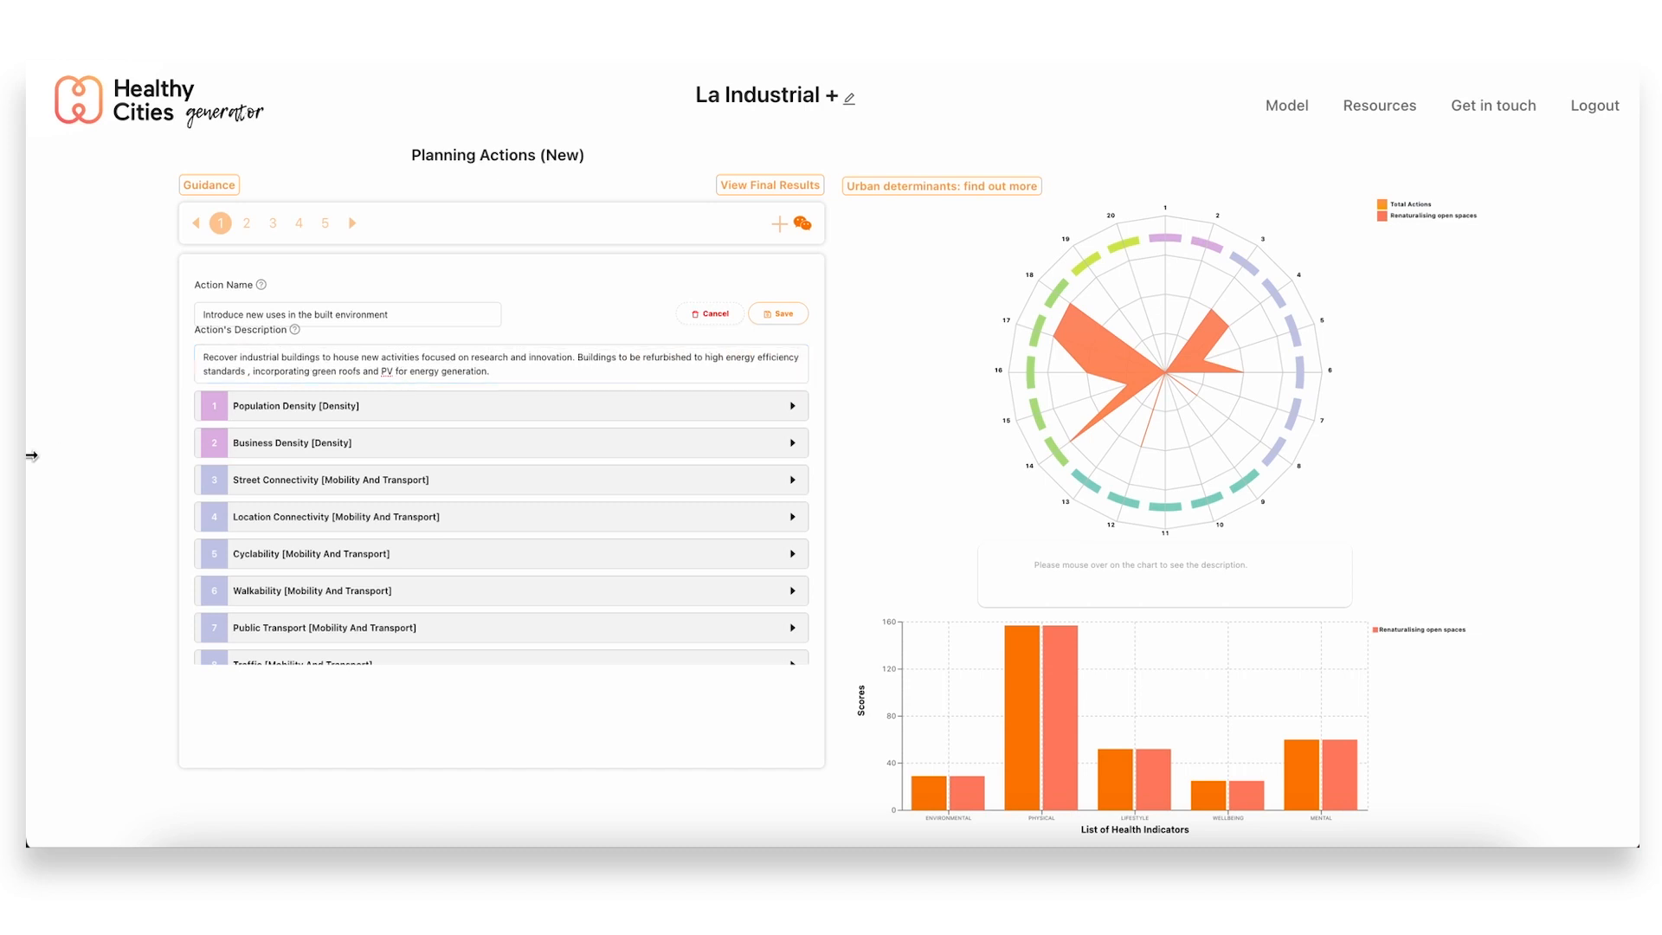
mouse_move(80, 462)
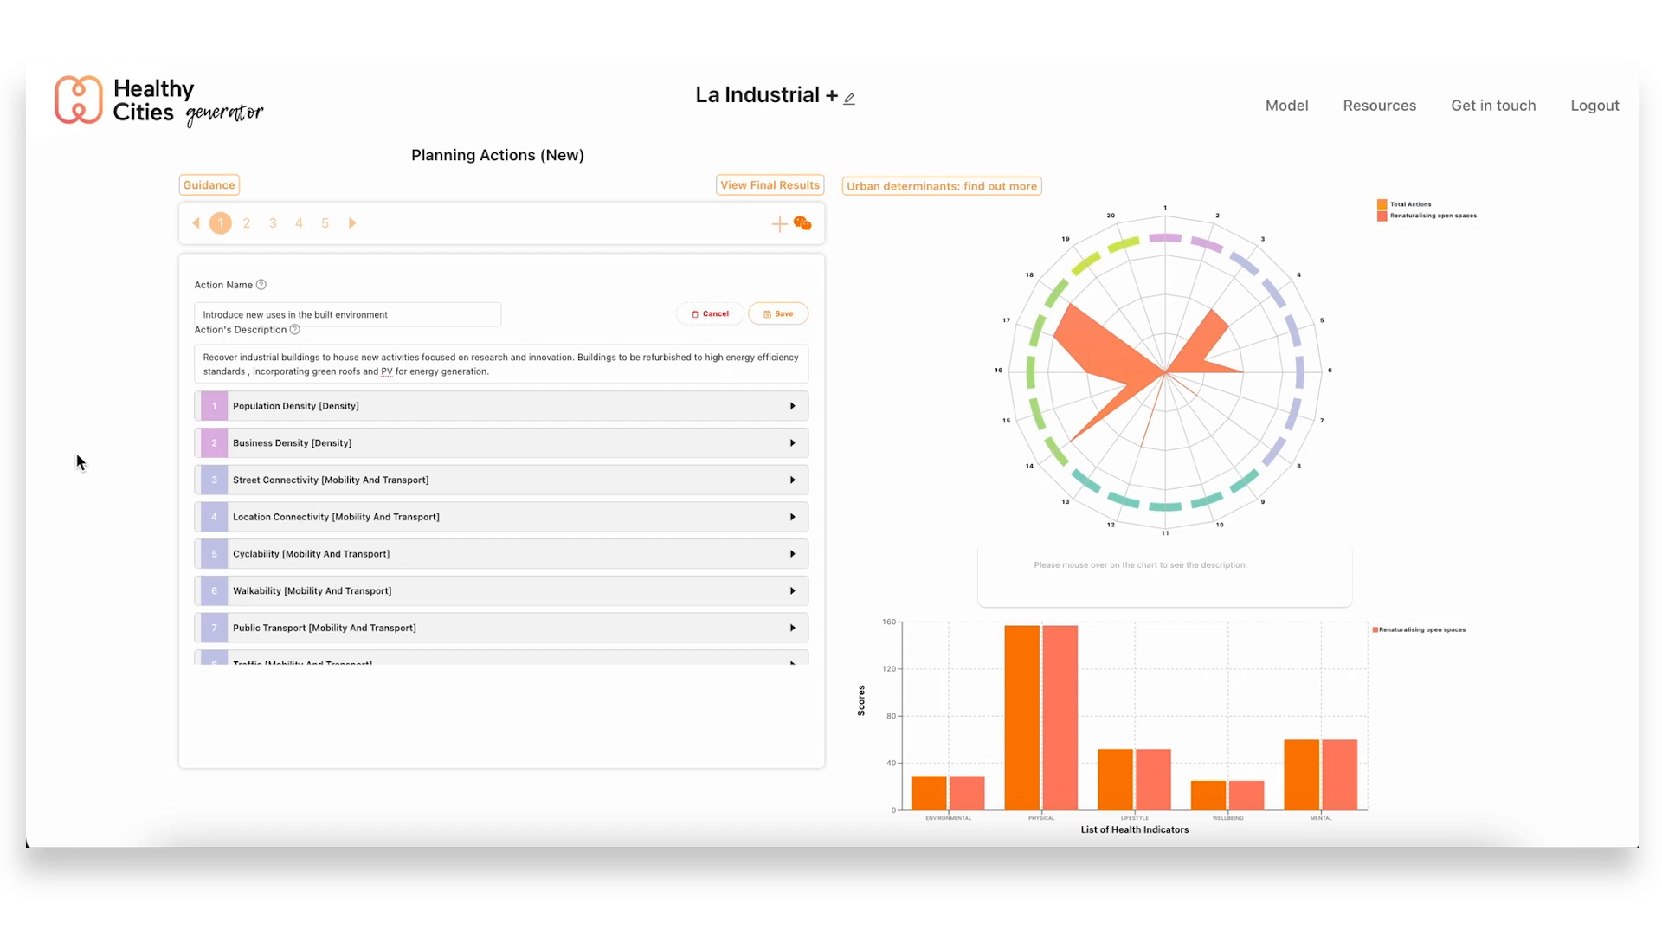
mouse_move(85, 458)
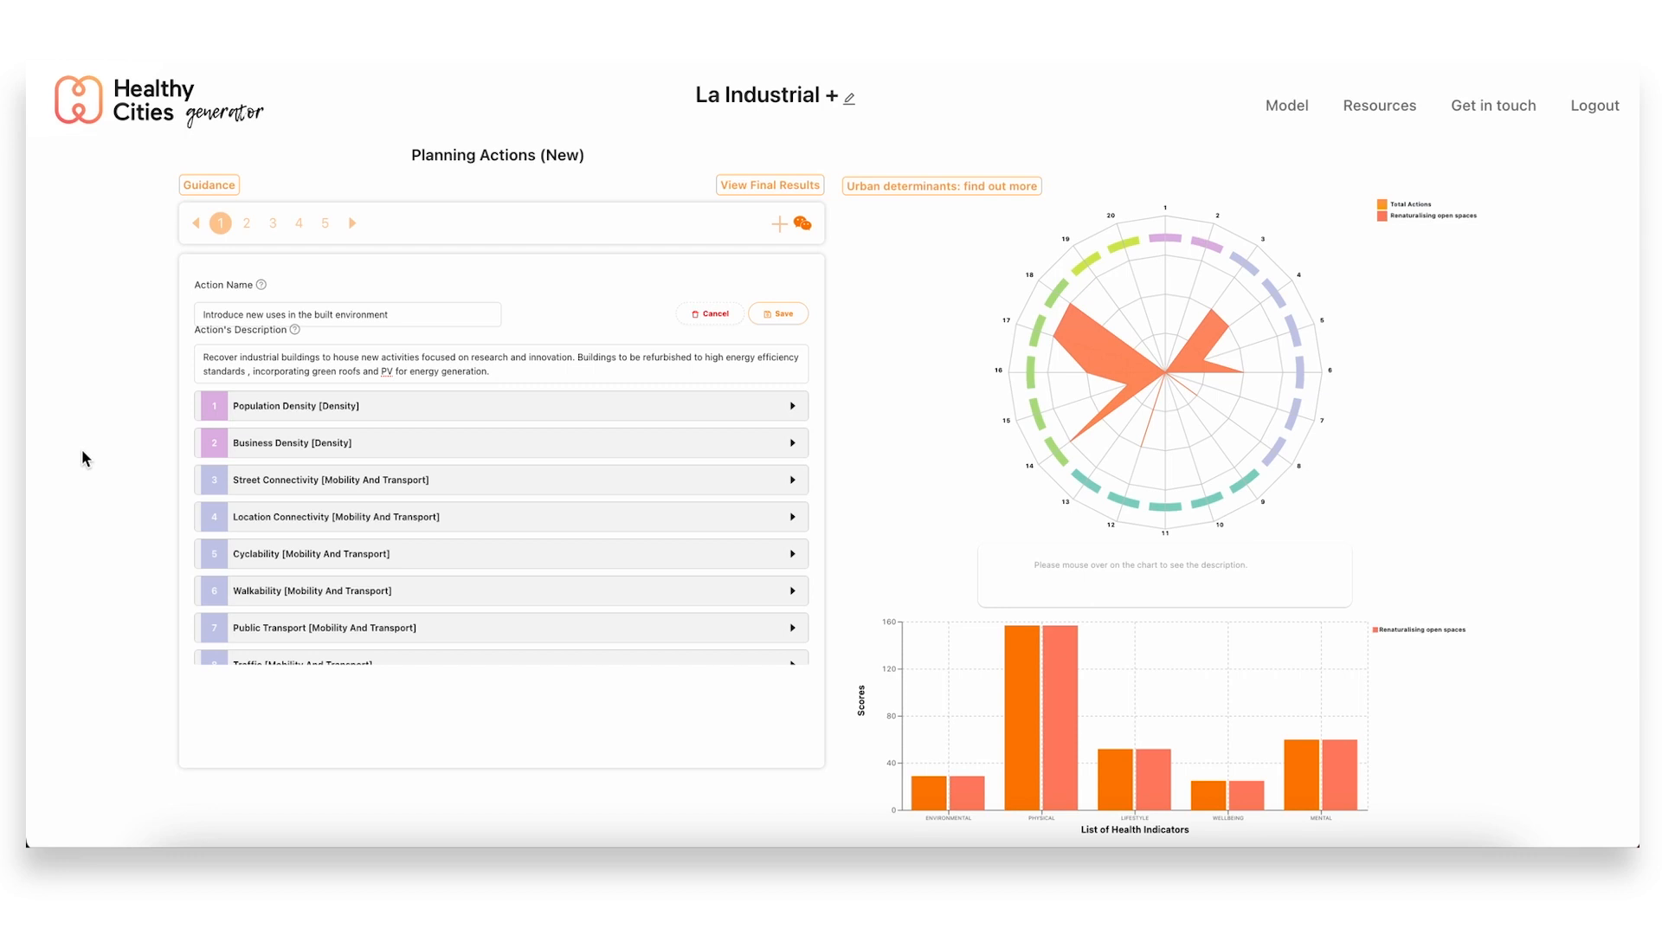
mouse_move(161, 434)
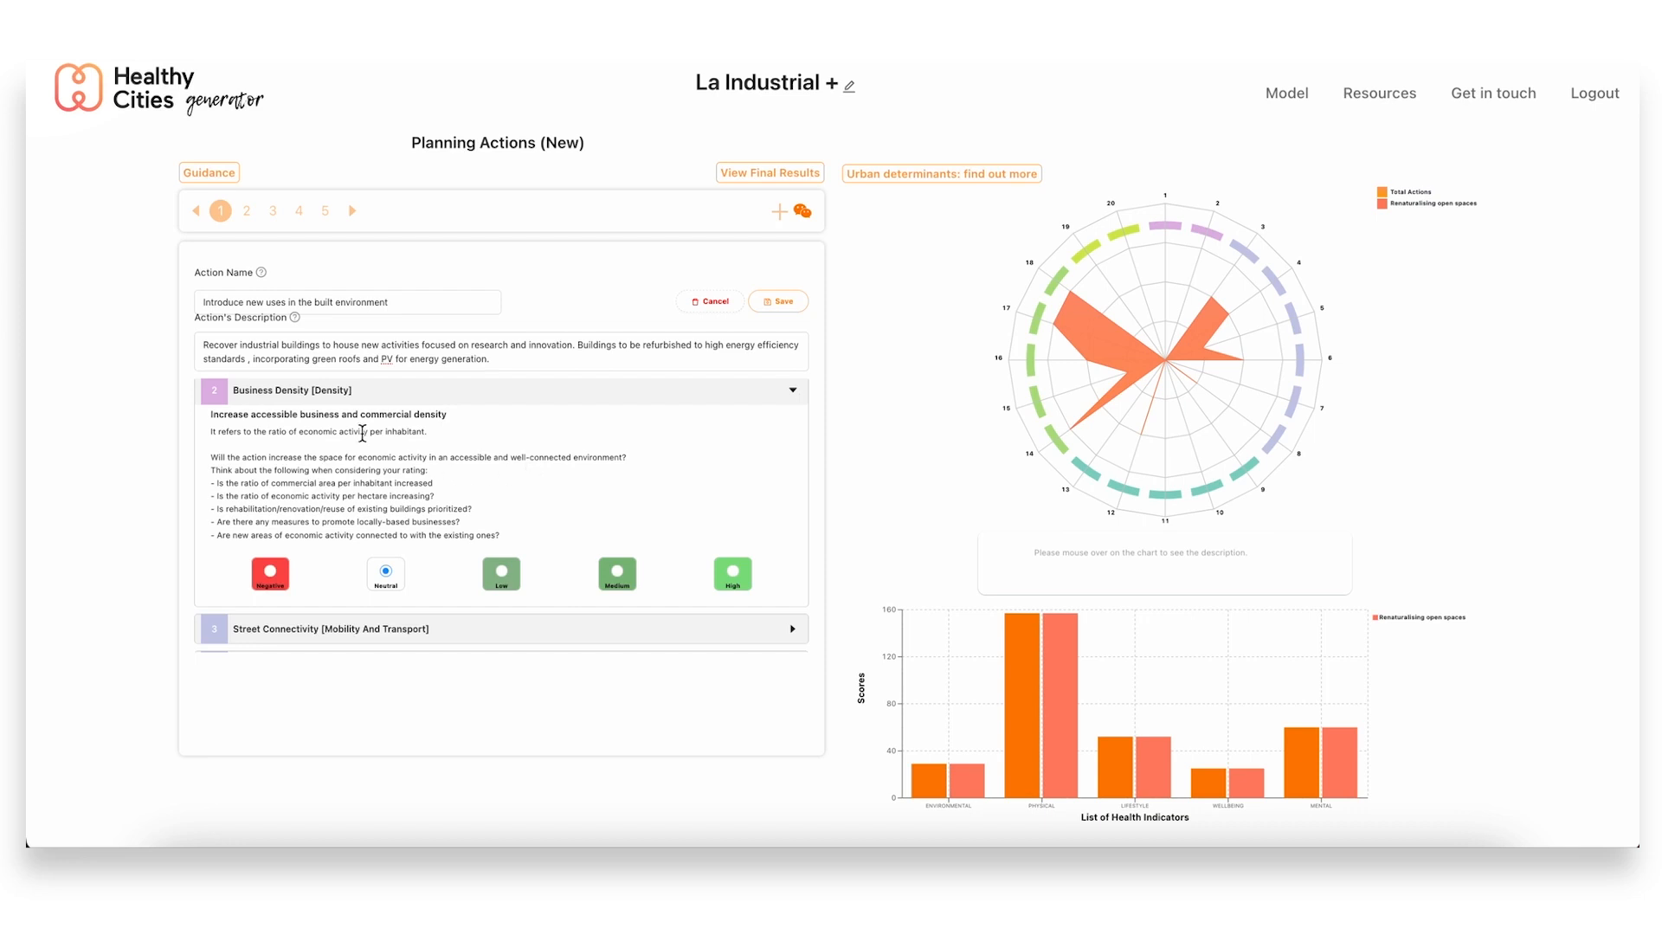
mouse_move(414, 429)
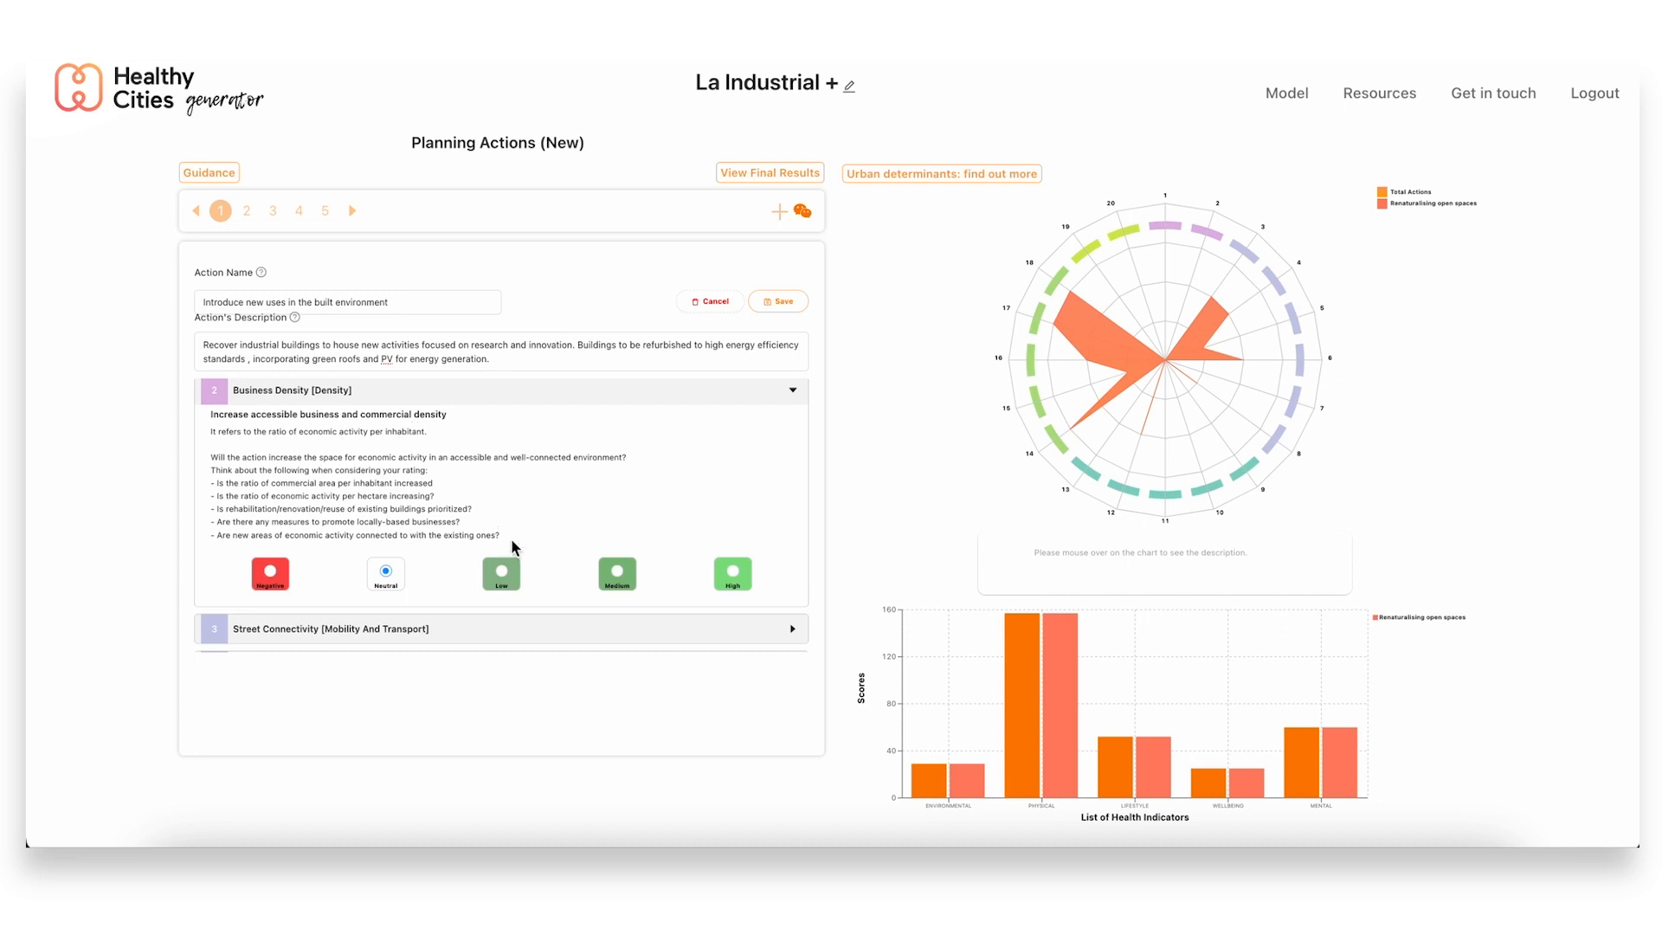
Collapse Business Density and rate Recreational & Commercial Amenities as Medium
click(616, 575)
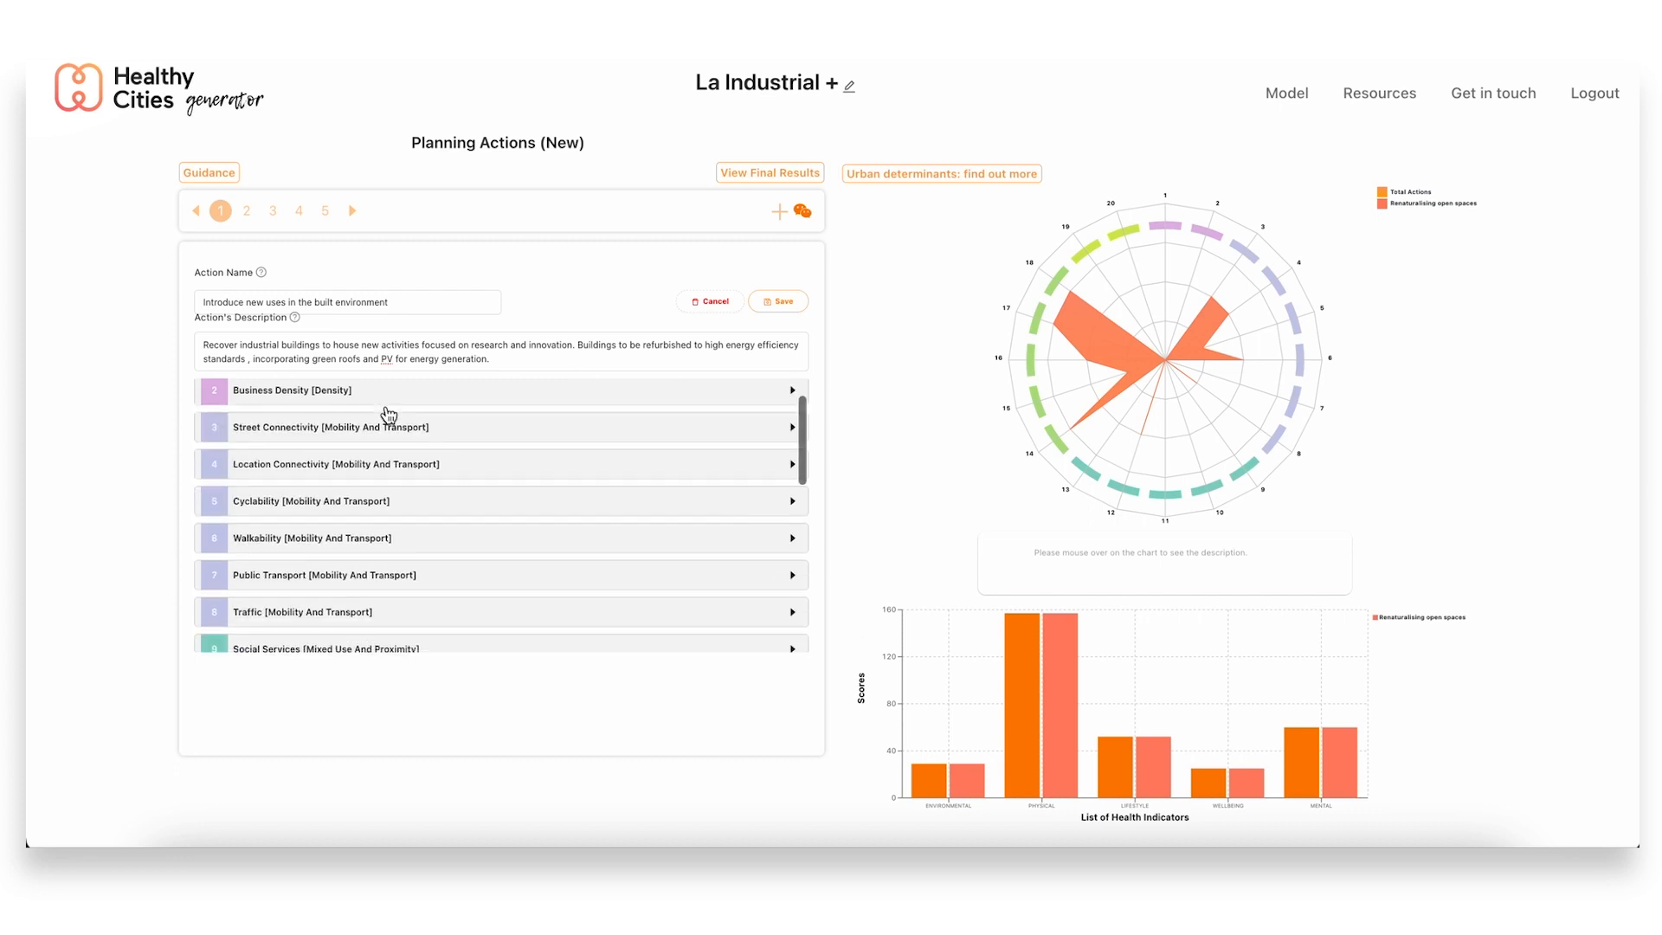
scroll(down, 3)
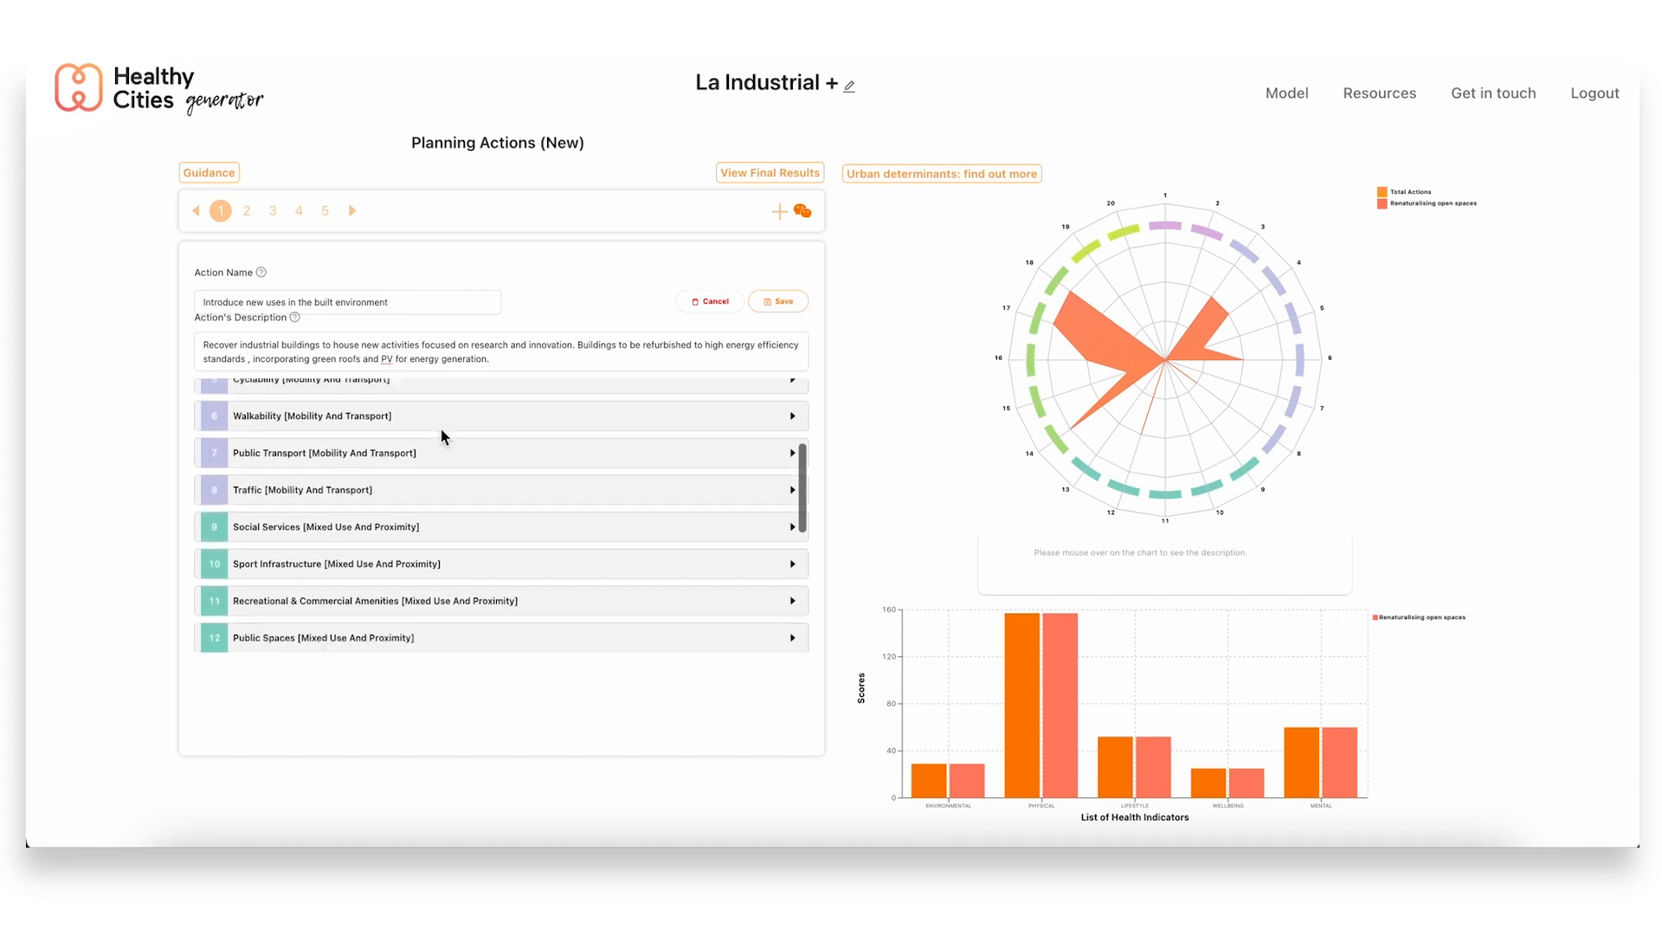
scroll(down, 3)
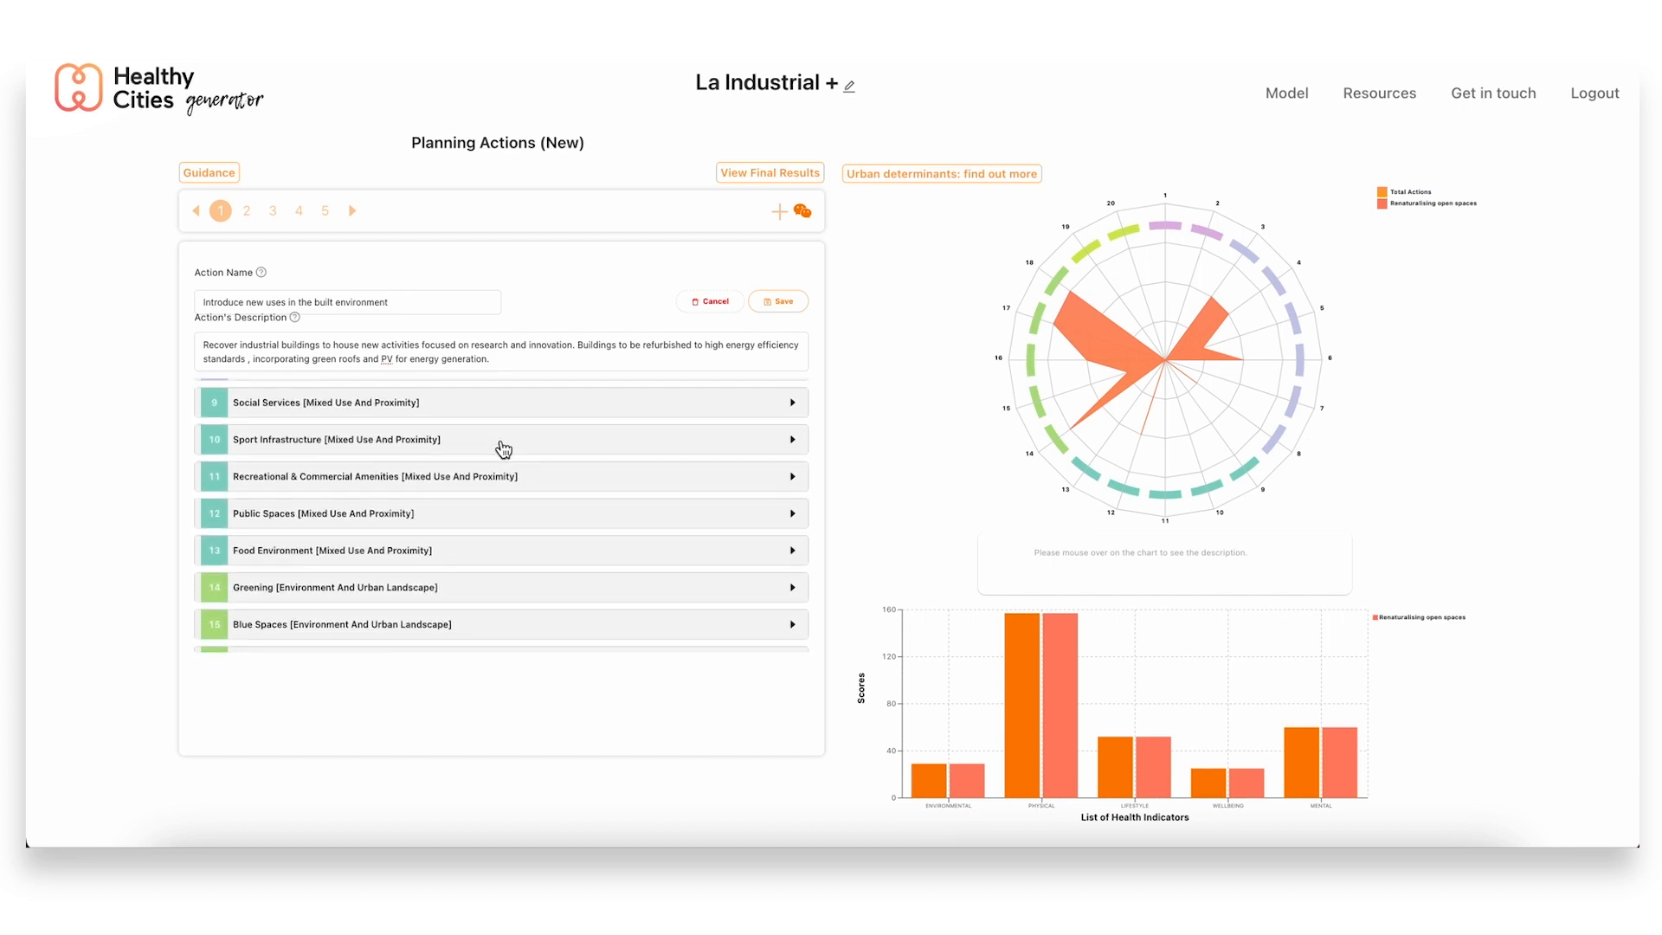
click(499, 476)
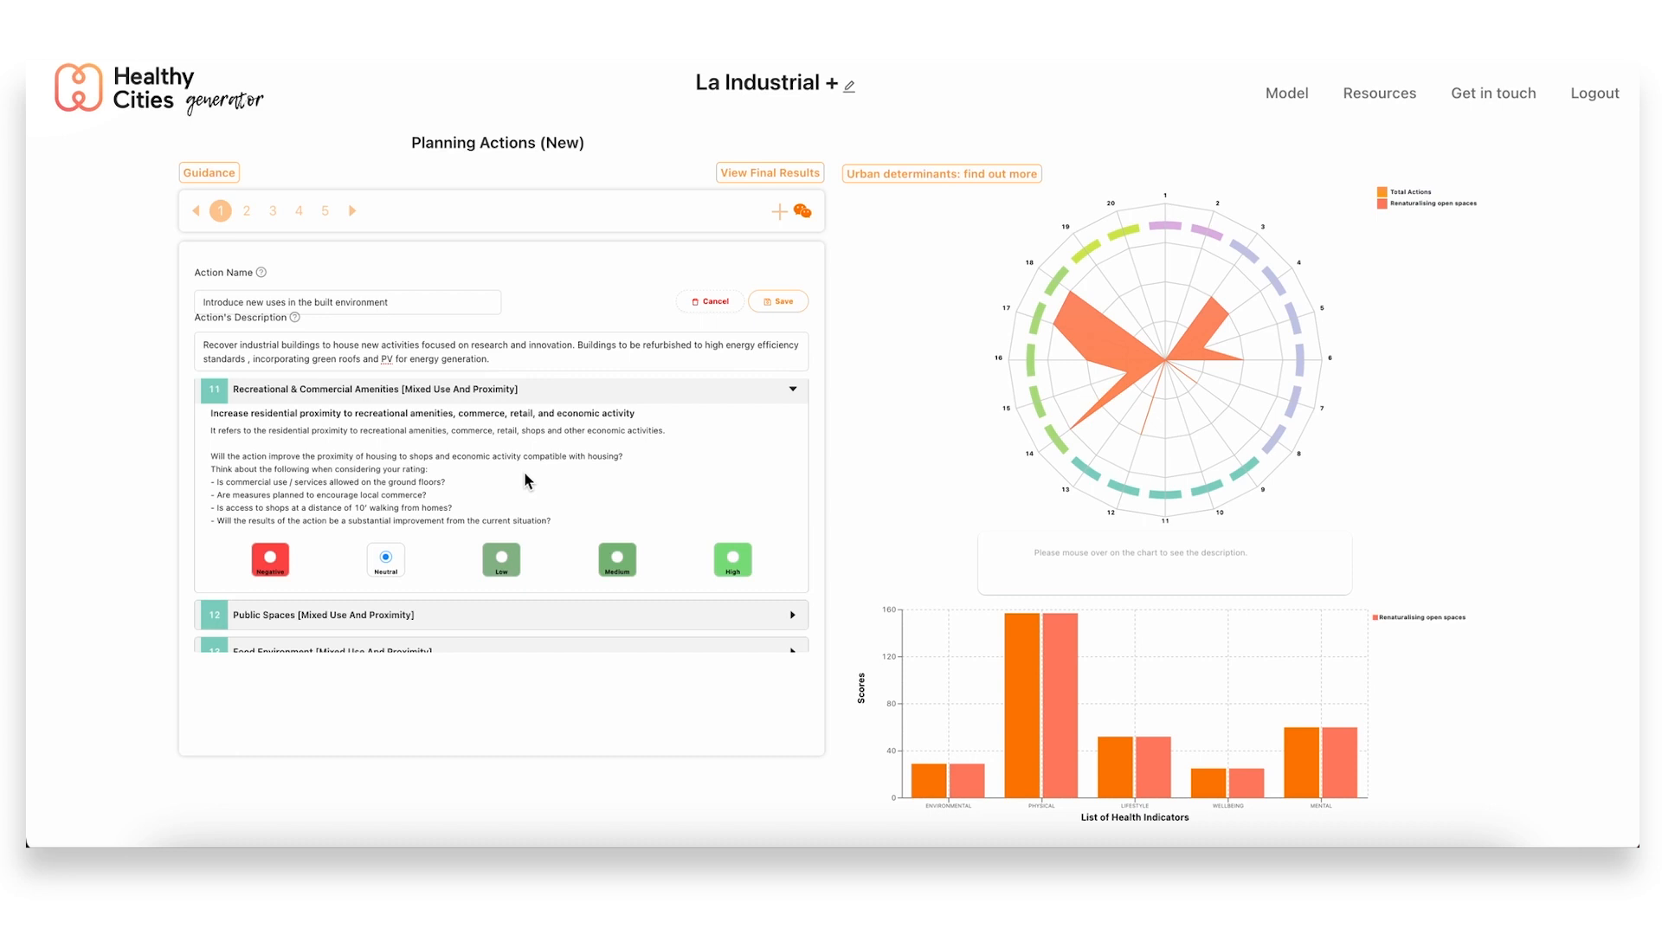
mouse_move(604, 548)
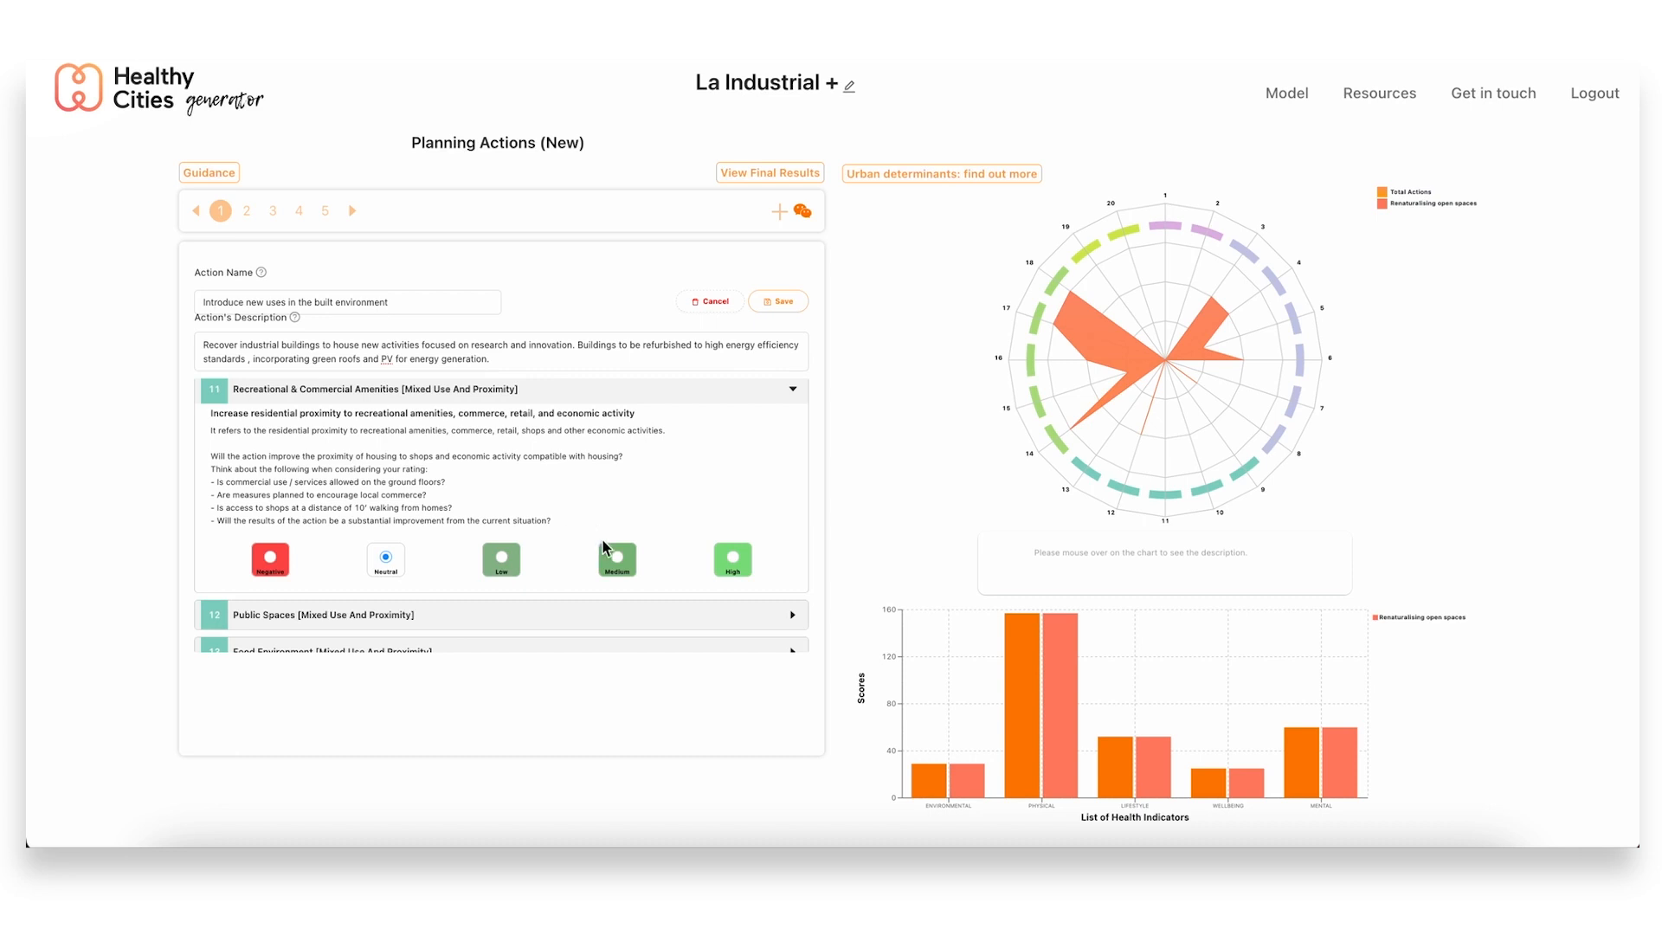
click(616, 556)
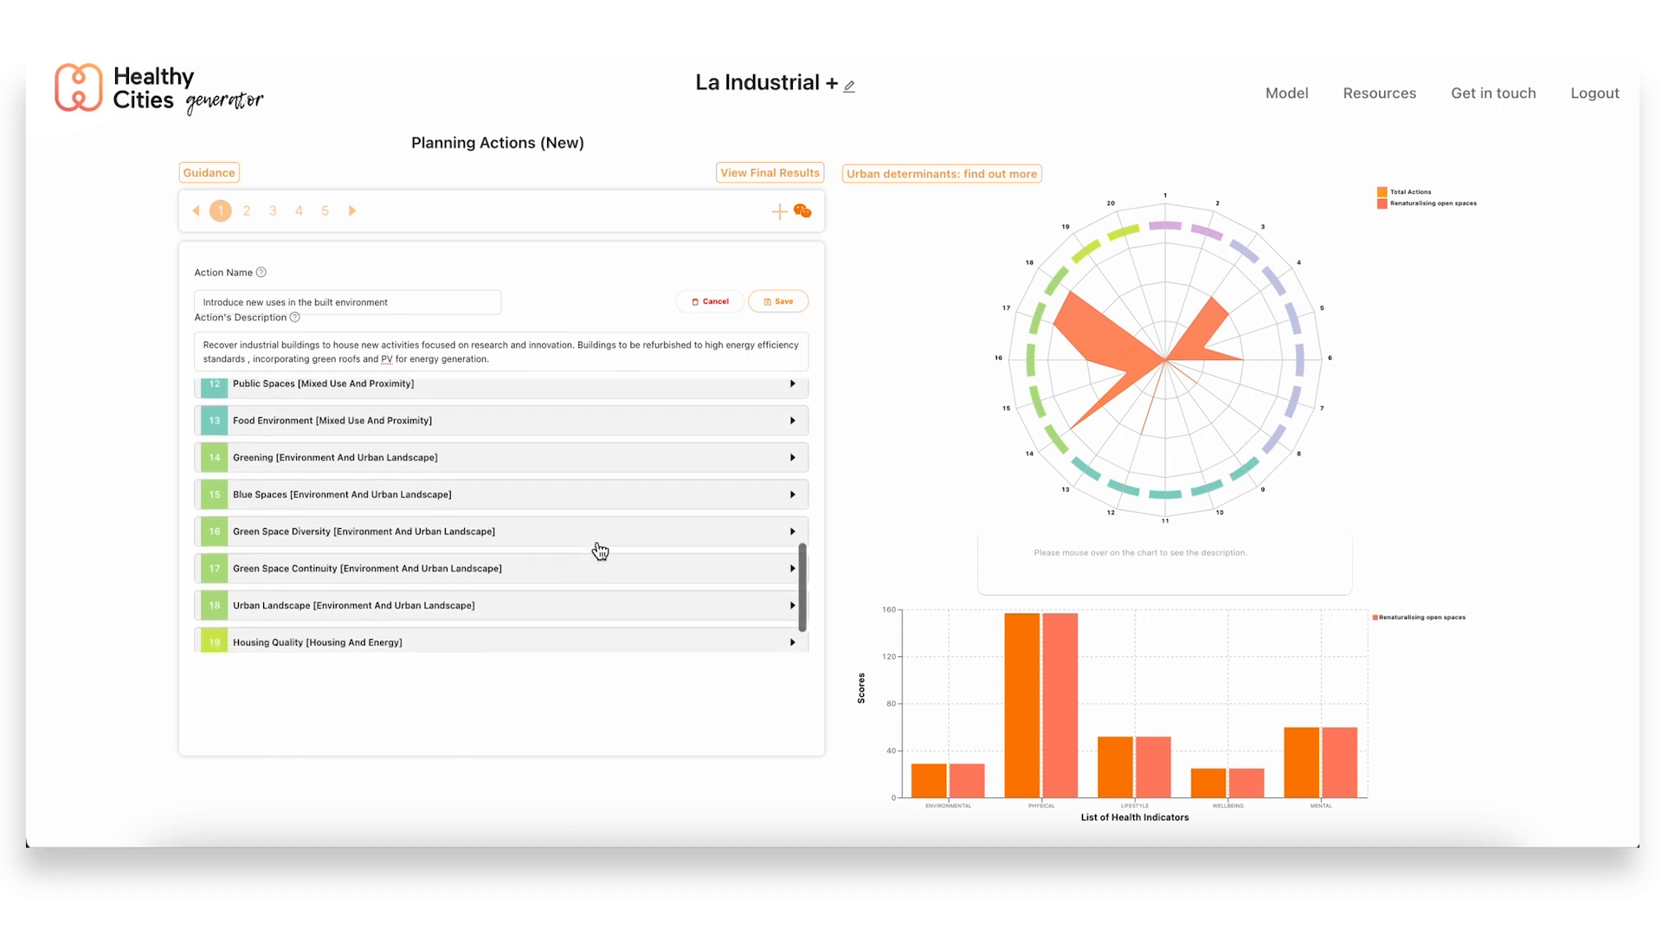
scroll(down, 3)
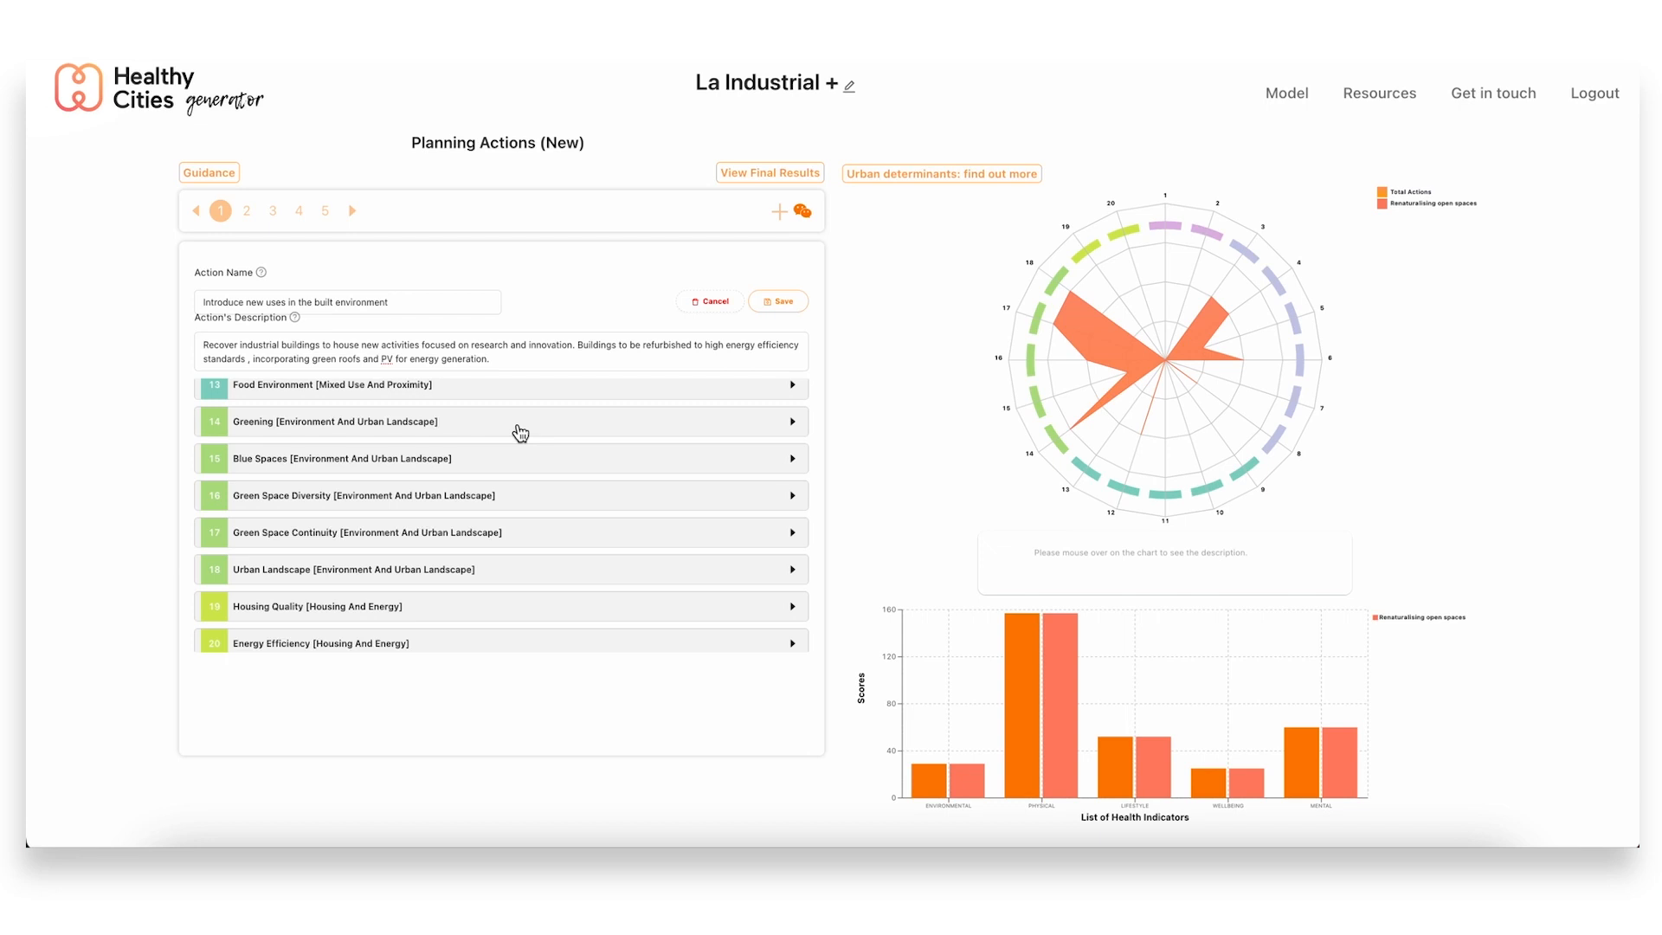
click(519, 421)
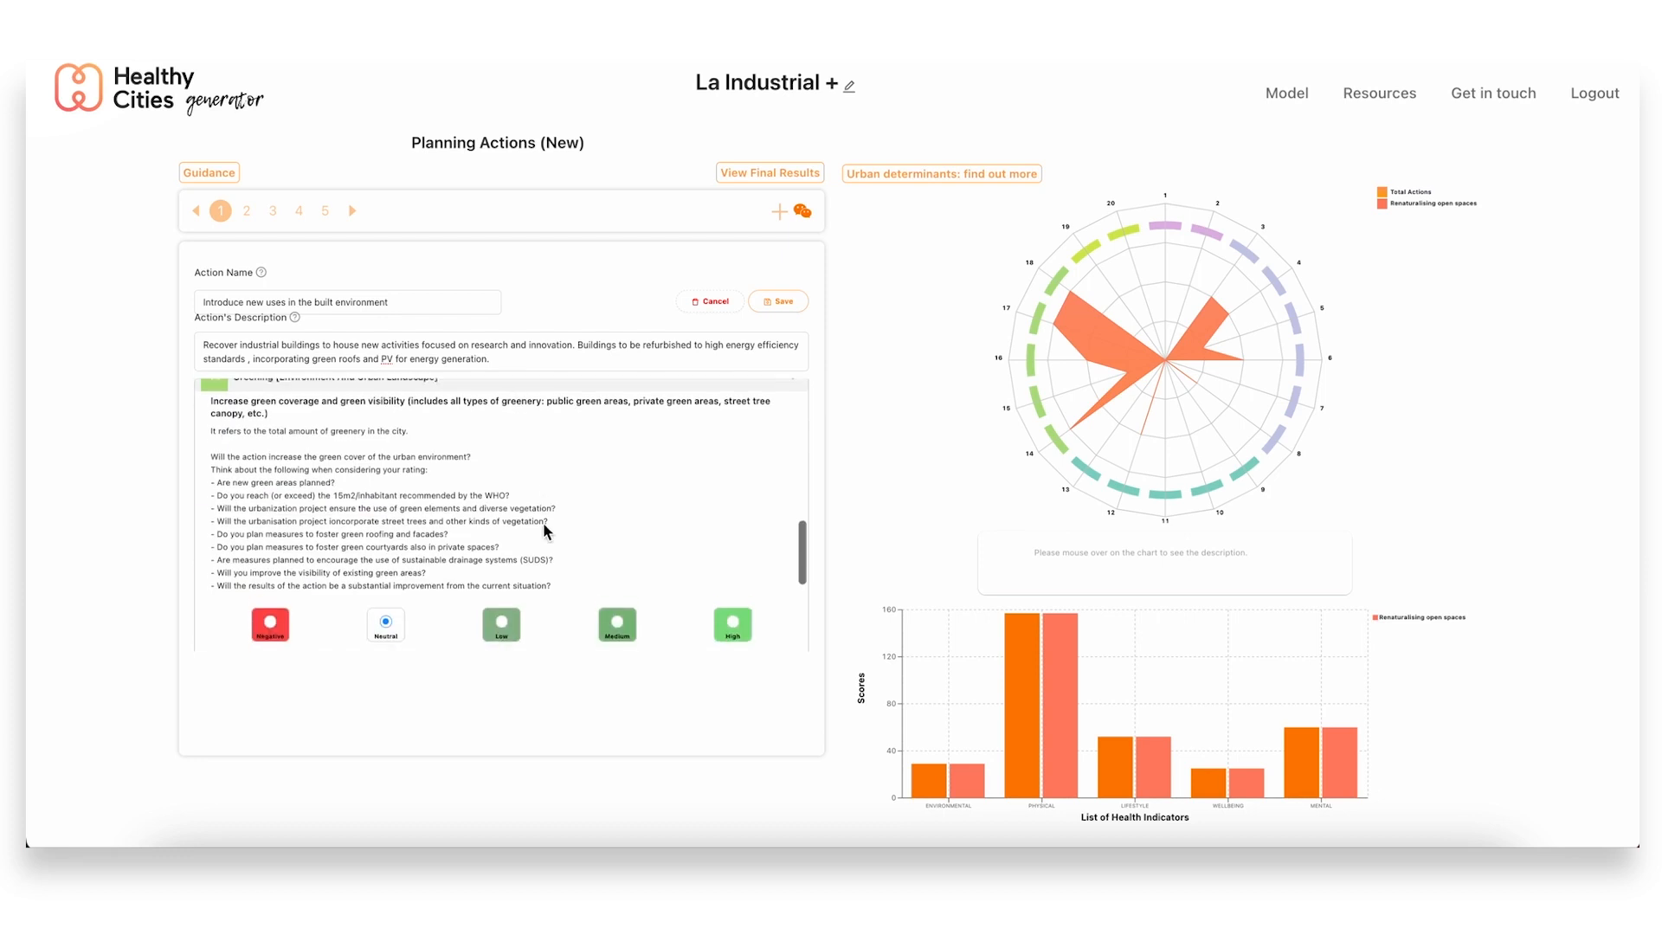
Rate Greening and Urban Landscape as Low for the new-uses action
scroll(down, 3)
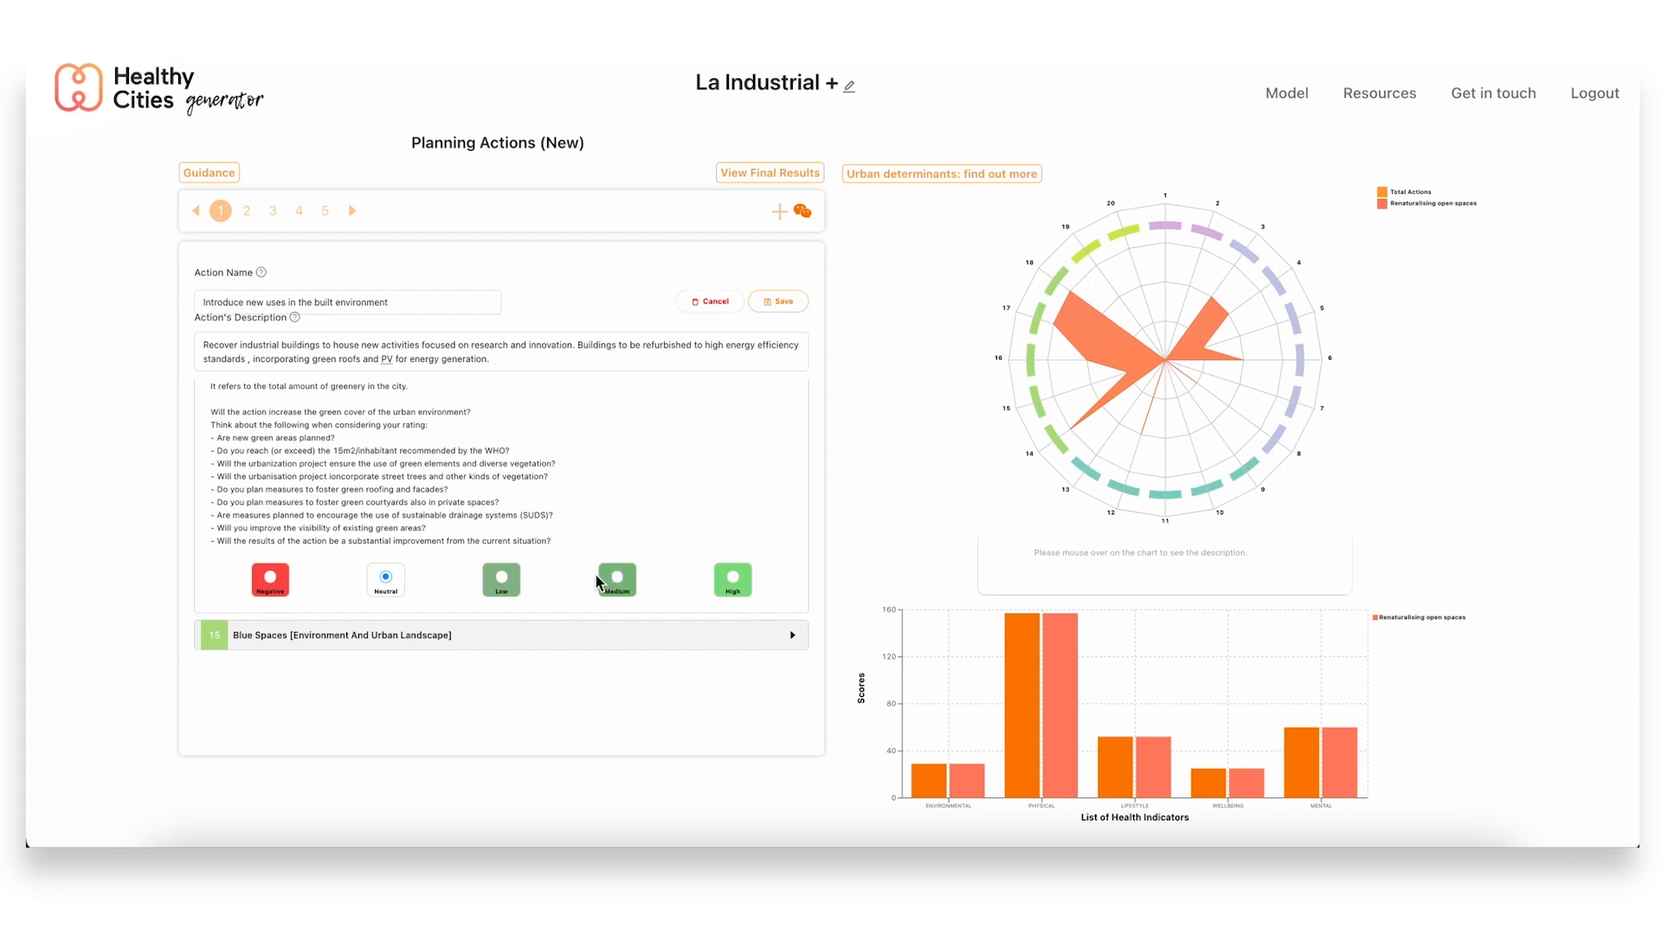
mouse_move(499, 580)
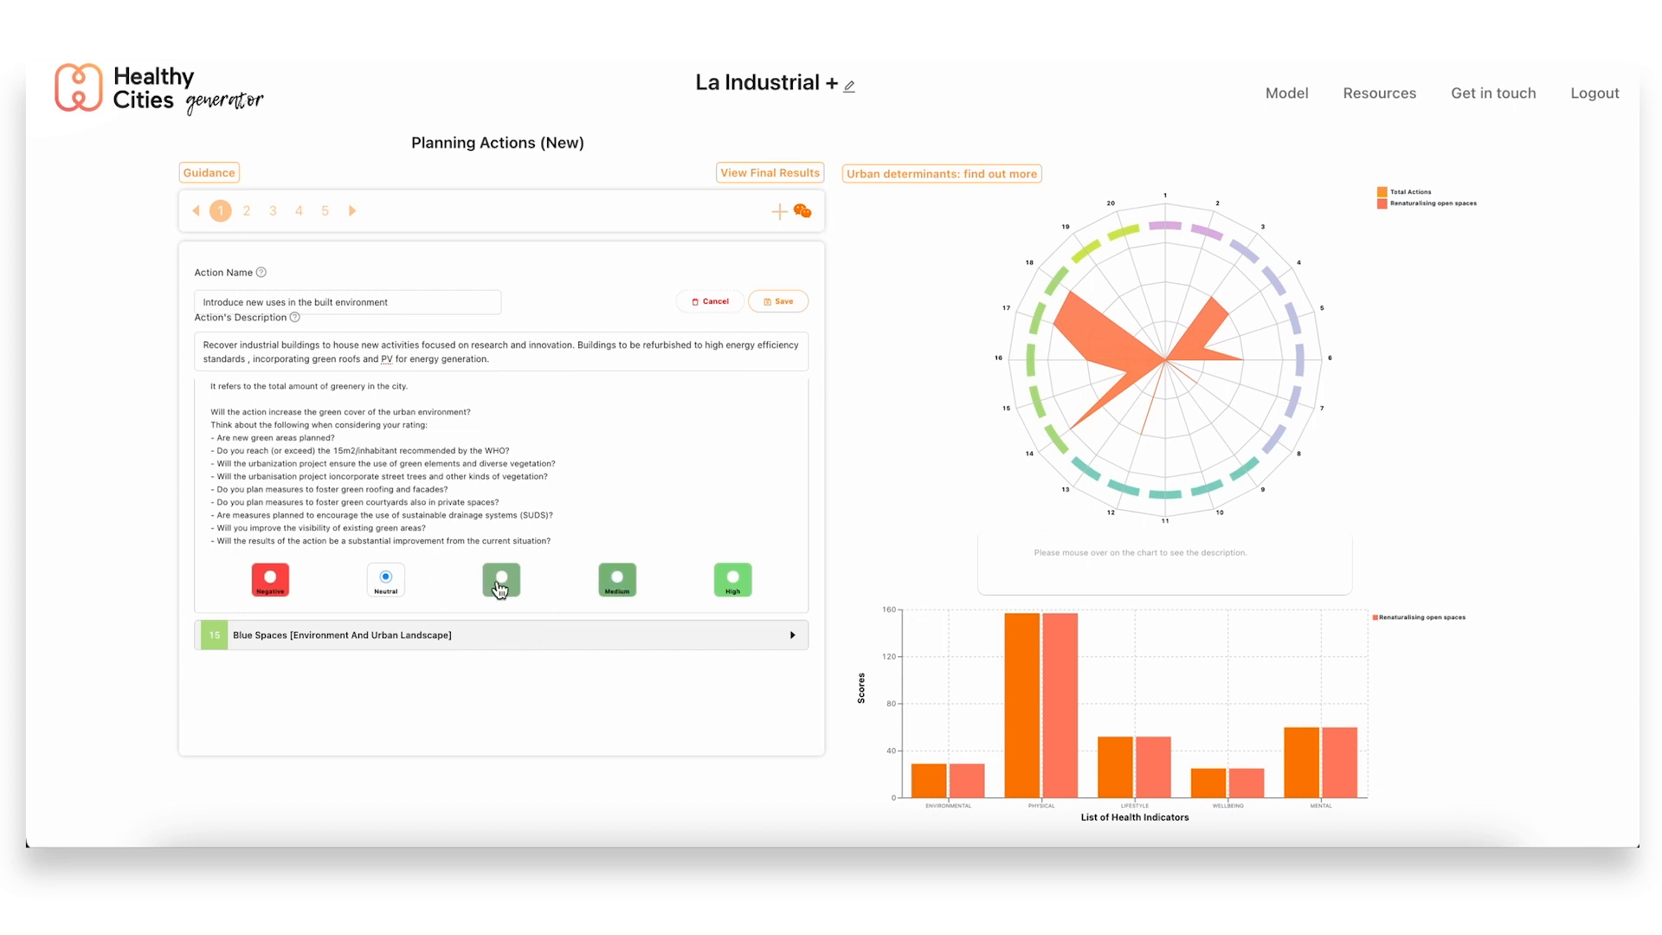
click(500, 575)
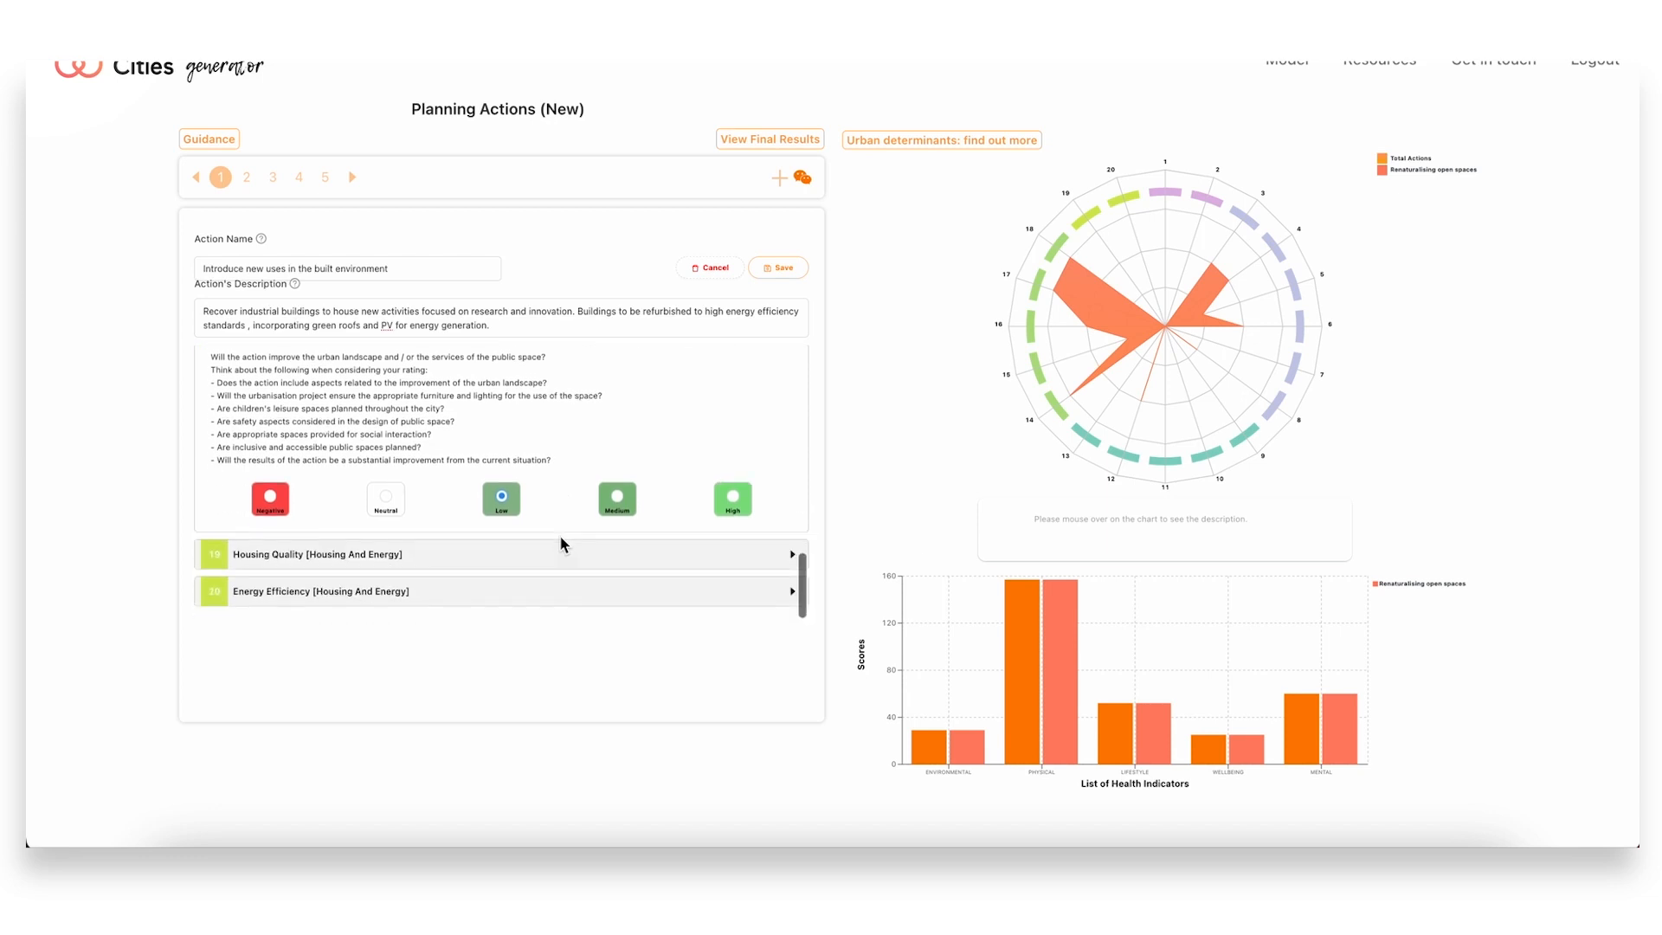
Rate Energy Efficiency as Medium and save the new-uses action
scroll(down, 3)
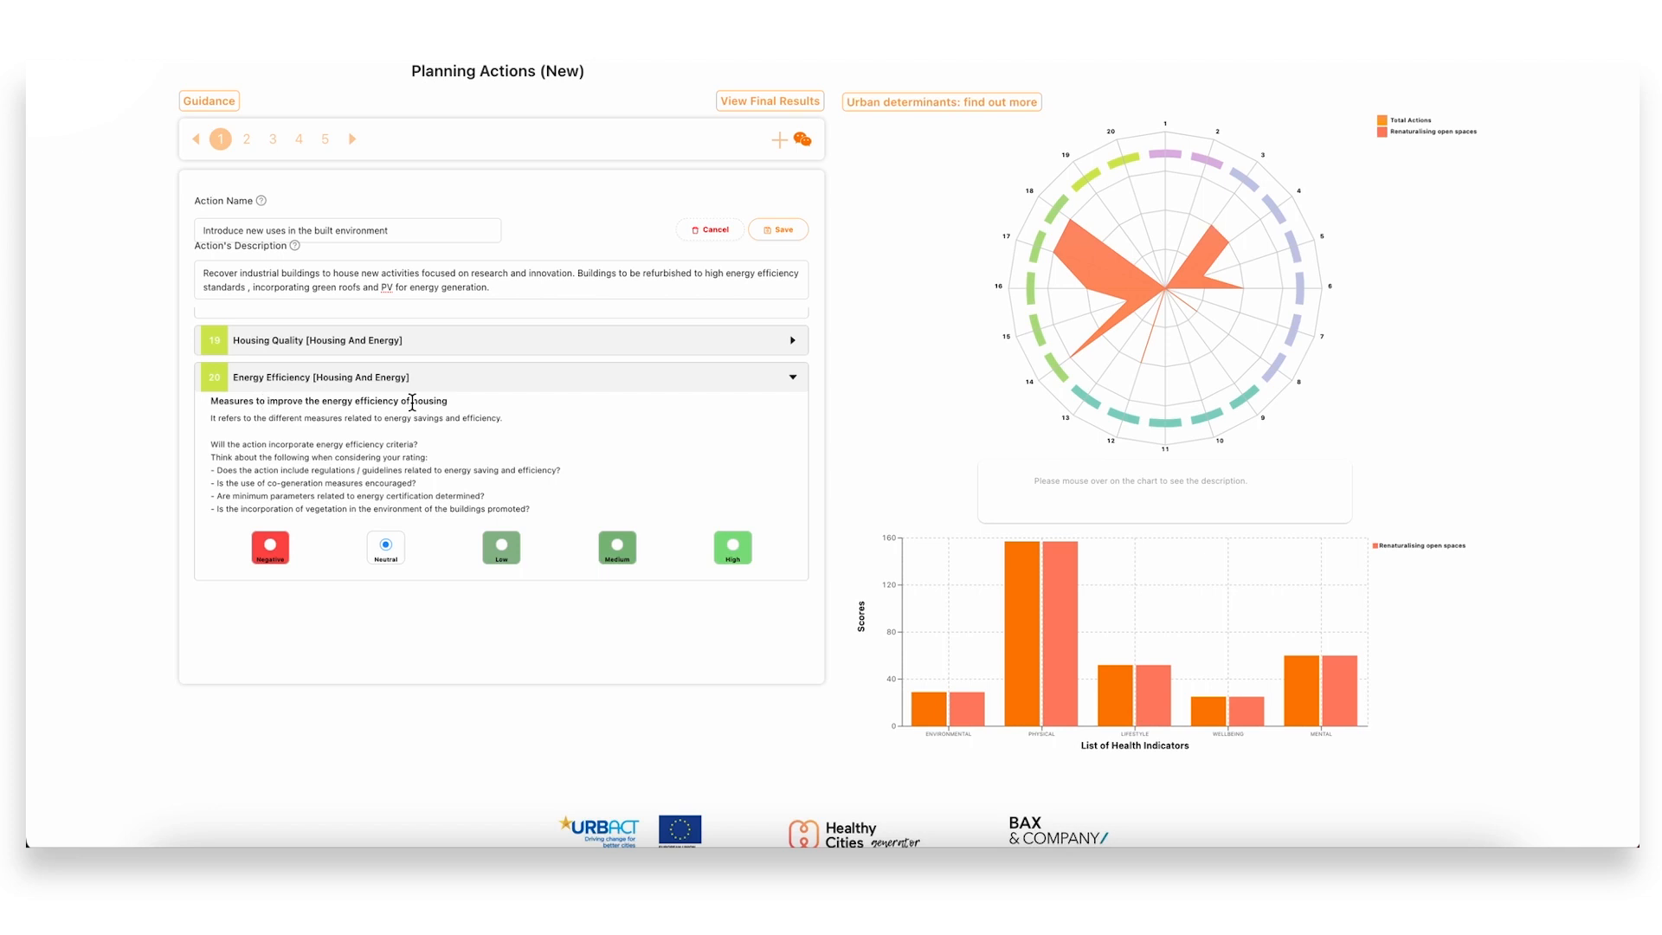
mouse_move(599, 558)
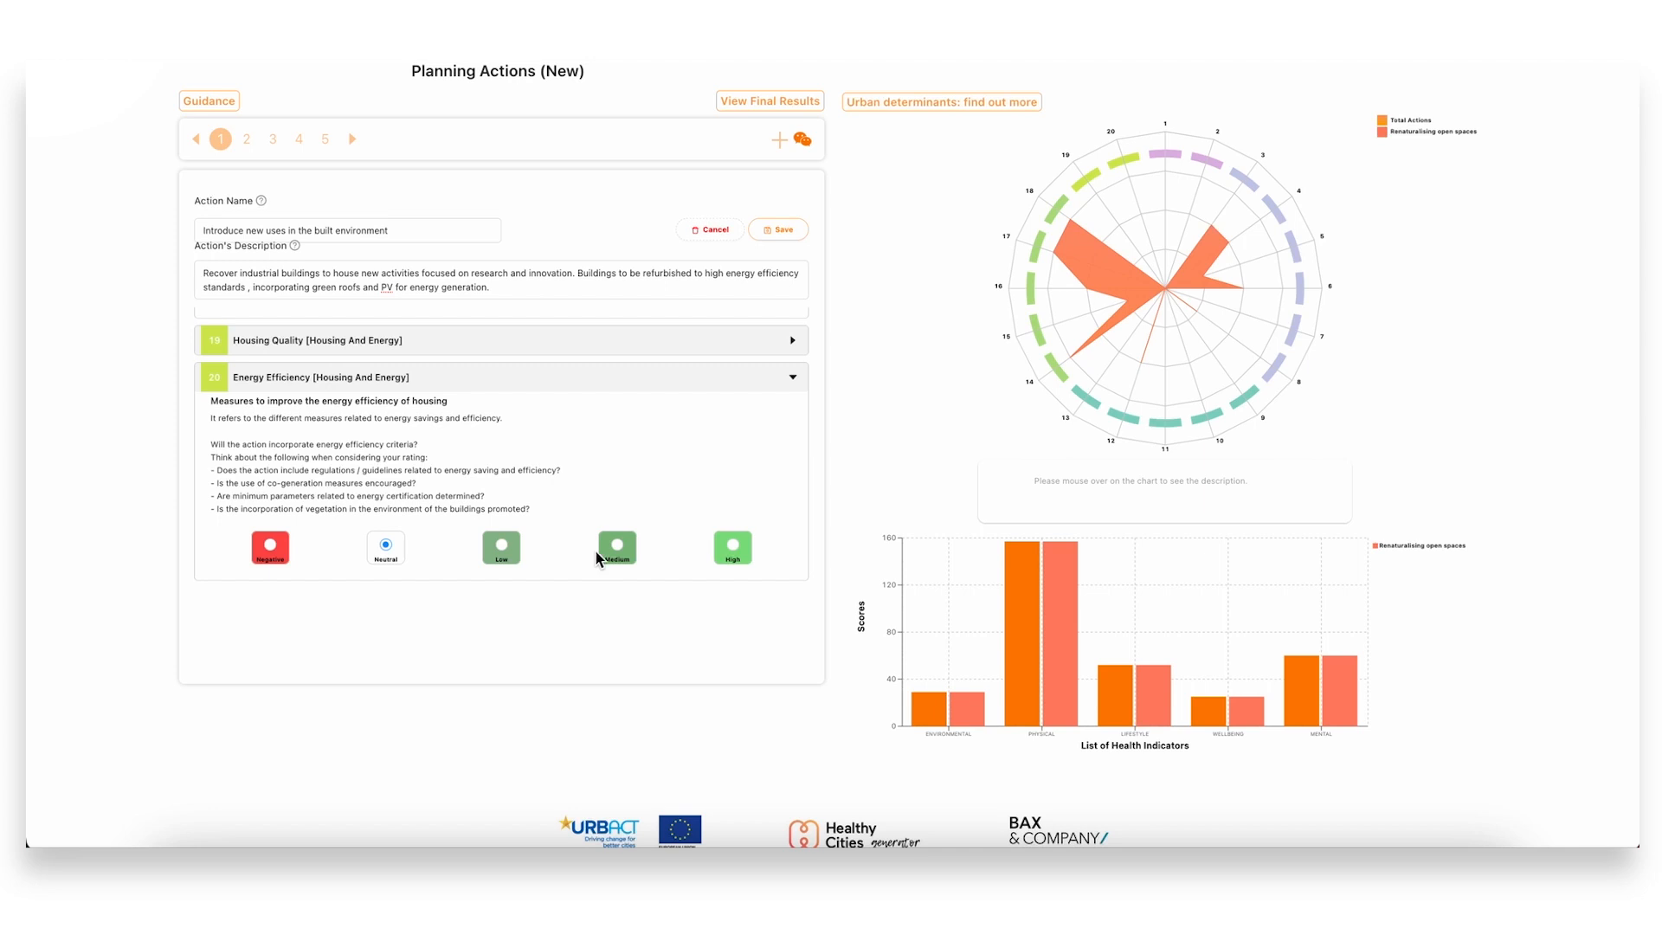
click(616, 547)
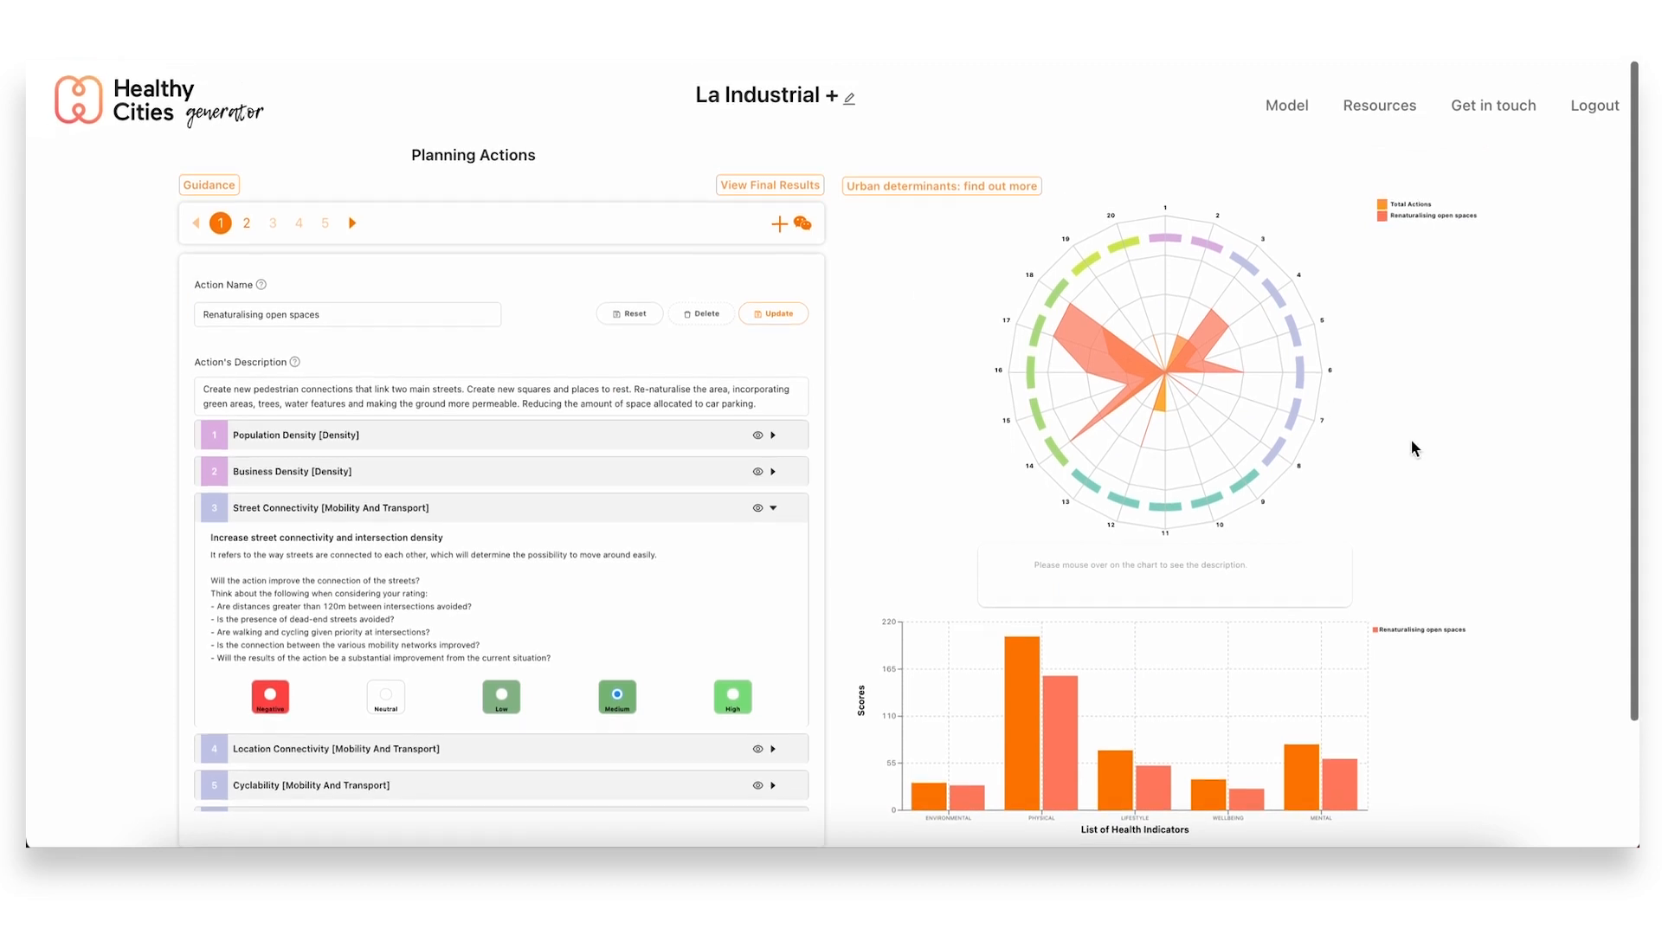
mouse_move(1436, 468)
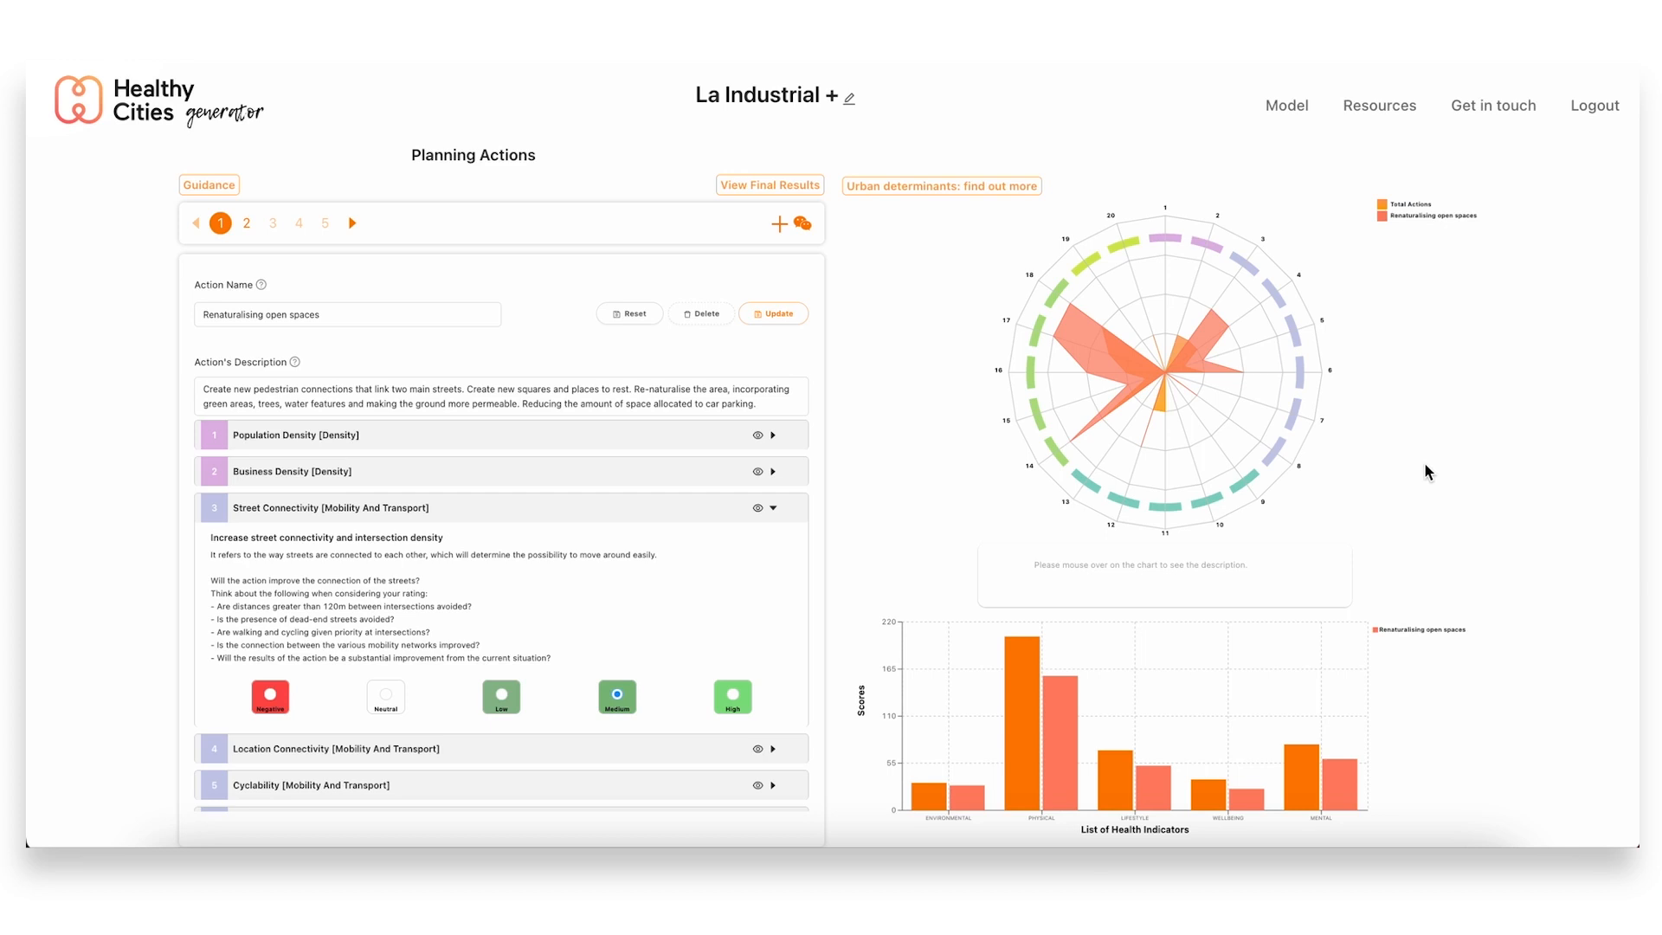
mouse_move(1453, 449)
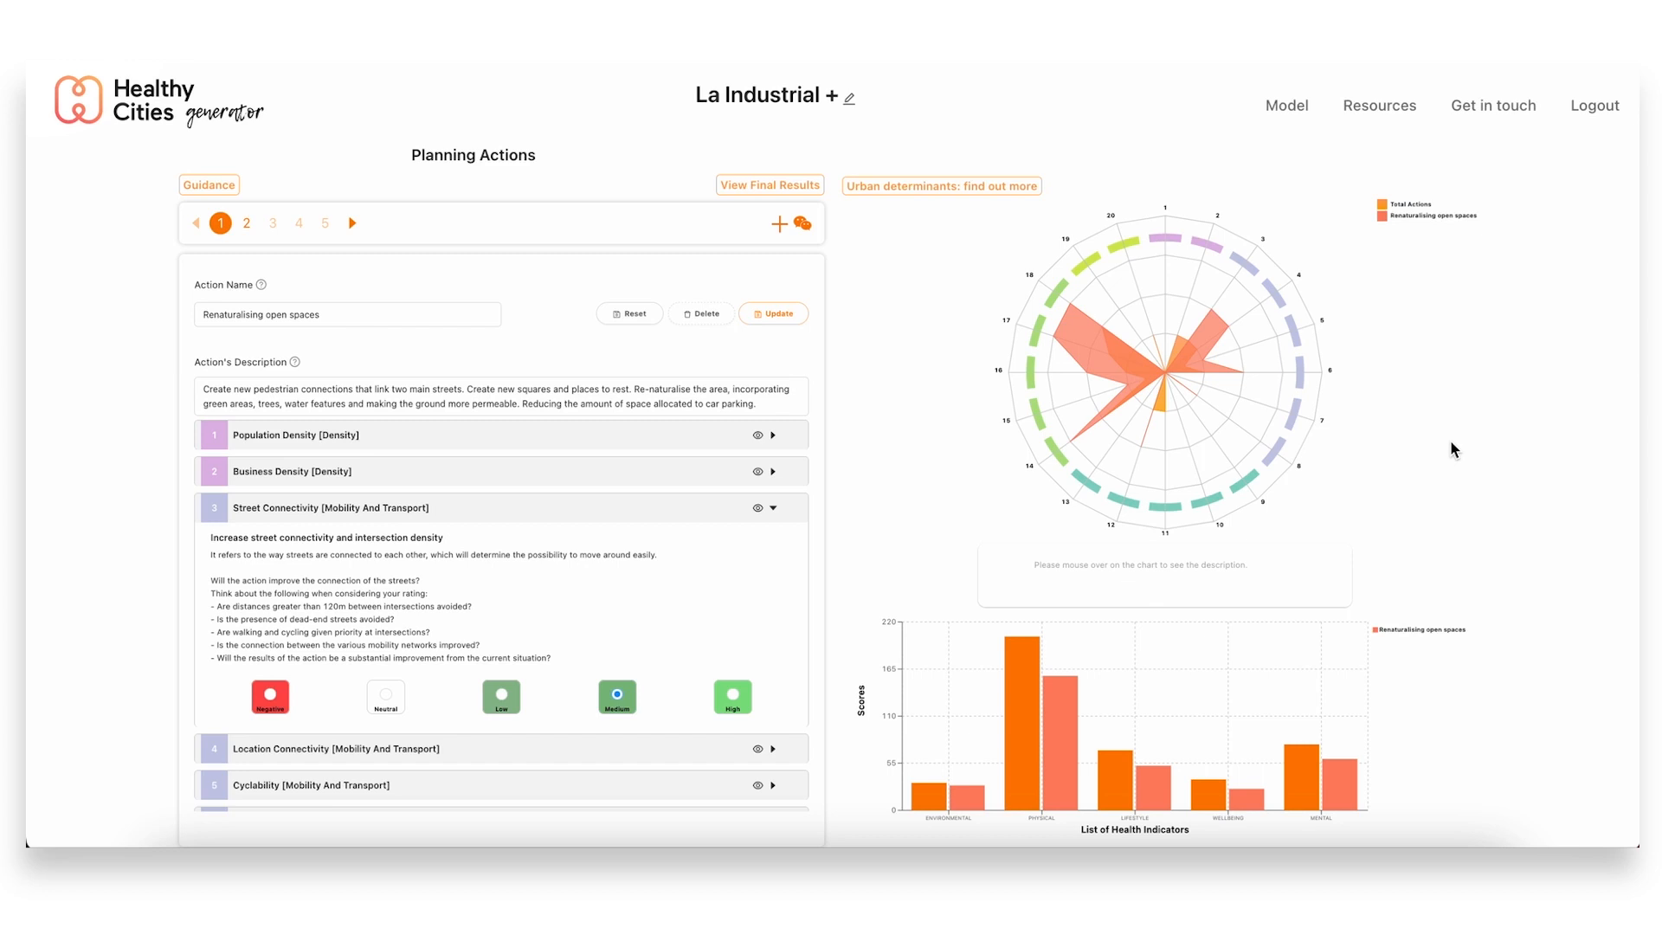
mouse_move(1233, 359)
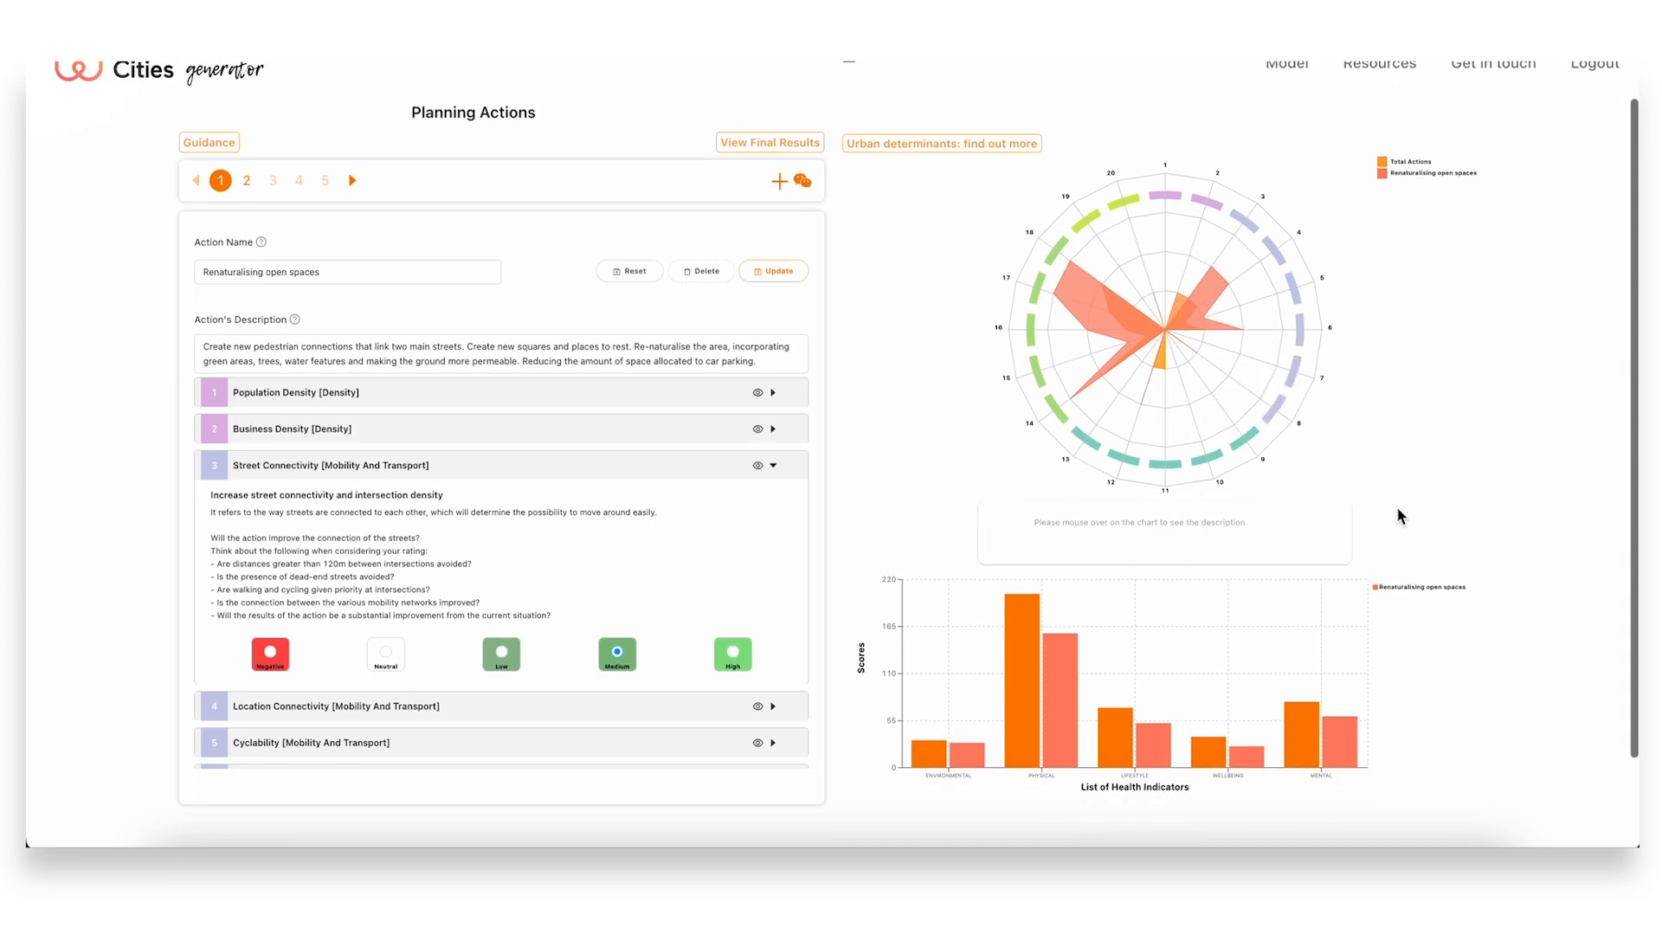
mouse_move(964, 740)
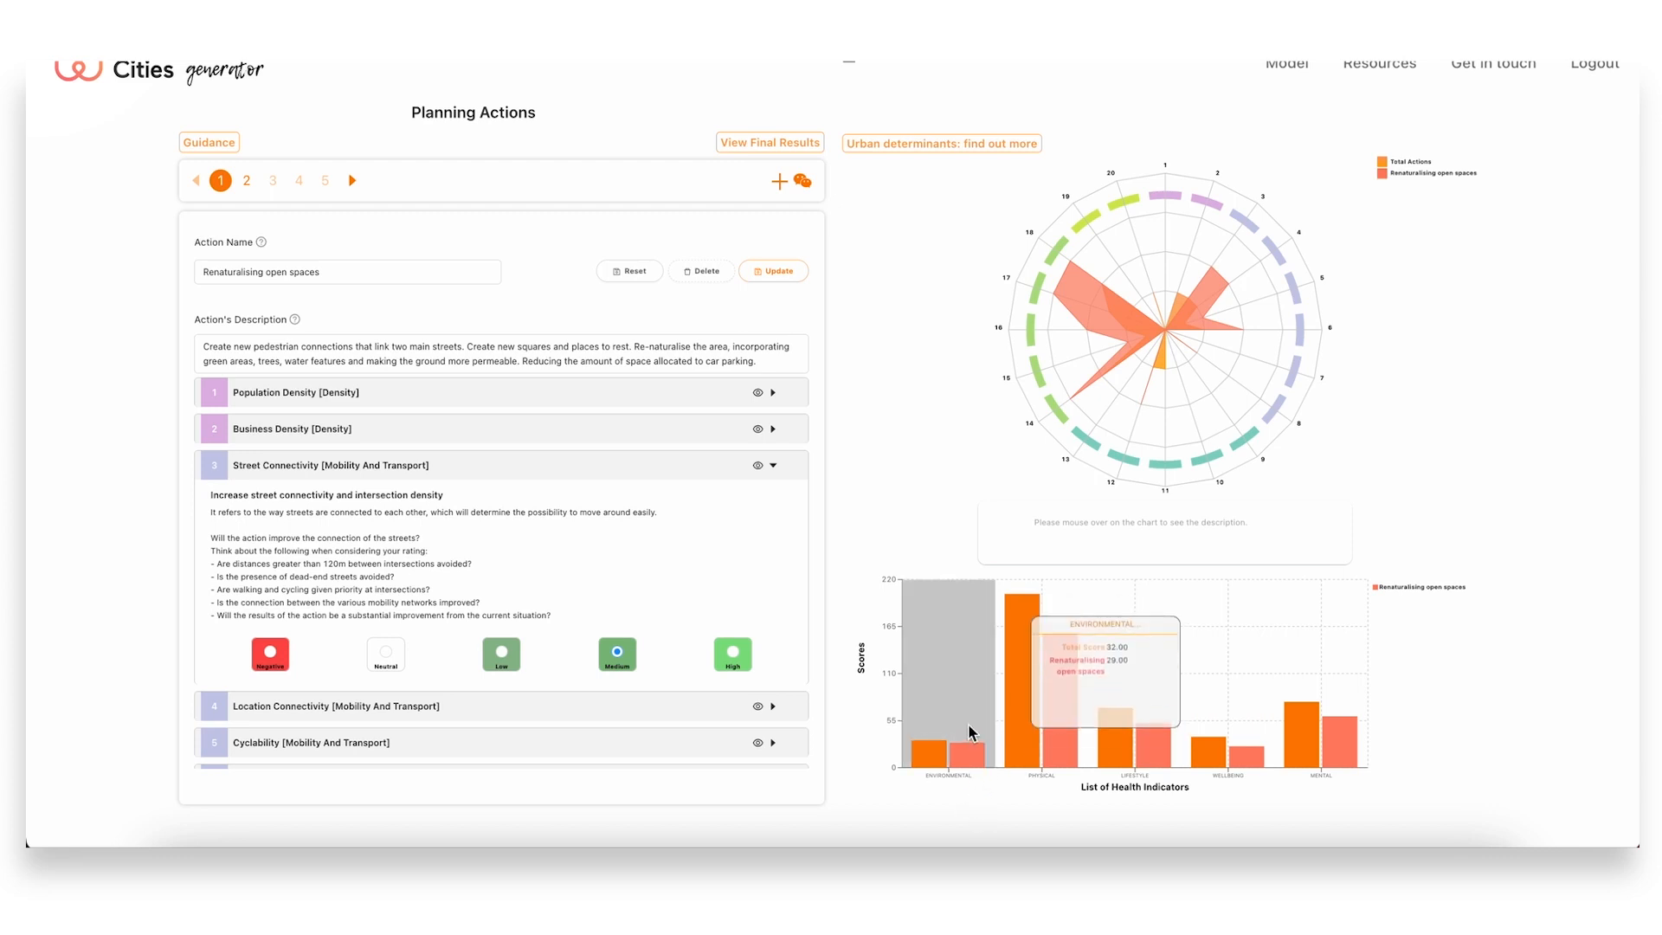
mouse_move(1057, 794)
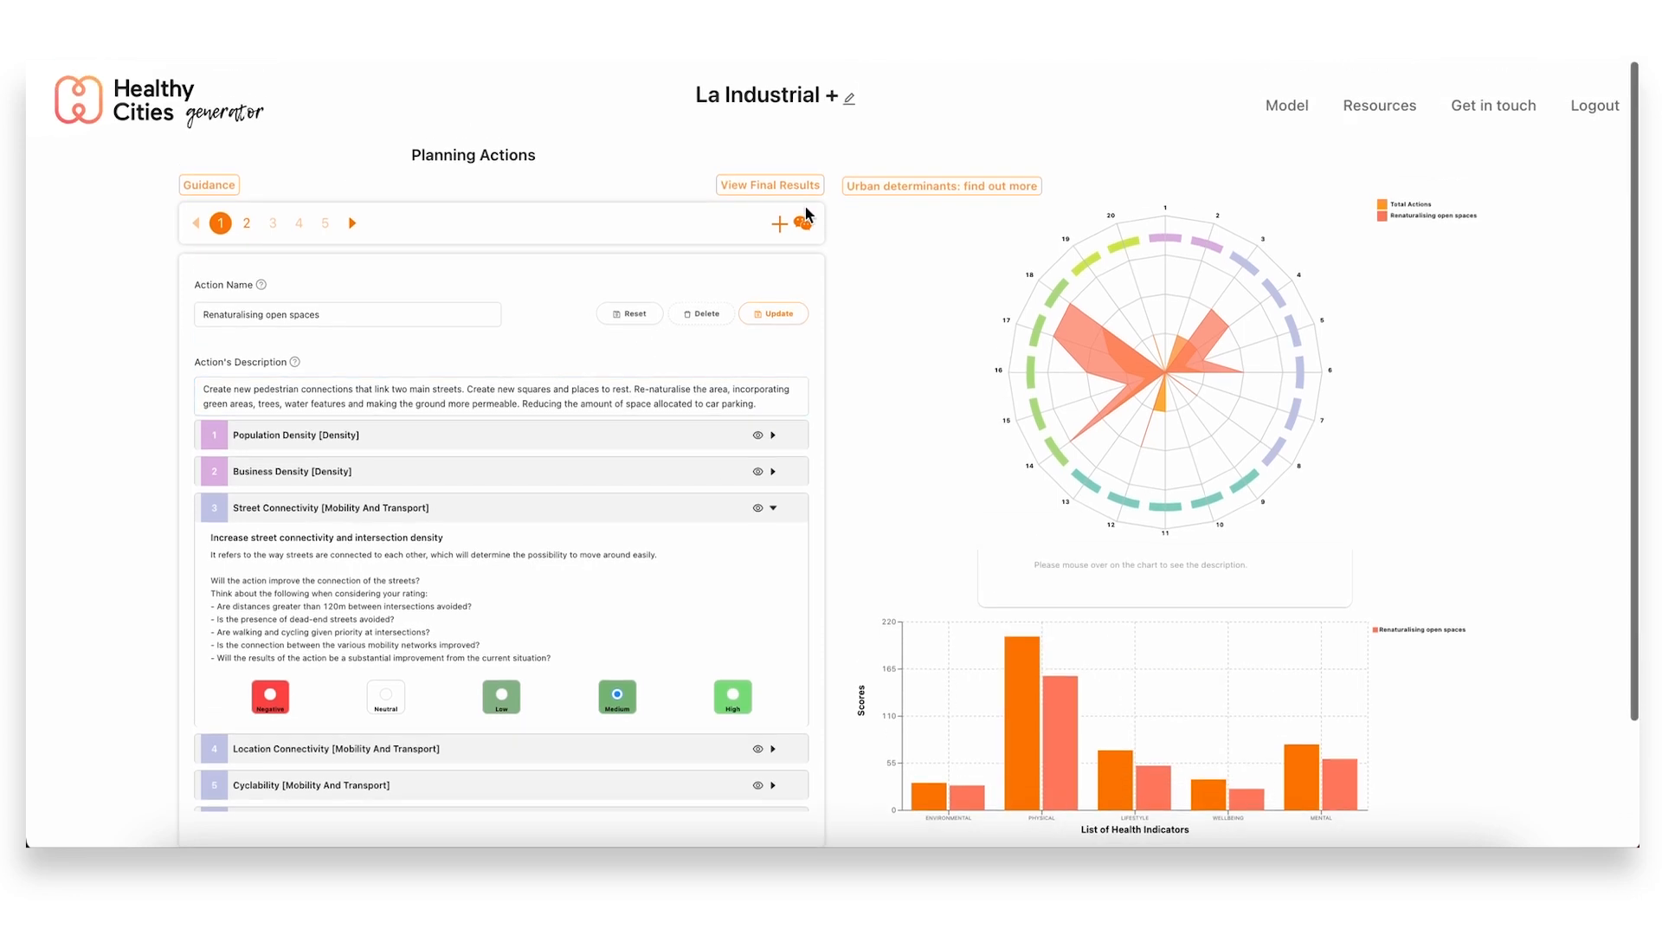
scroll(down, 3)
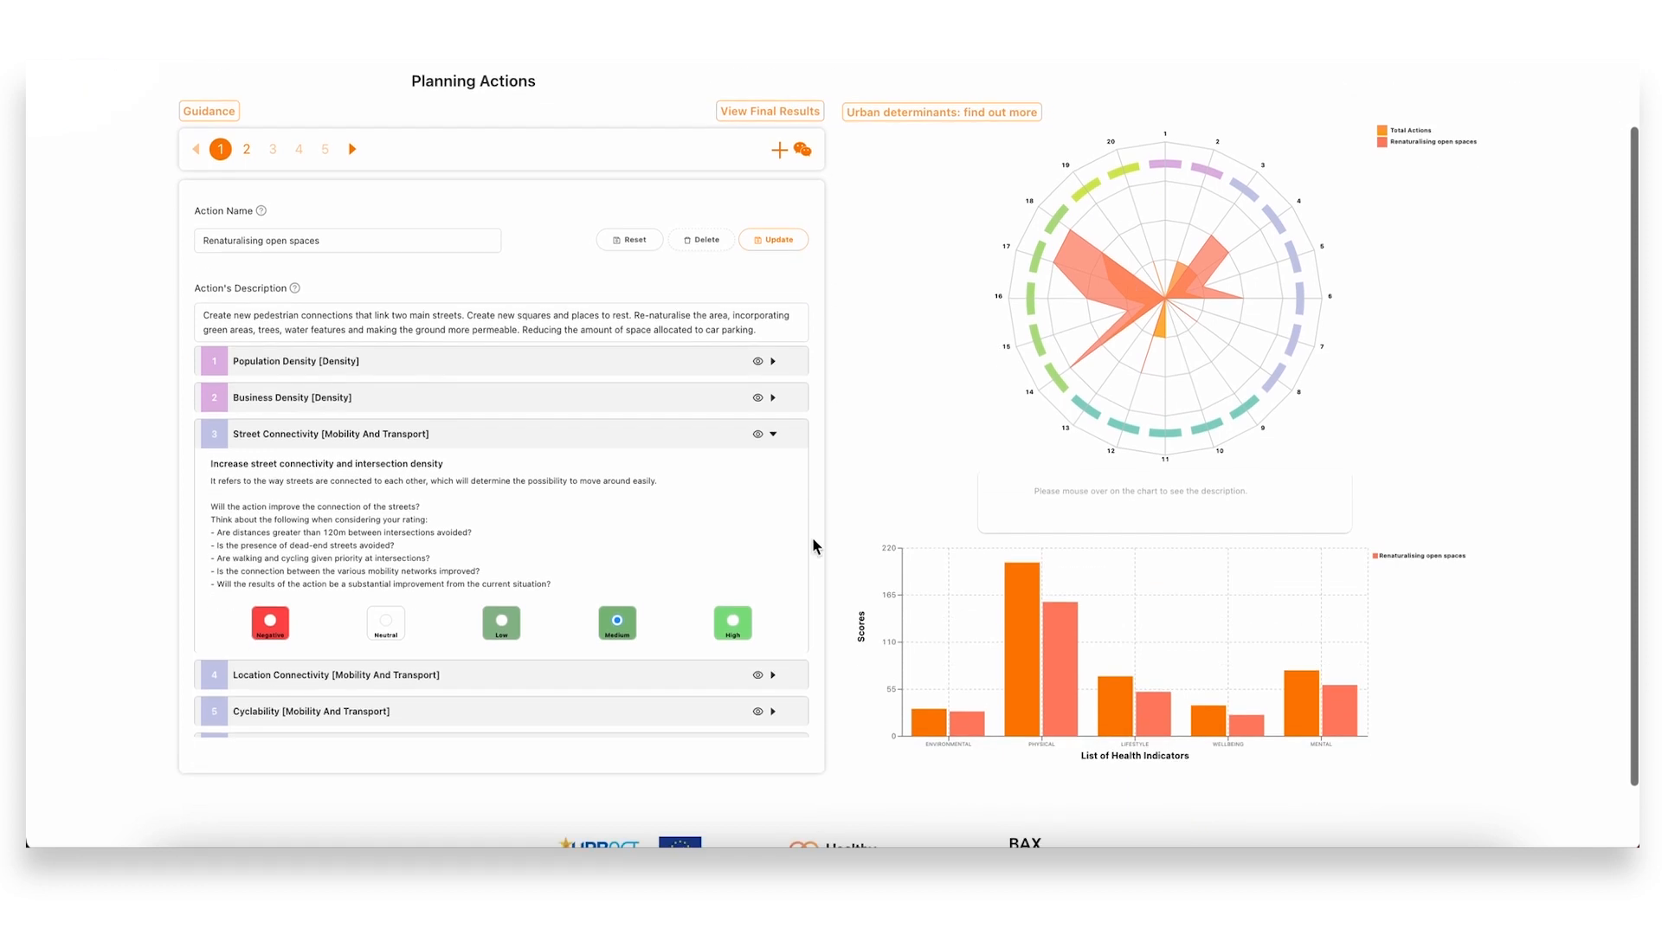
Open the La Industrial plan's final results (4.2/10) and show the Environmental distribution chart
click(769, 112)
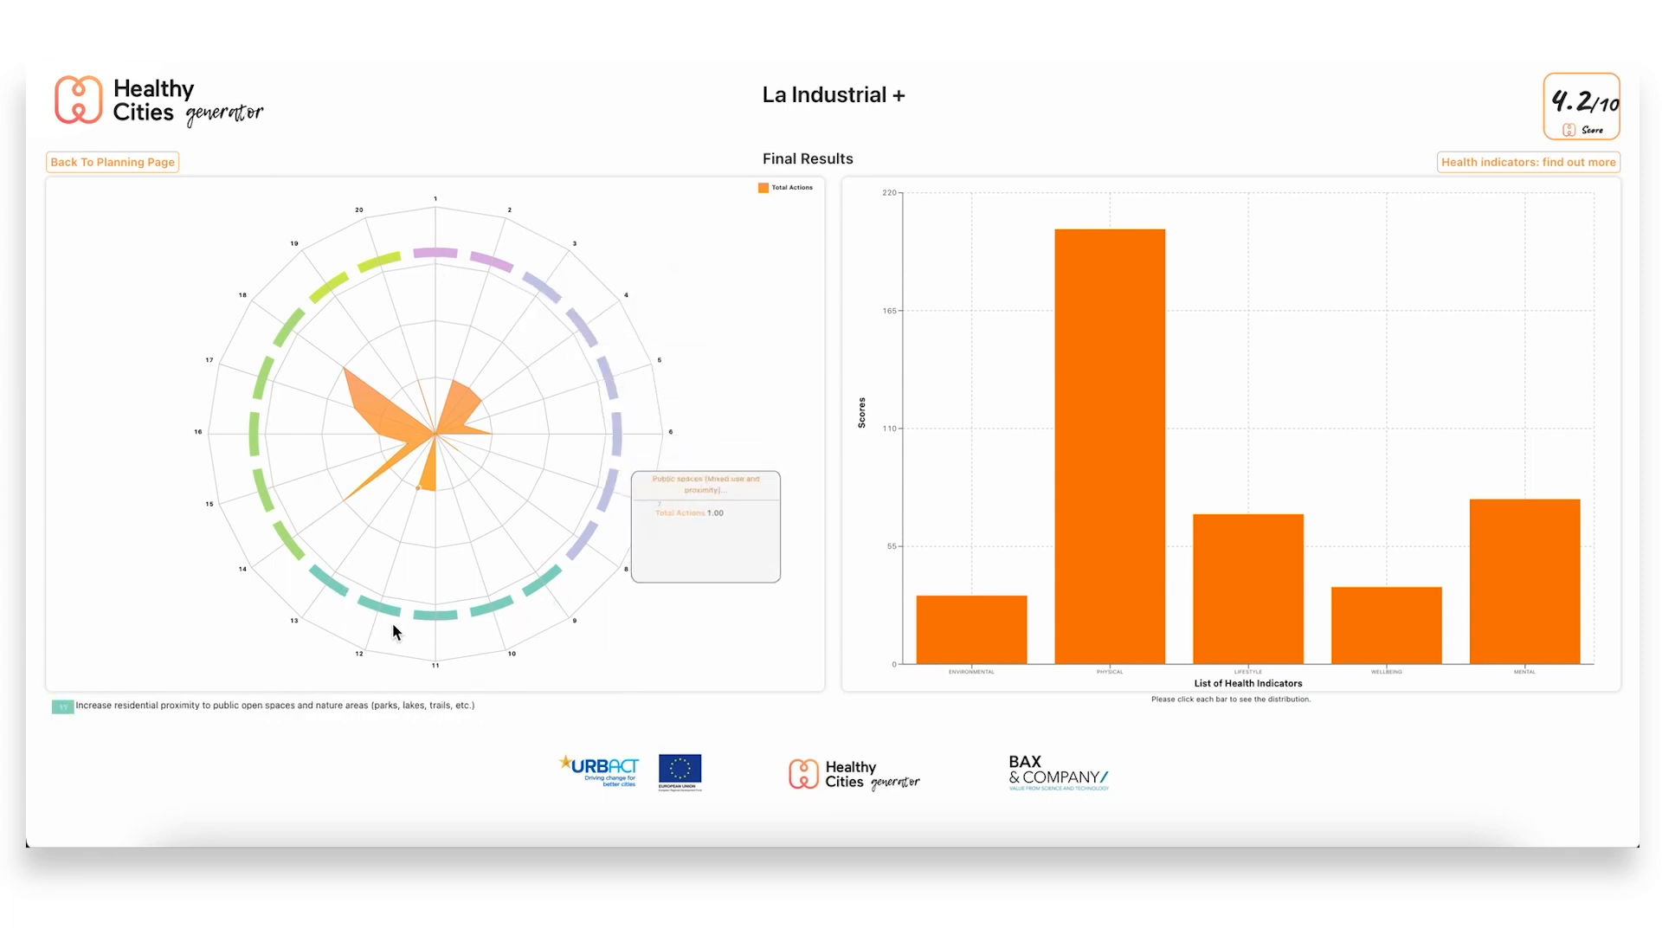
click(967, 631)
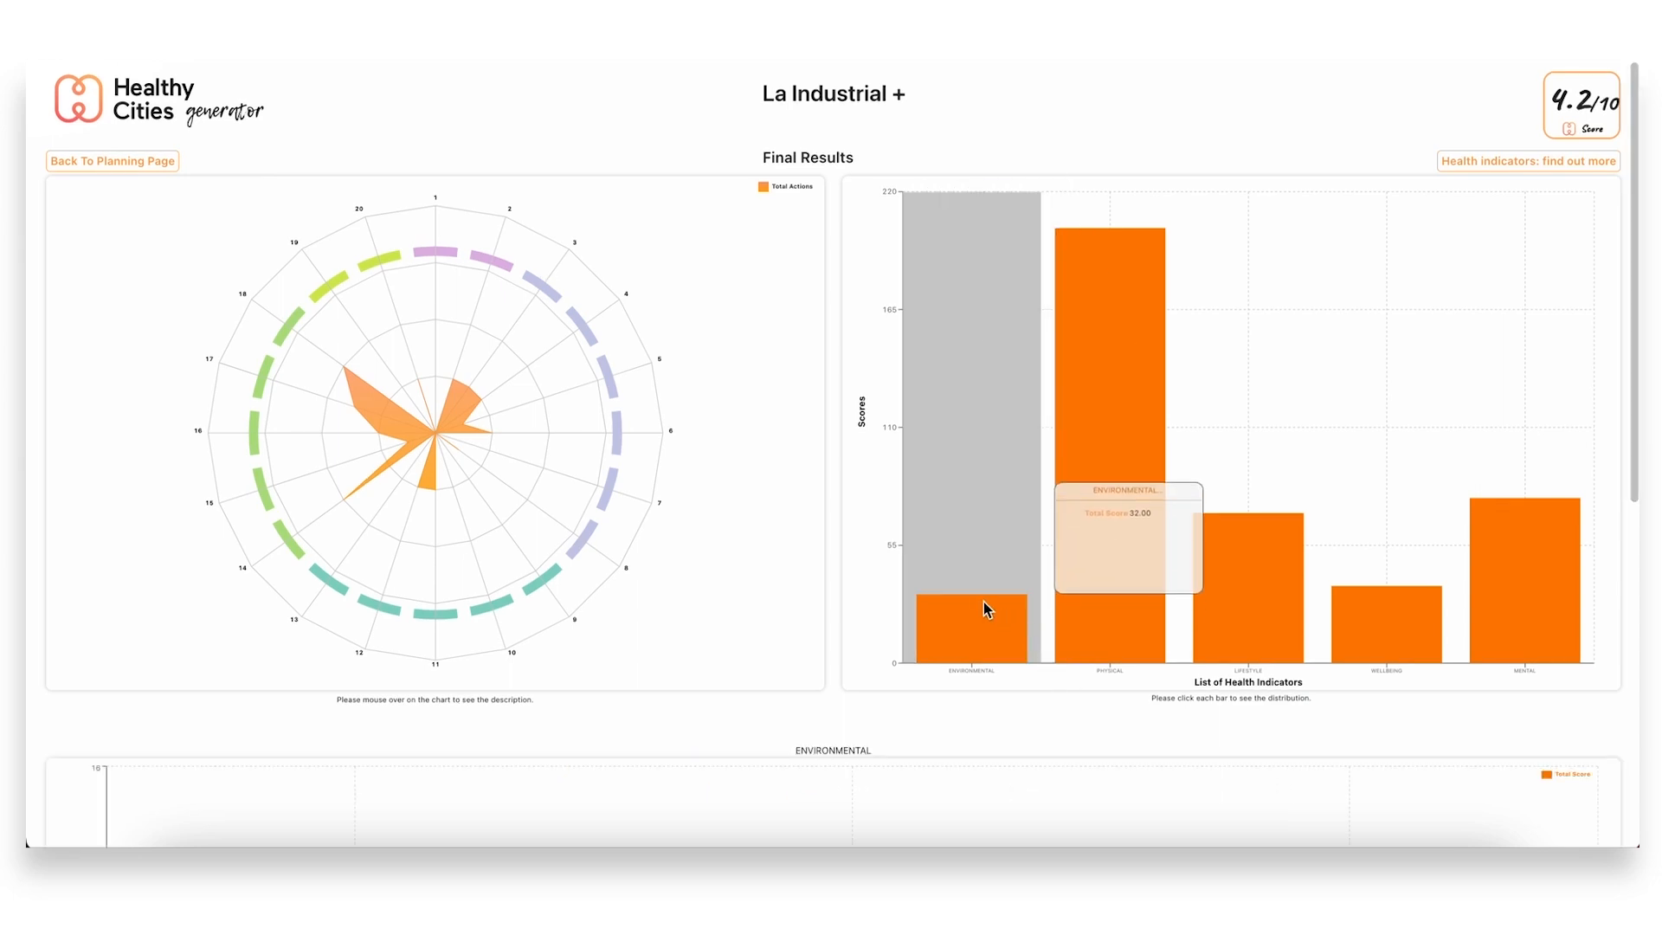
Show the Physical and Wellbeing indicator distribution charts, with Wellbeing totalling 36
scroll(down, 3)
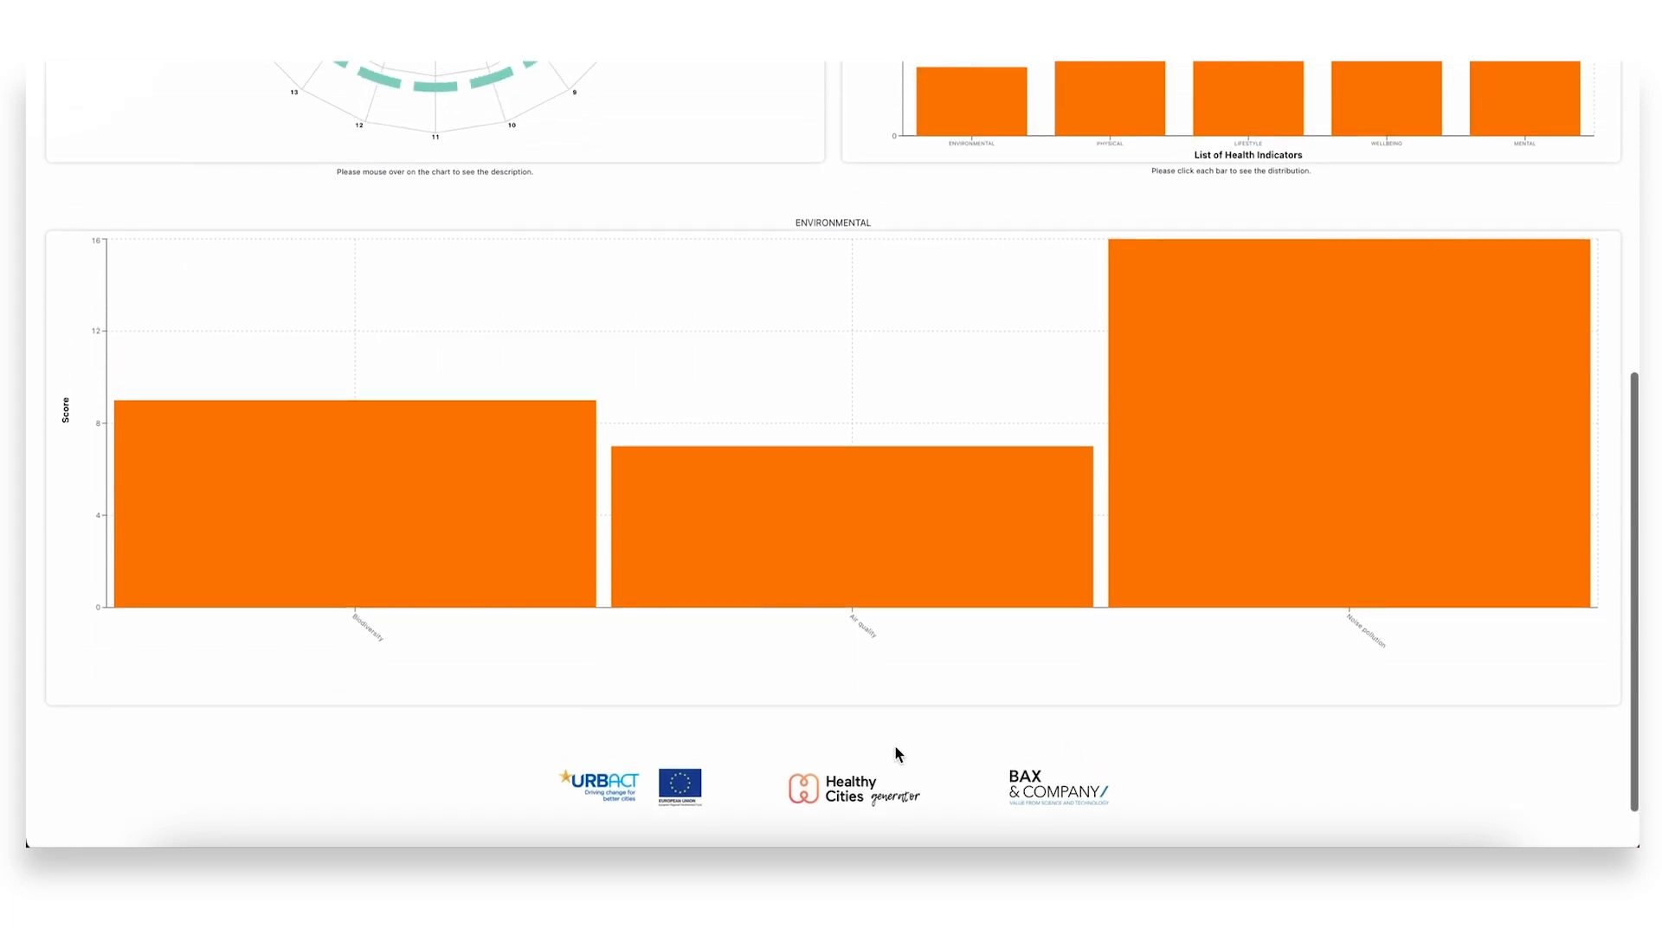
mouse_move(358, 652)
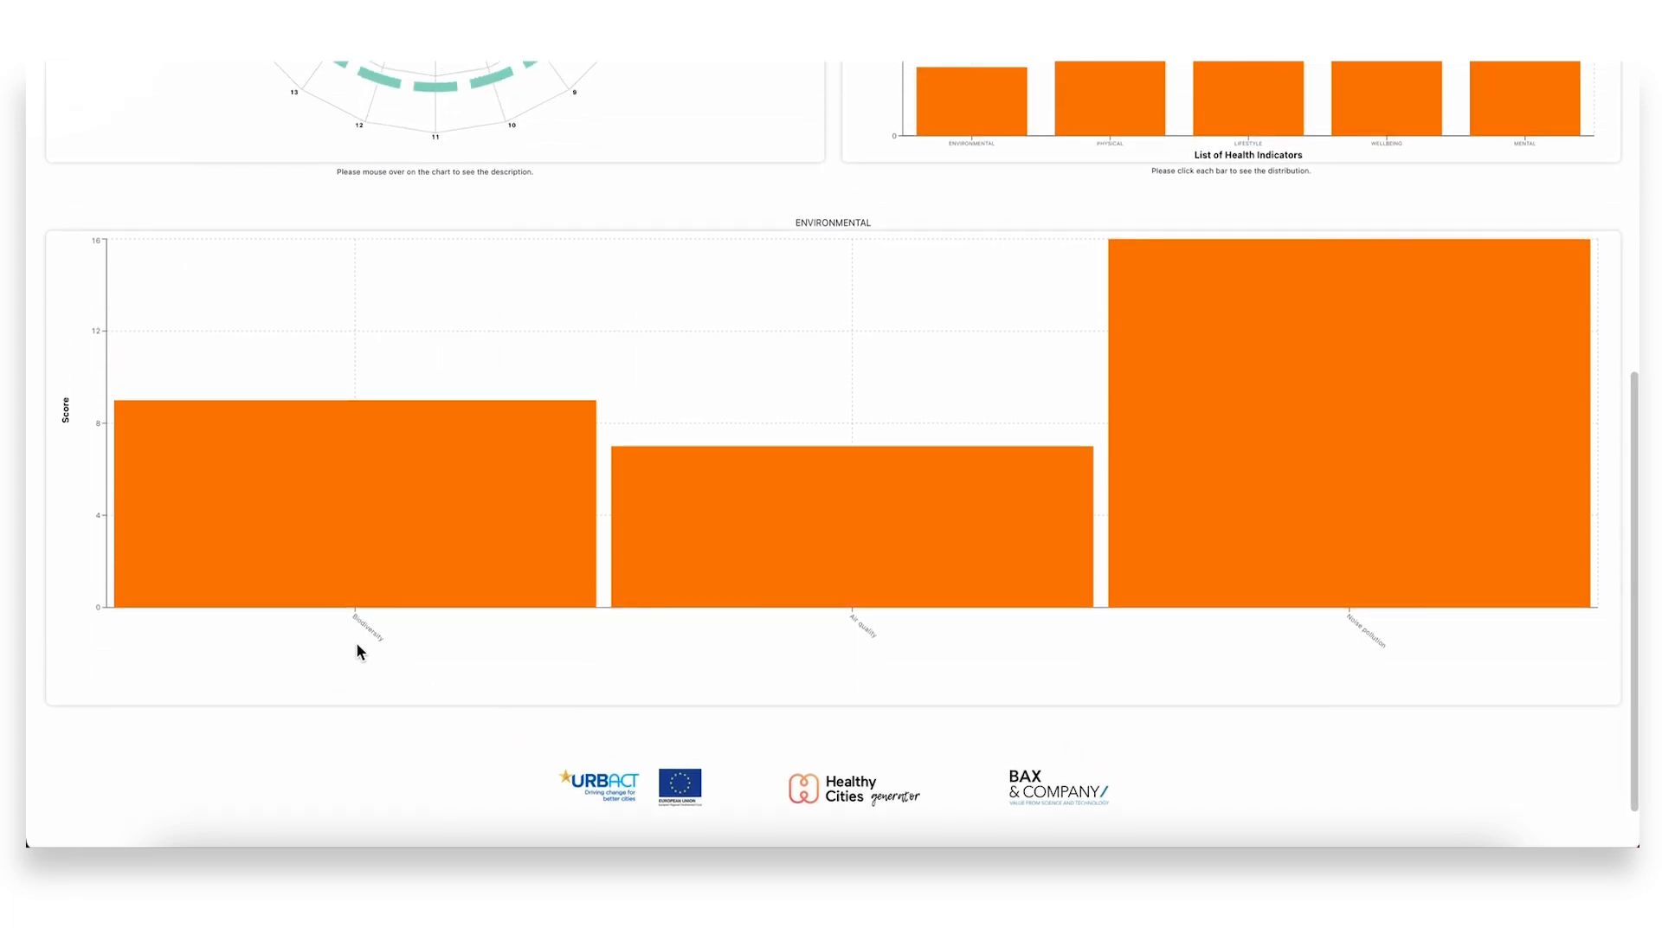
mouse_move(510, 696)
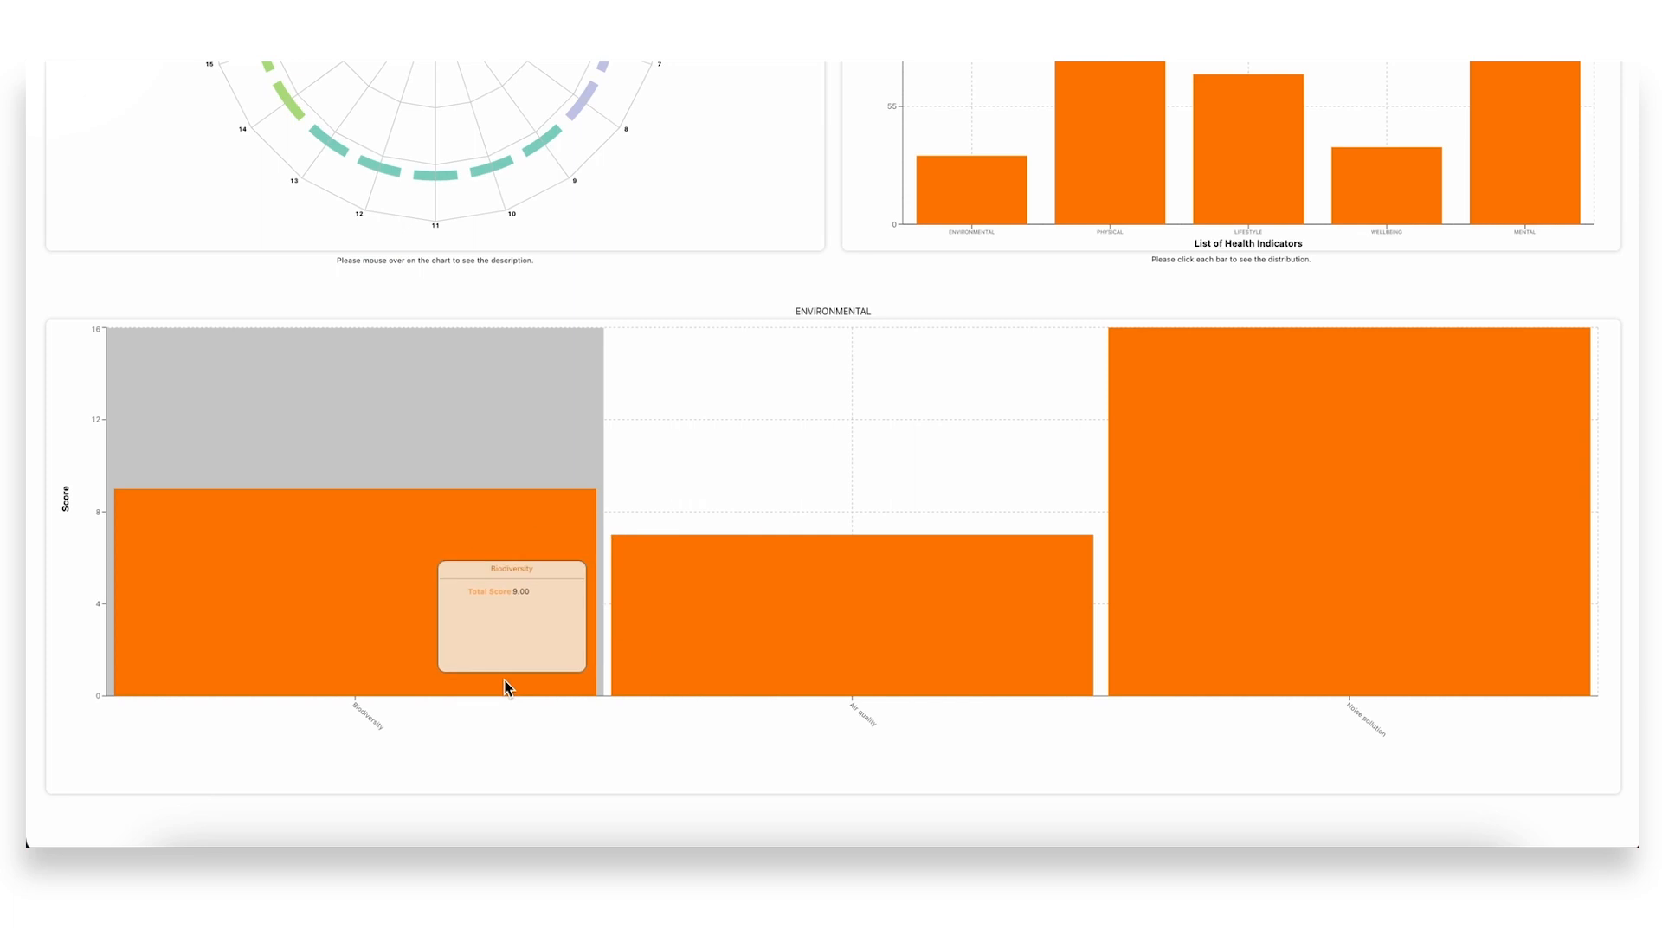
mouse_move(526, 735)
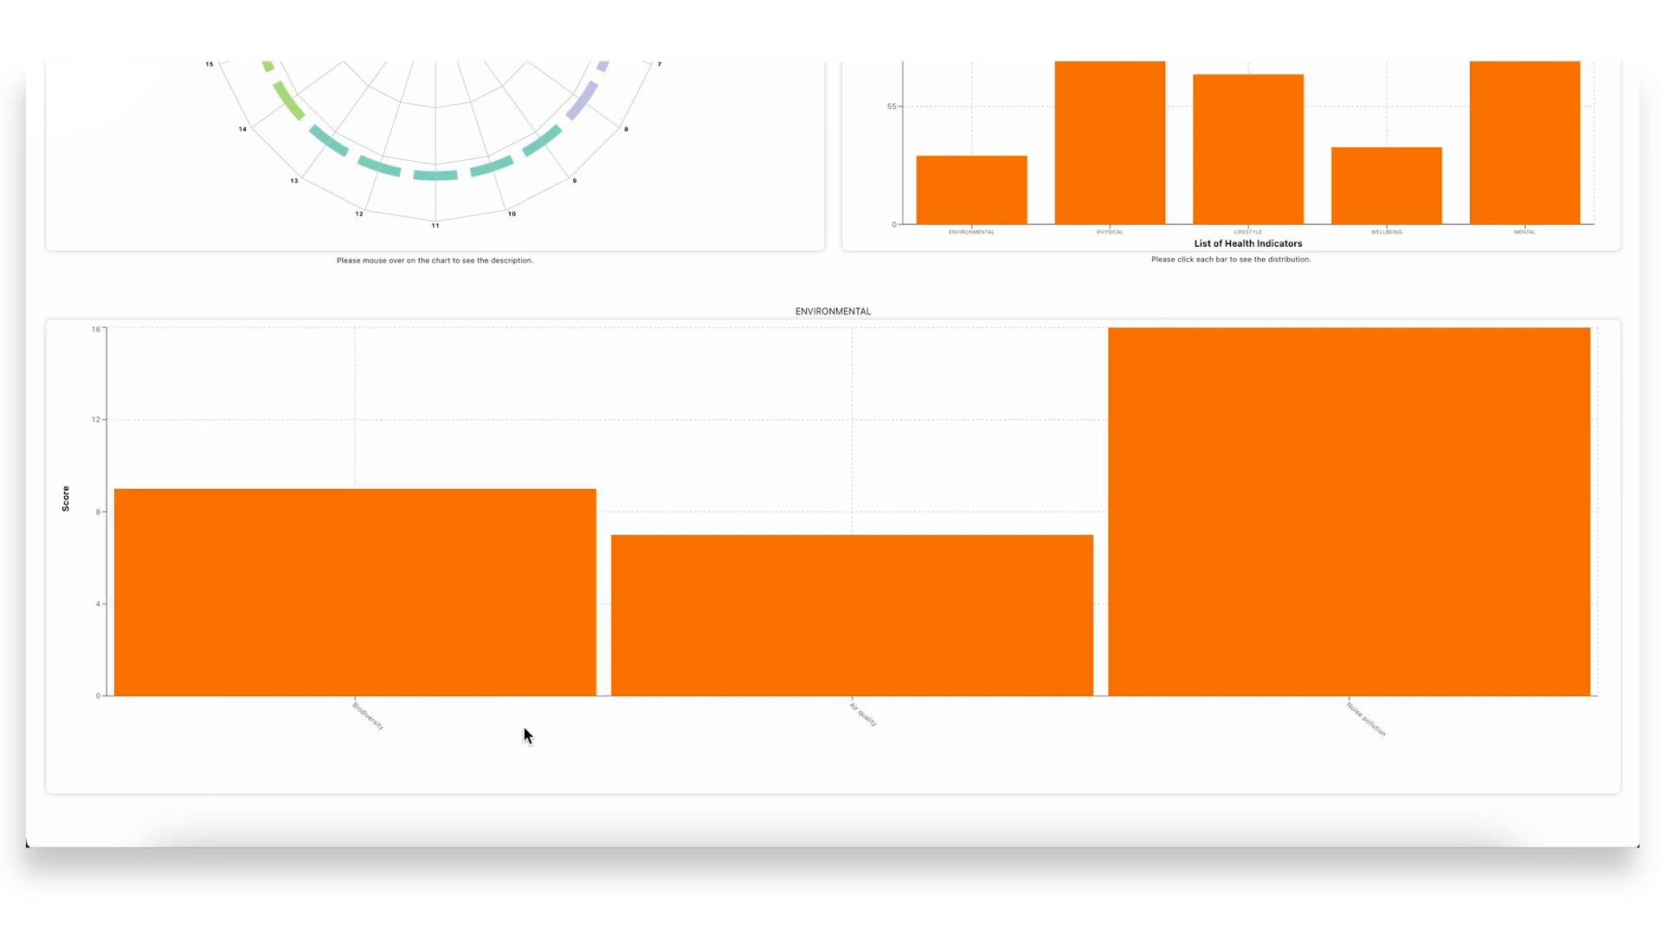
click(1109, 137)
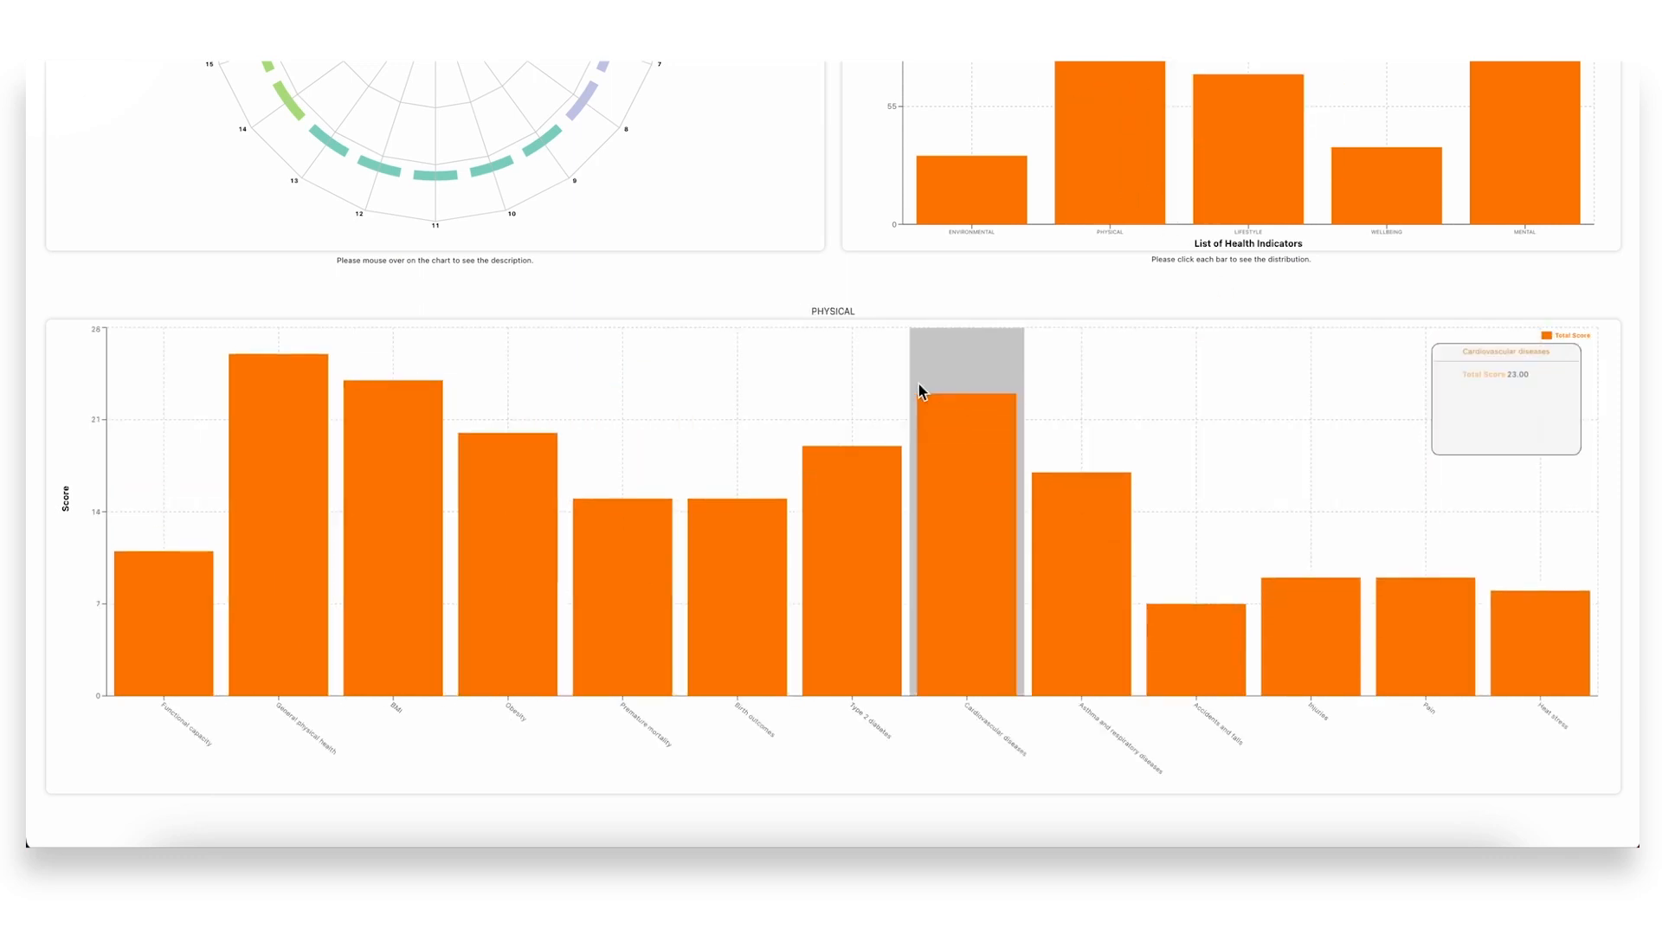
mouse_move(845, 298)
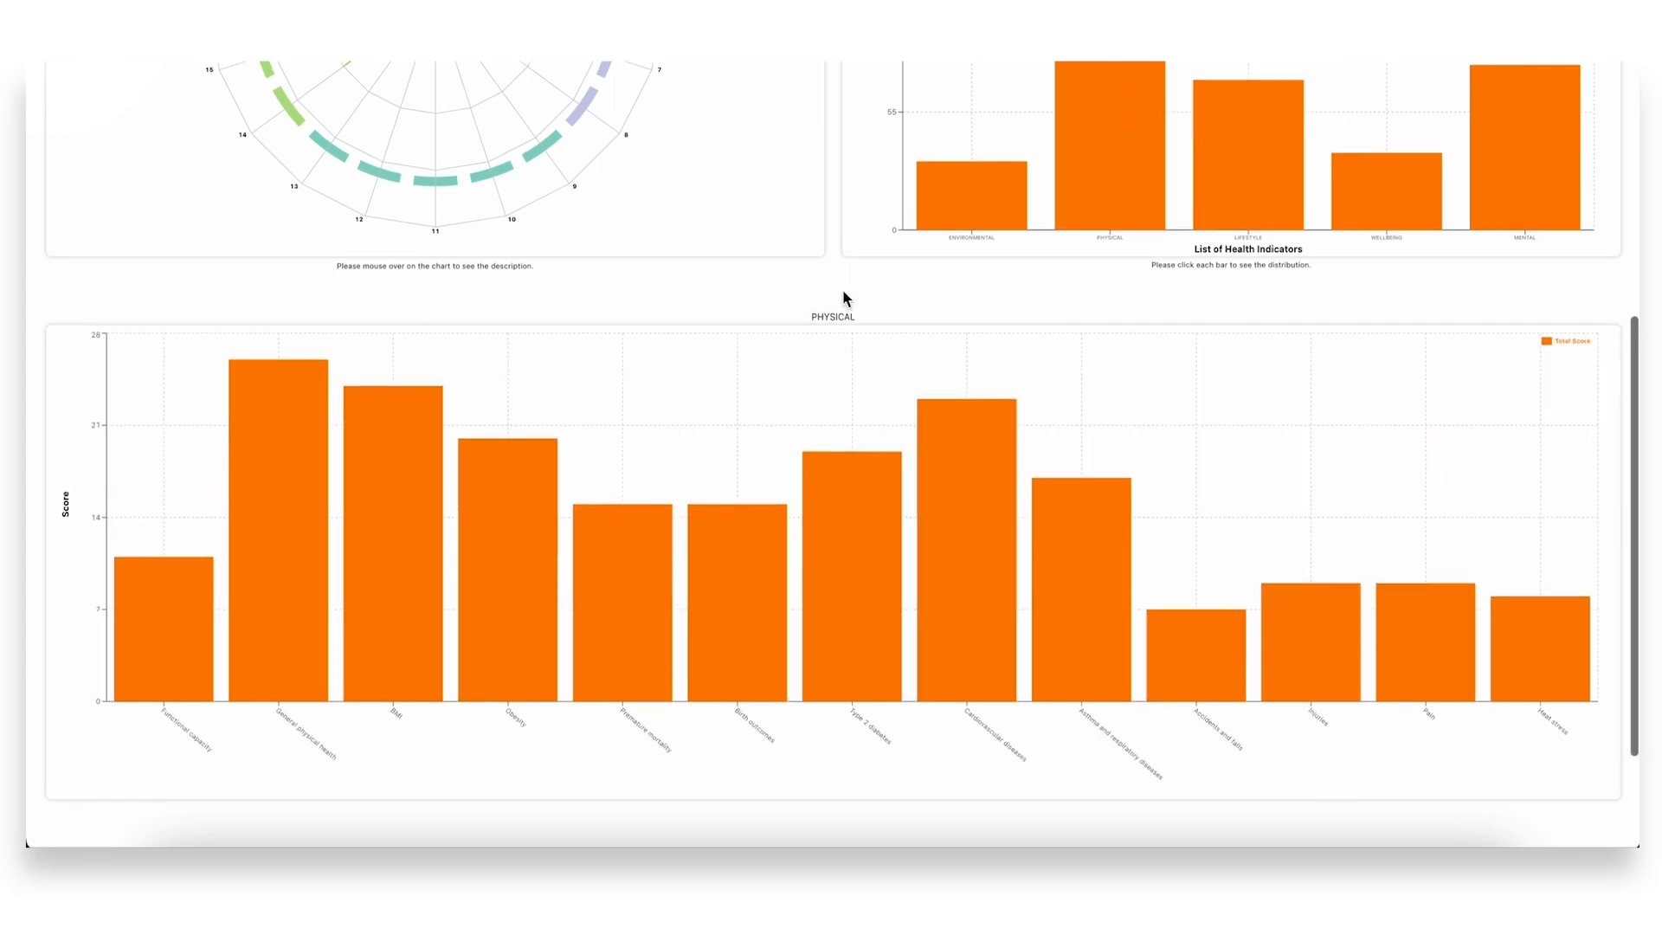
mouse_move(964, 520)
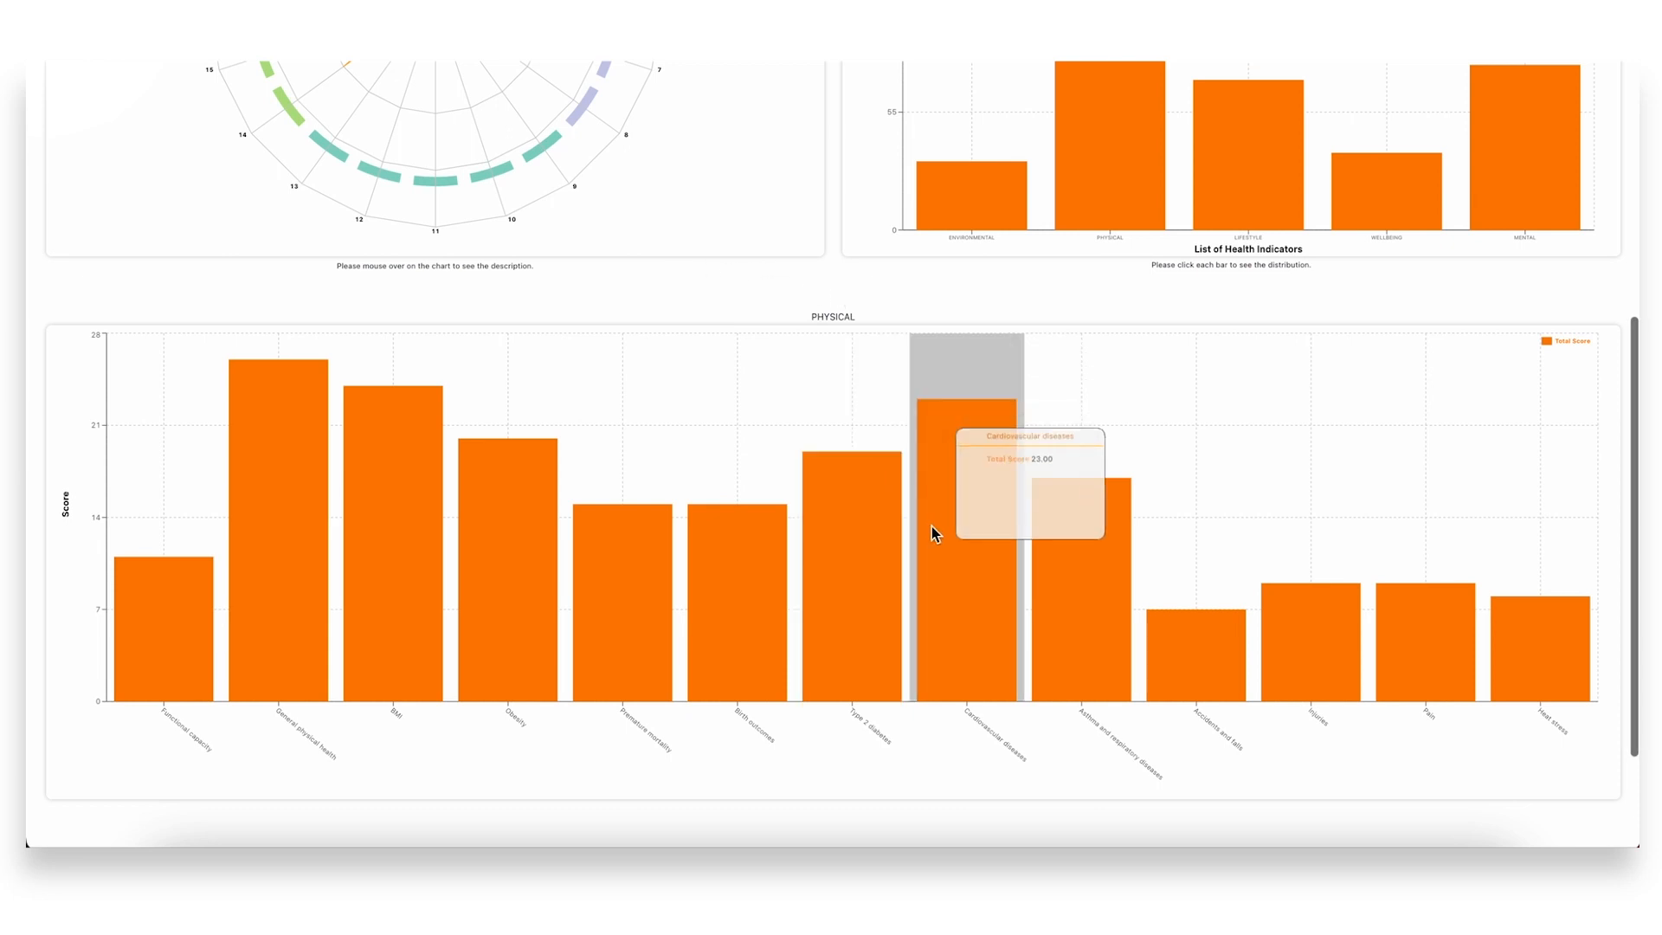
mouse_move(977, 679)
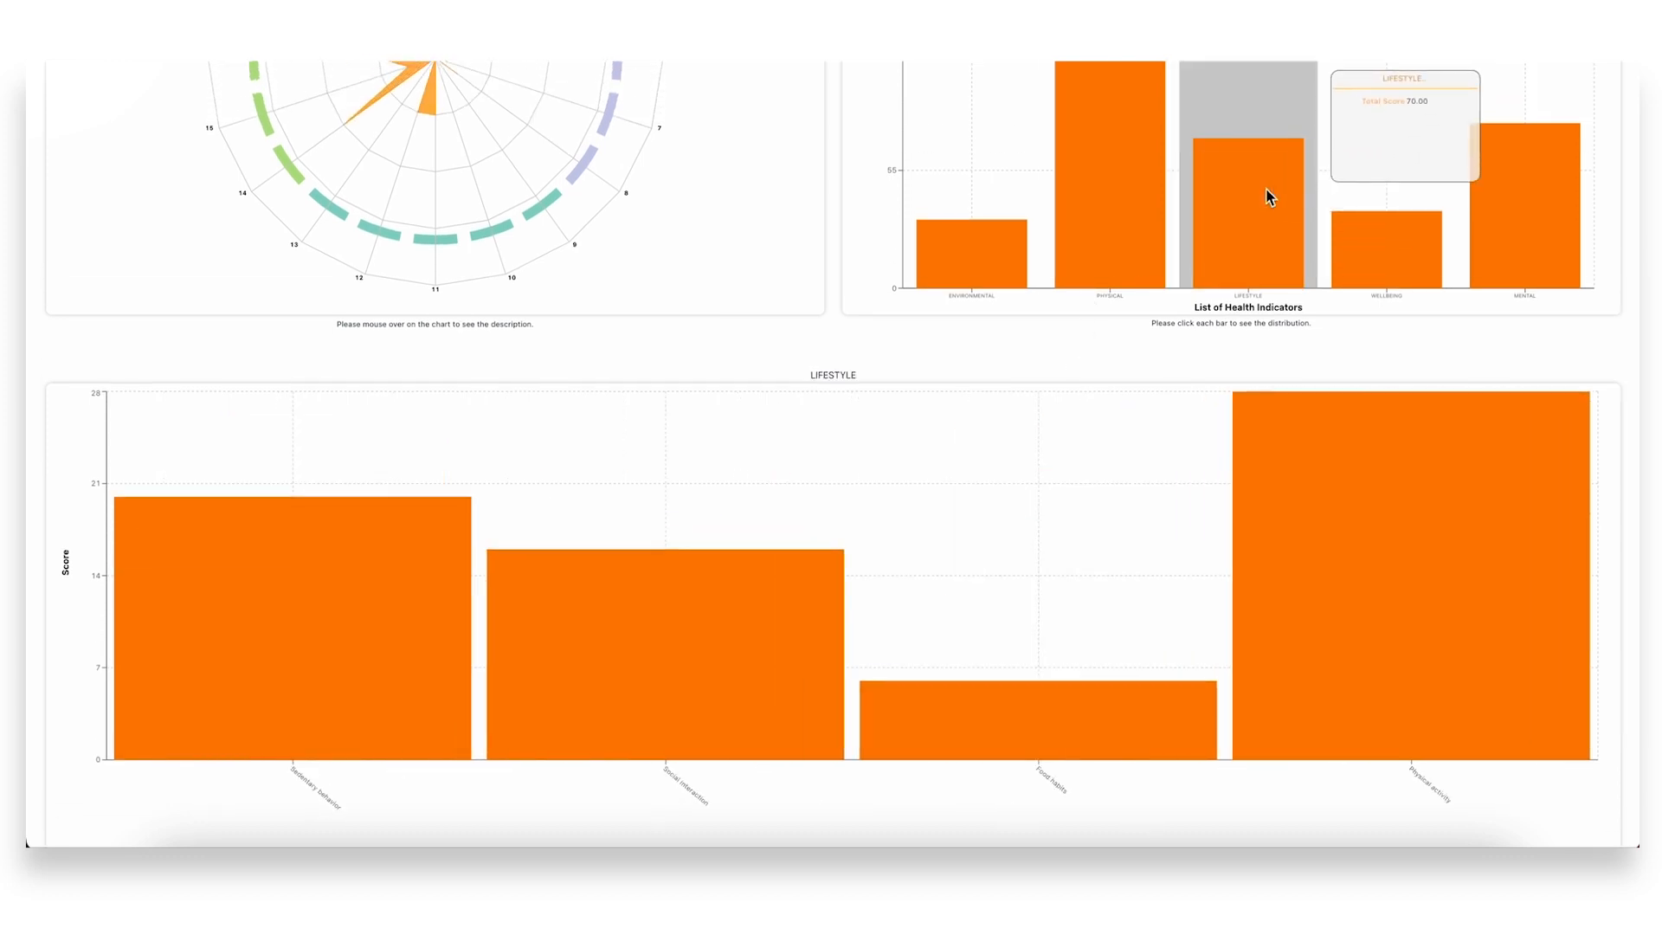
click(1385, 212)
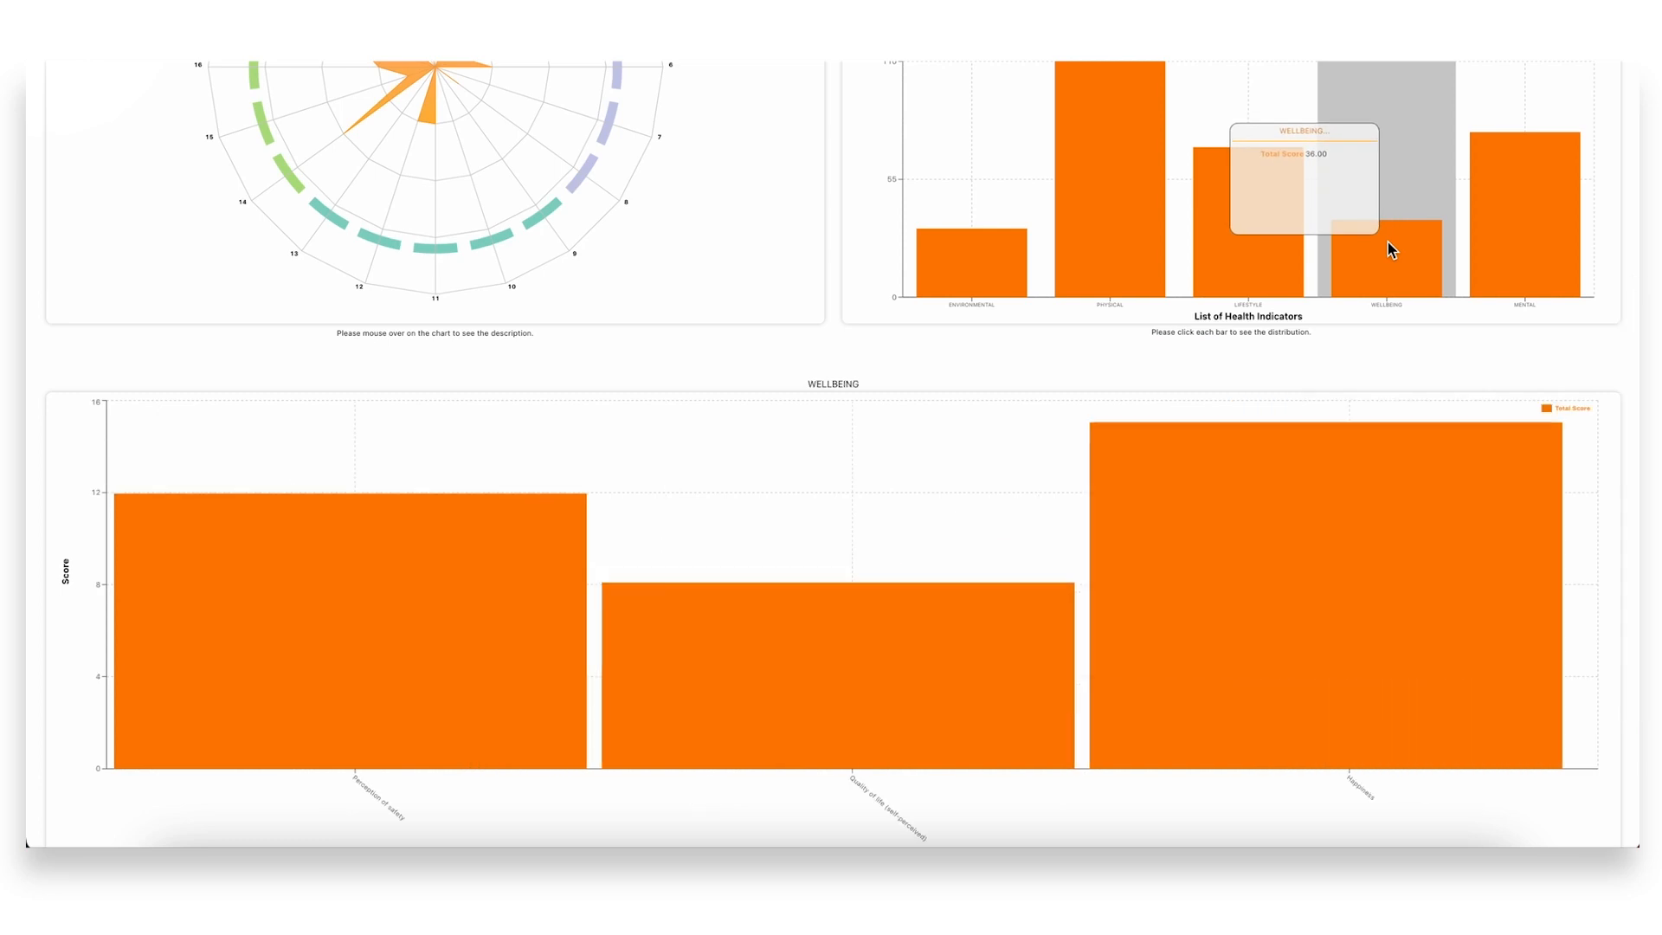